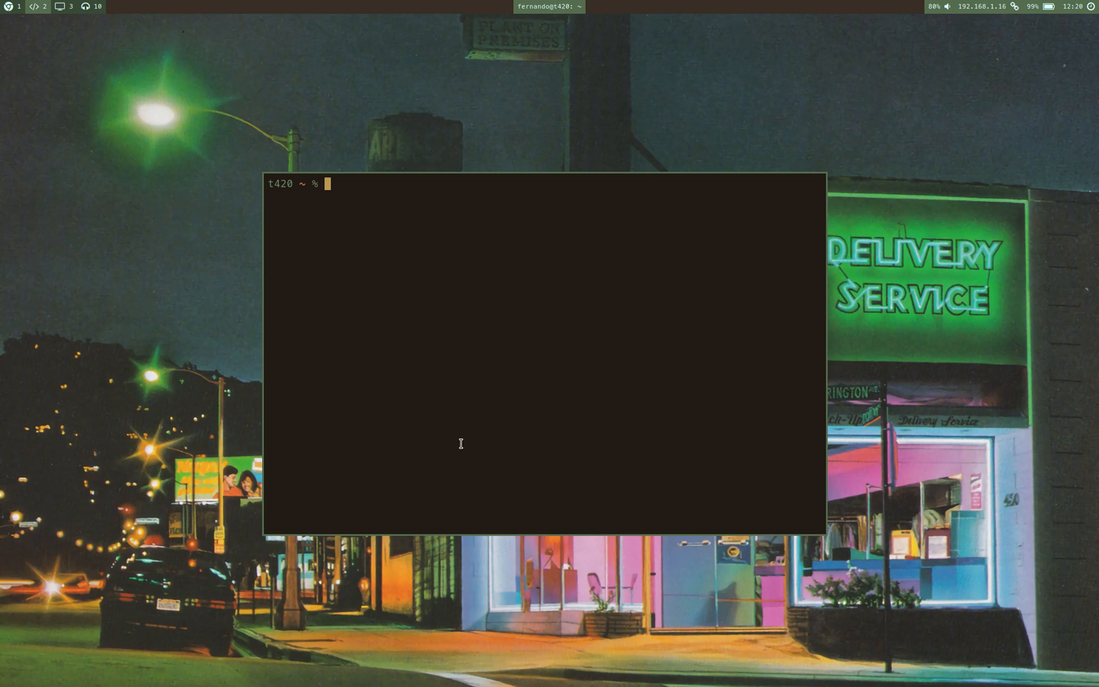
# Check wpg reports version 4.9.5 and print the classic.json colour scheme with cat.
pyautogui.write('wpg --version')
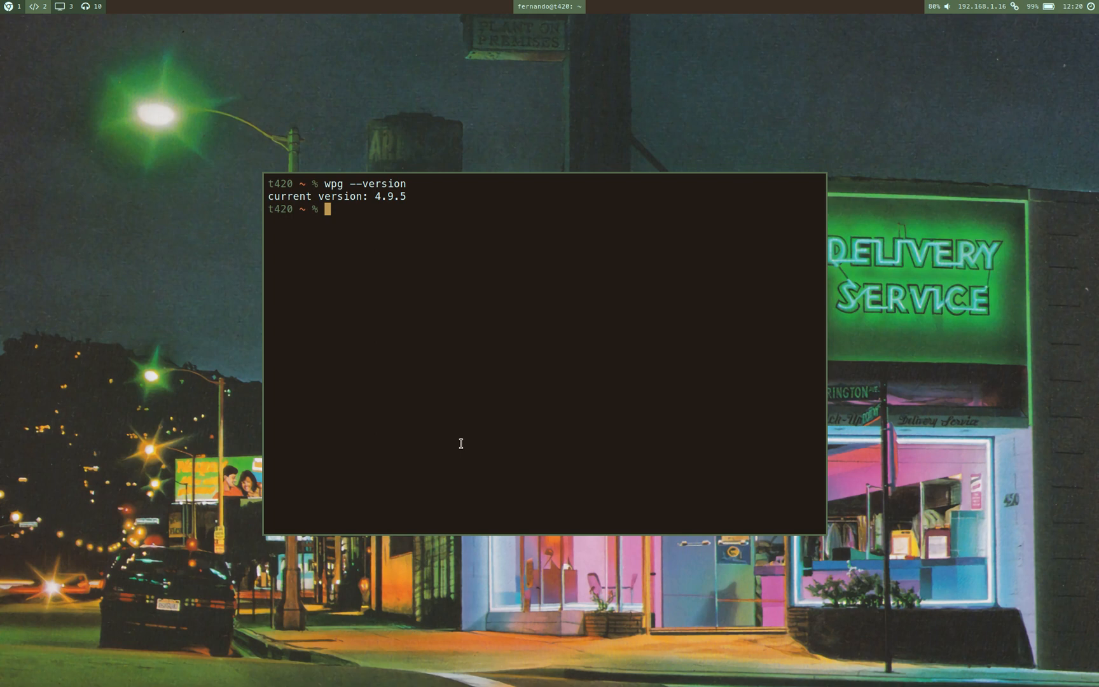
pyautogui.write('cat')
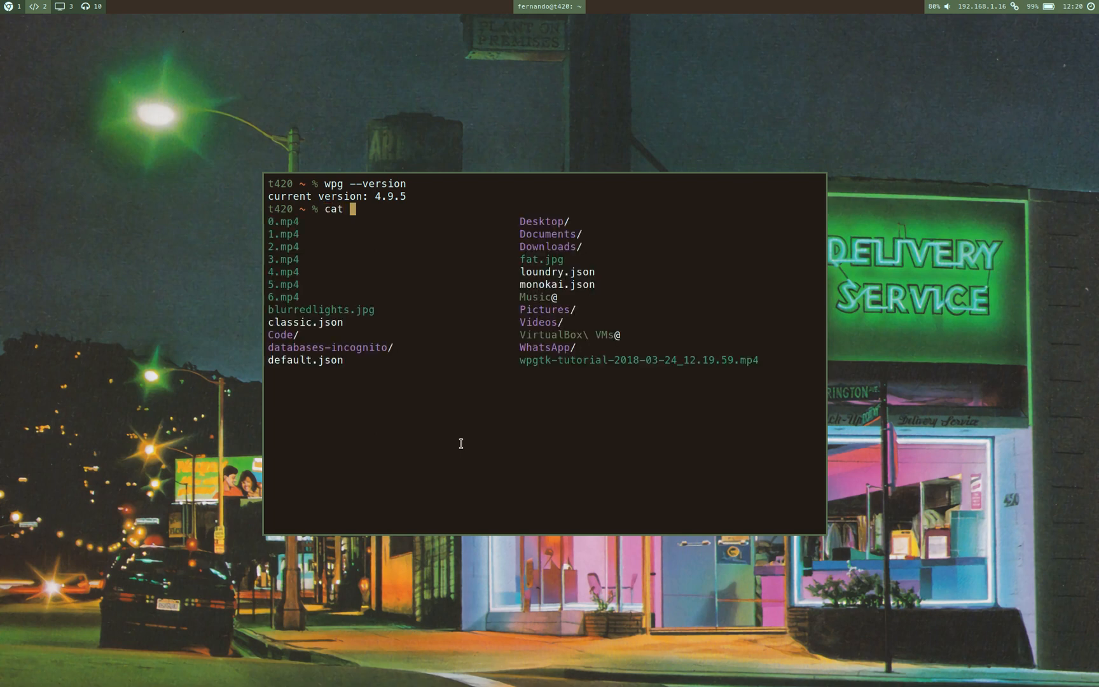
pyautogui.write('classic.json')
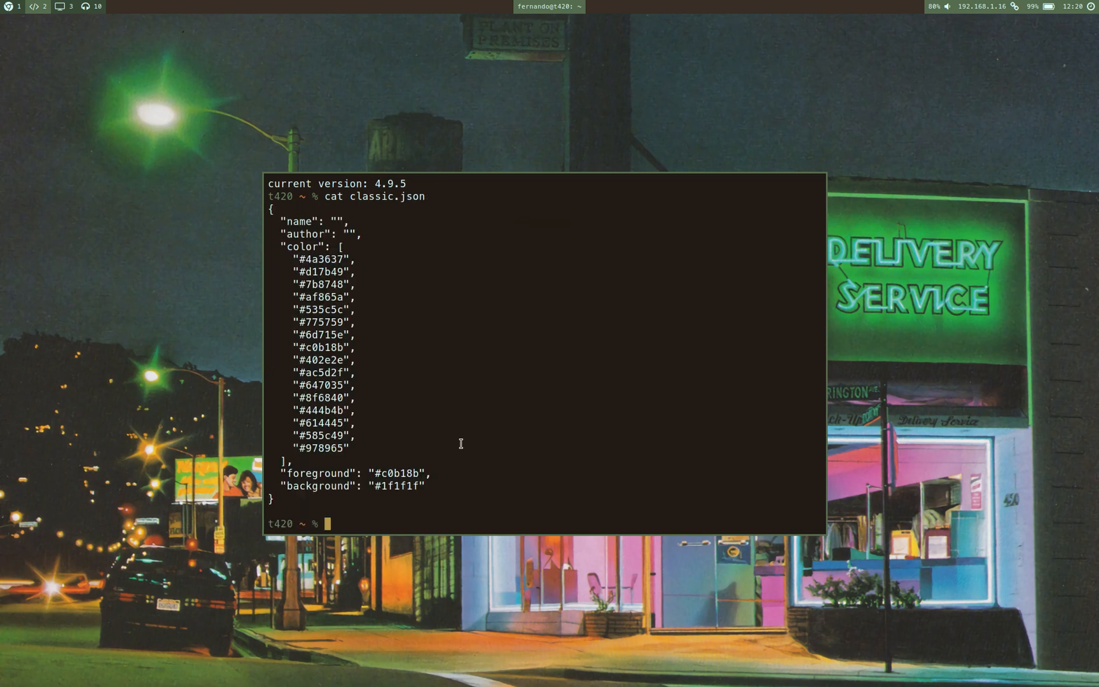
pyautogui.moveTo(306, 280)
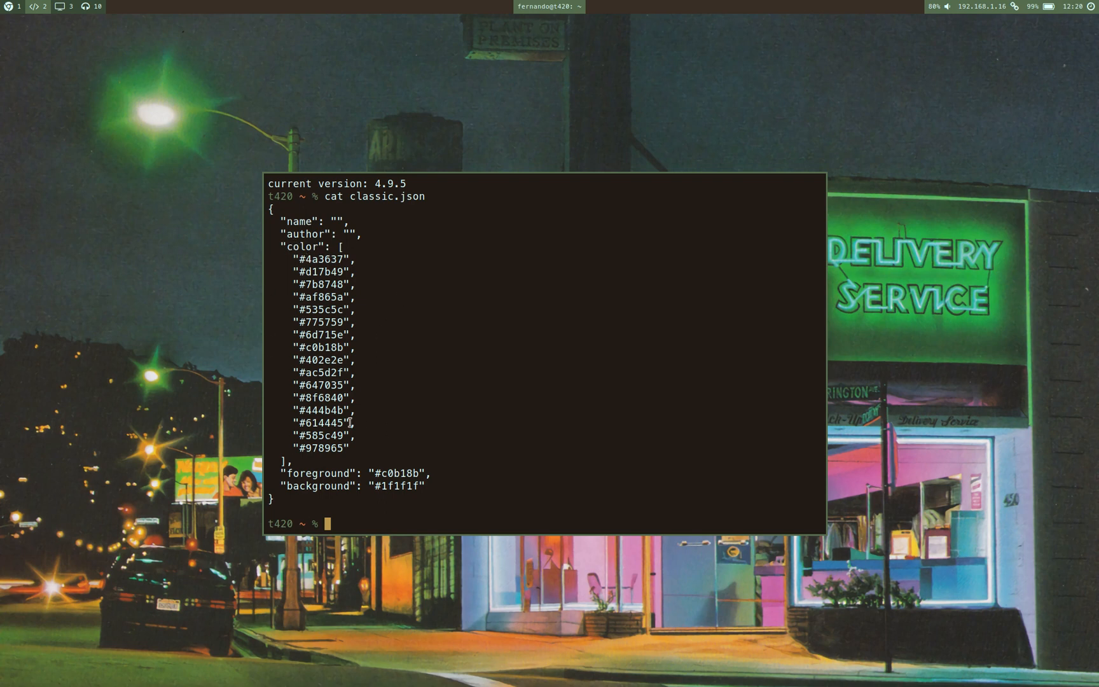
pyautogui.moveTo(480, 452)
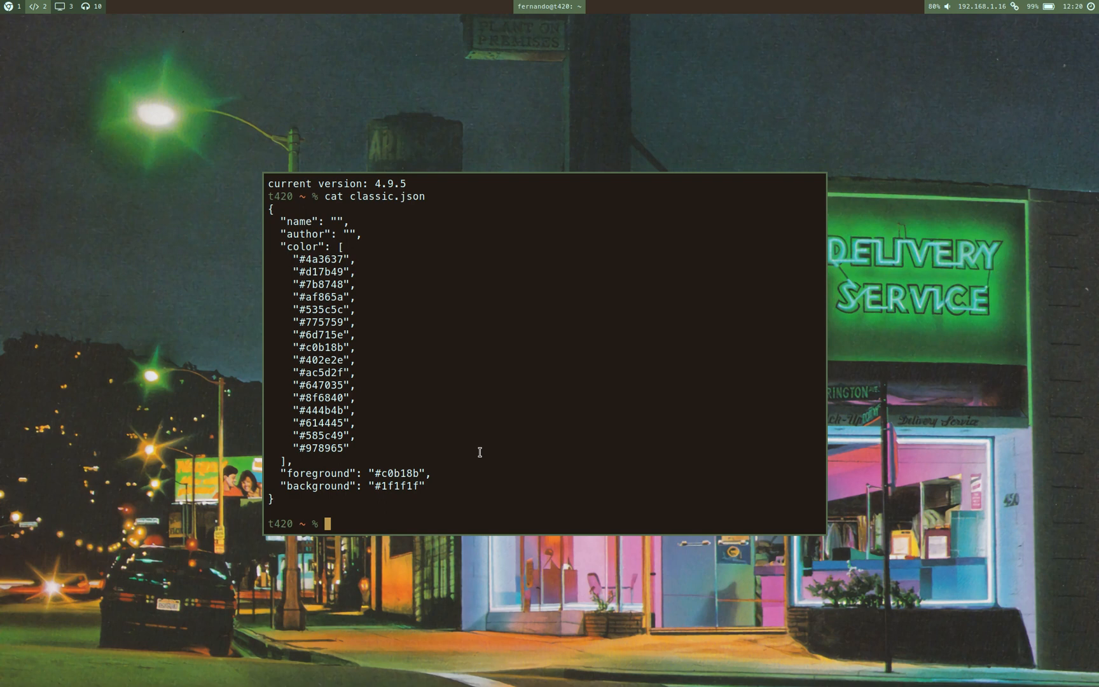
pyautogui.moveTo(279, 472); pyautogui.dragTo(435, 486)
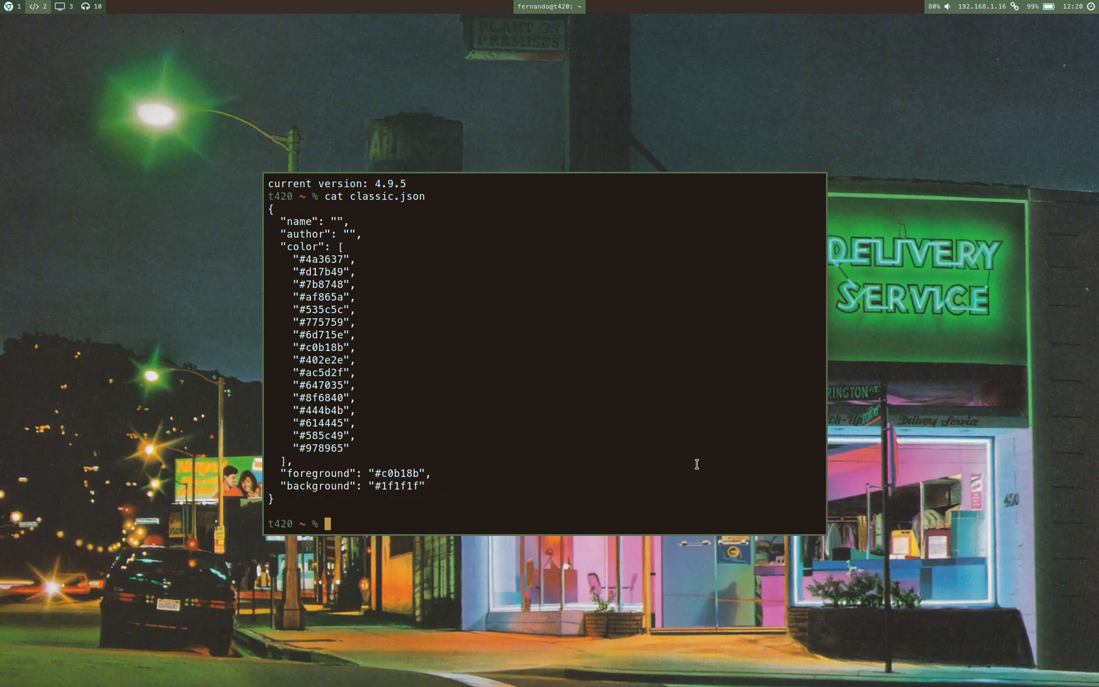
pyautogui.write('wp')
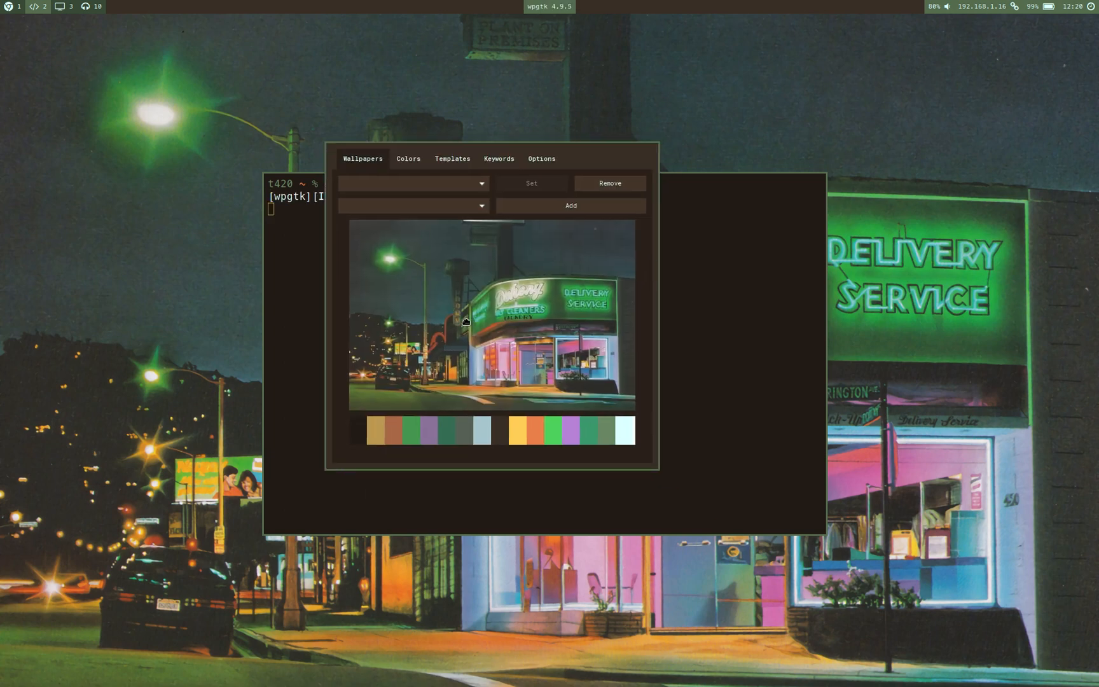
# Select brutal.jpg as the wallpaper and show its 16-colour palette.
pyautogui.click(411, 184)
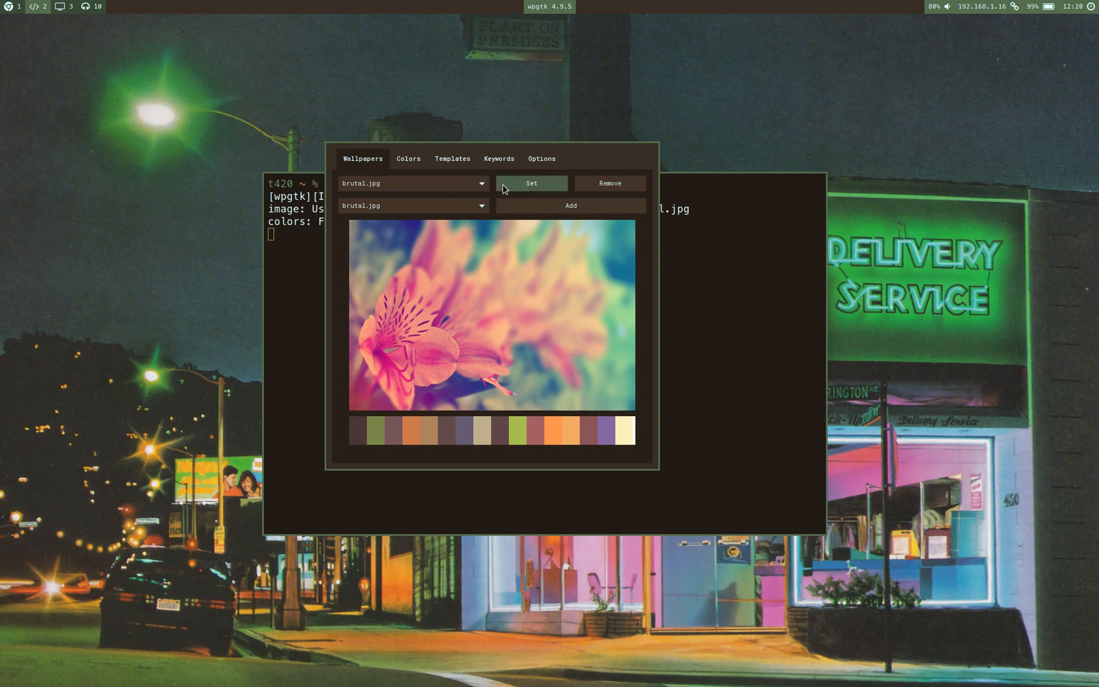
pyautogui.click(408, 159)
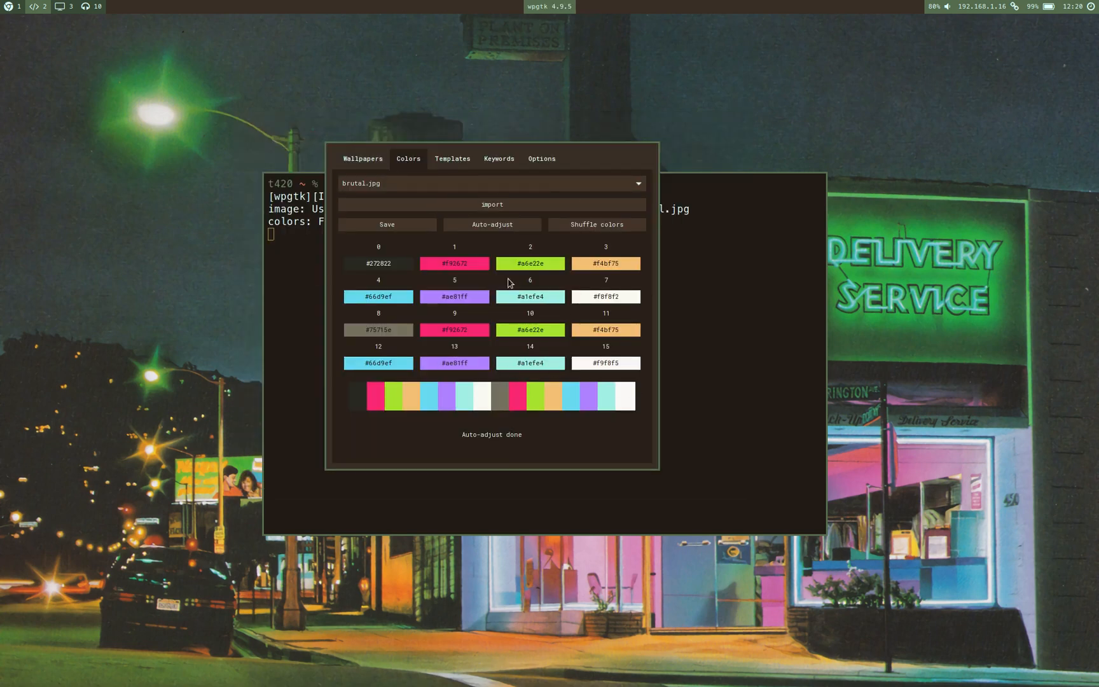
pyautogui.moveTo(535, 347)
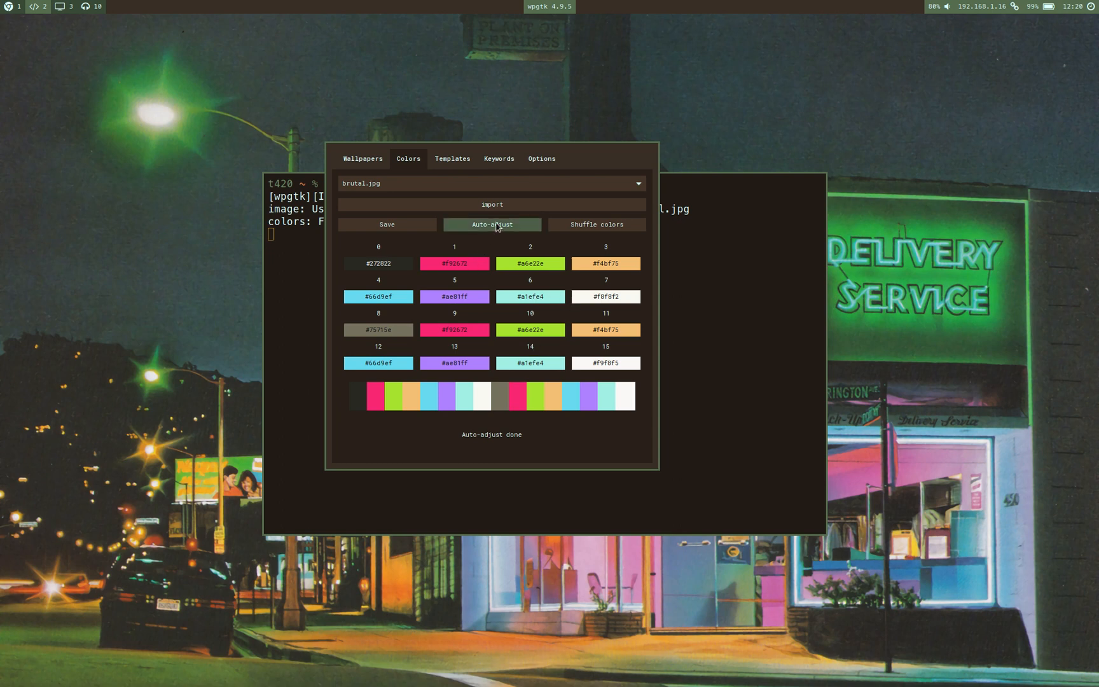
# Auto-adjust brutal.jpg's palette to brighten colours 8–15, inspect colour 2, and return to the preview.
pyautogui.click(492, 224)
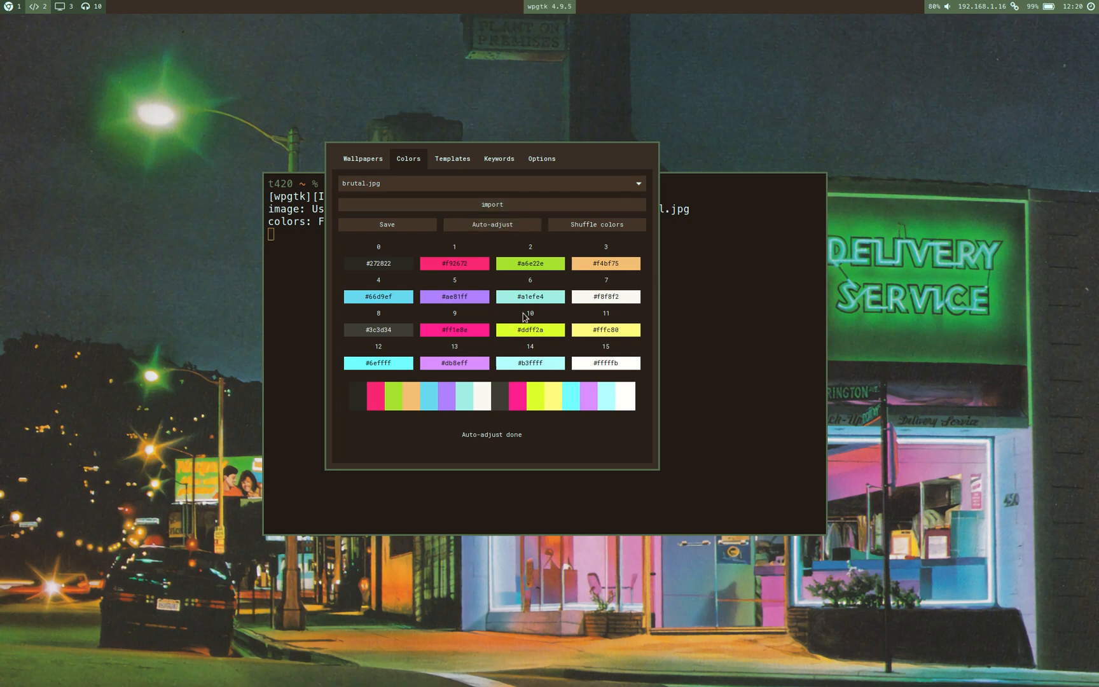
pyautogui.moveTo(429, 420)
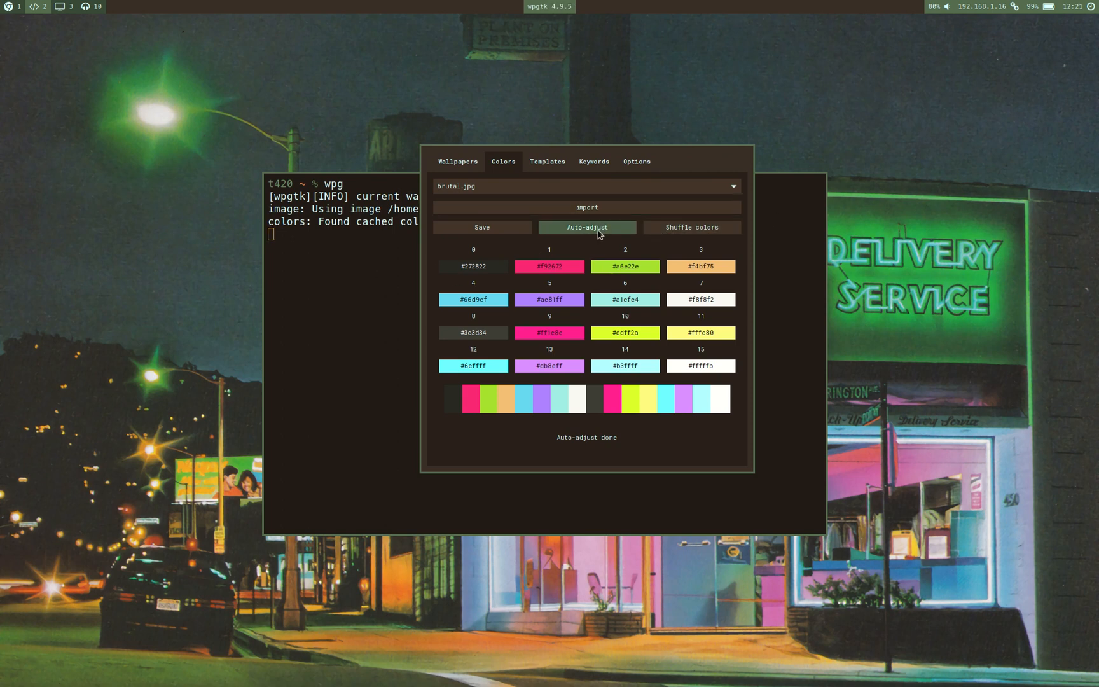
pyautogui.moveTo(462, 208)
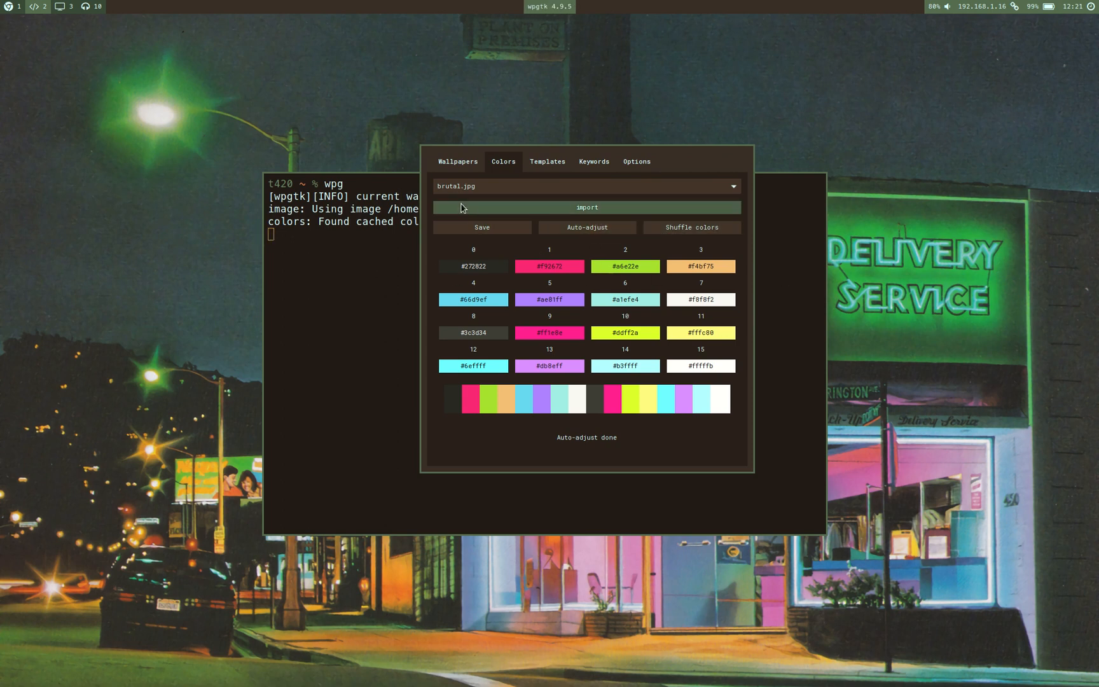
pyautogui.click(482, 228)
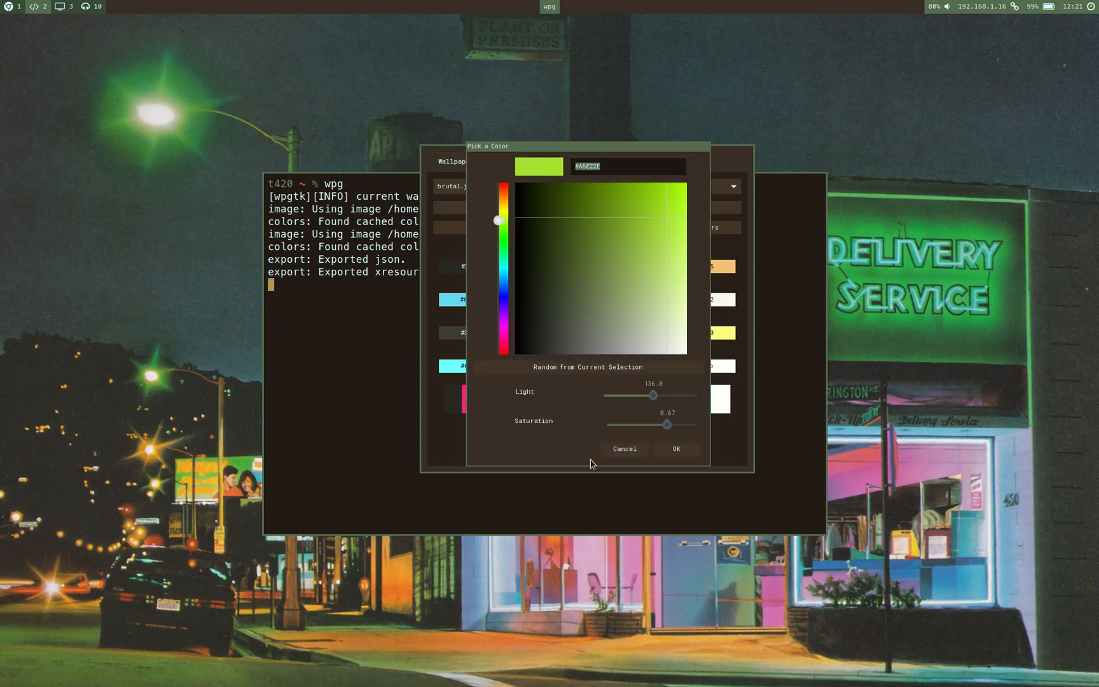
pyautogui.click(623, 449)
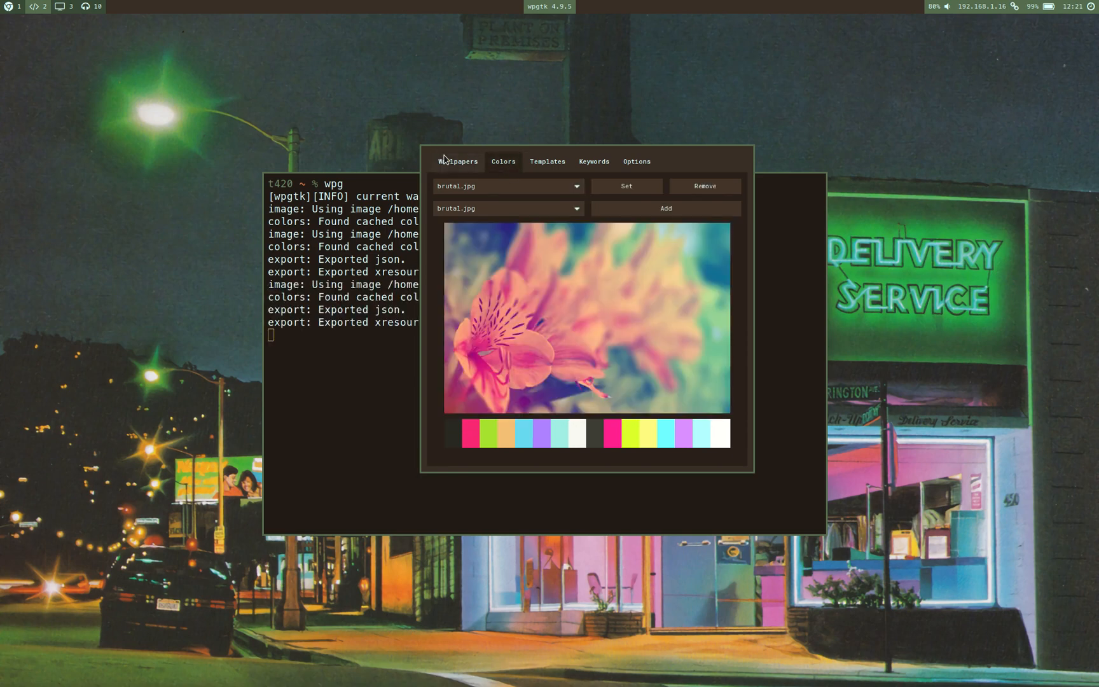
pyautogui.click(625, 186)
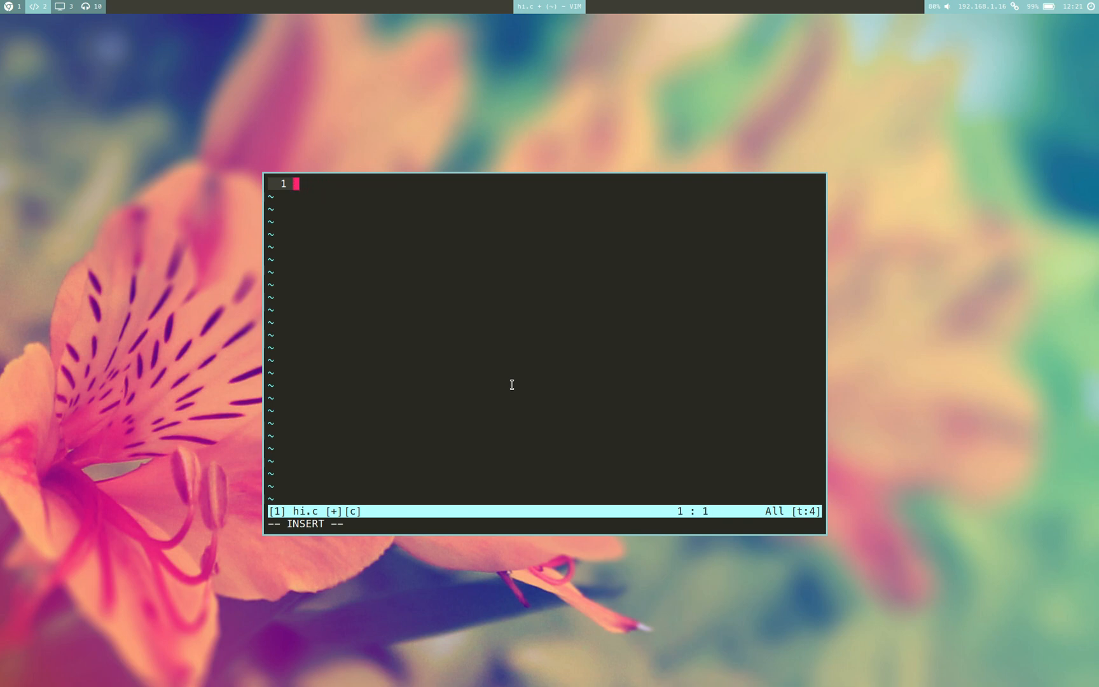
# Write hi.c with #include <stdio.h> and a main that prints "hi world\n".
pyautogui.write('#include <stdio.h>')
pyautogui.write('print("')
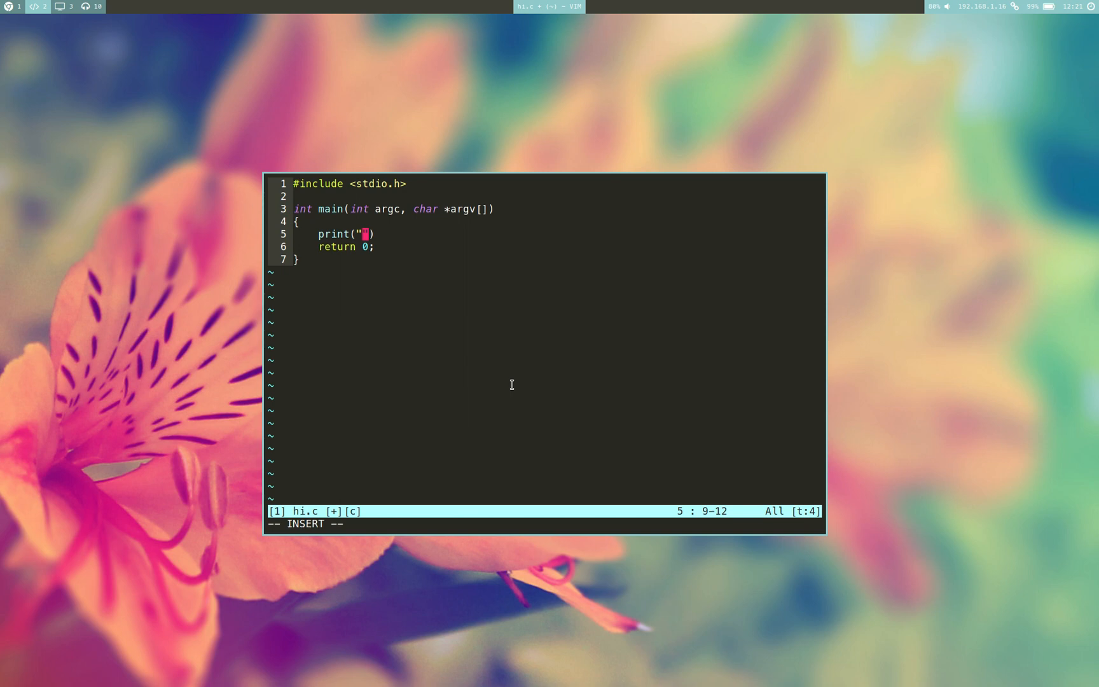
pyautogui.write('hi world\\n')
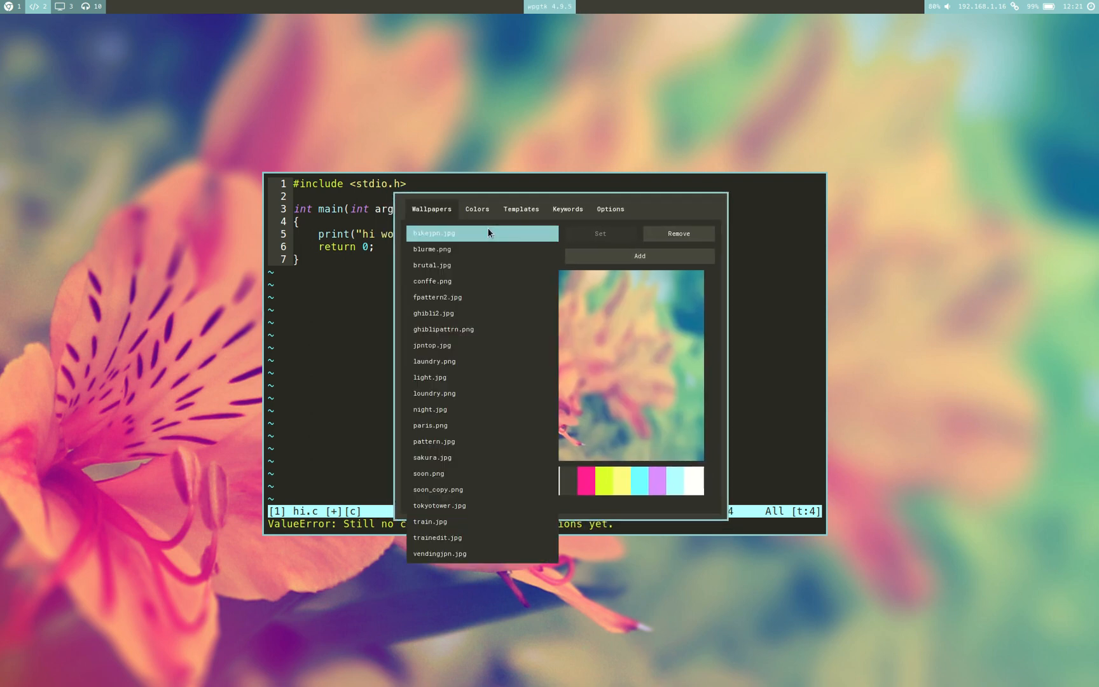
# Import a JSON scheme for blurme.png, auto-adjust and save it, then set it as the desktop wallpaper.
pyautogui.click(477, 209)
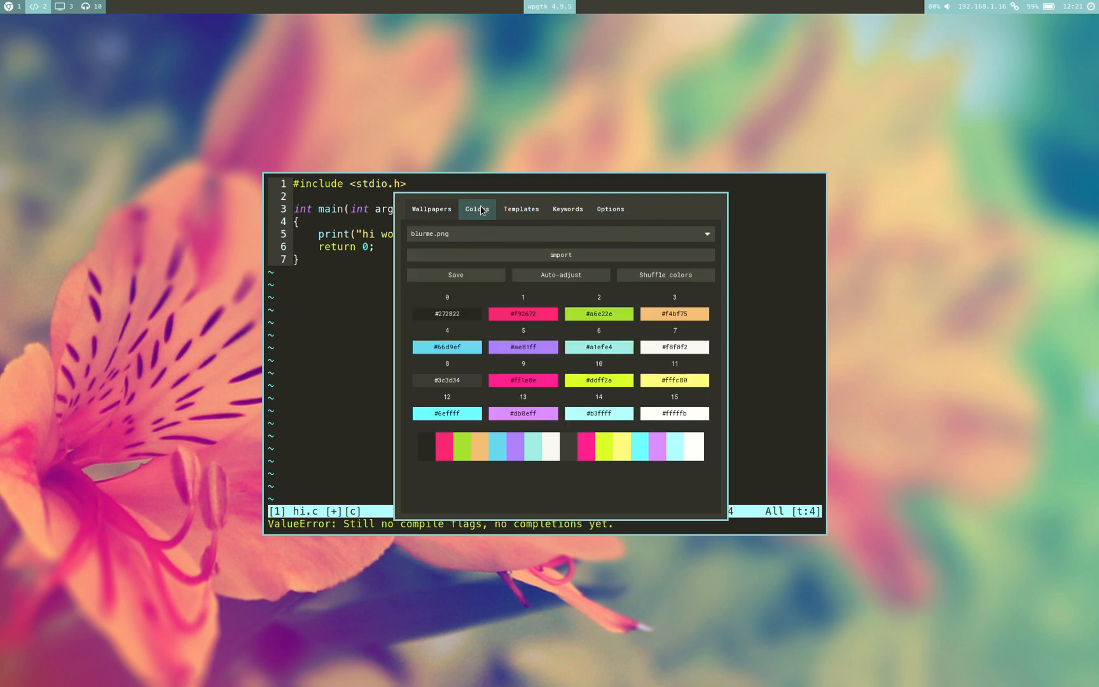
pyautogui.click(560, 255)
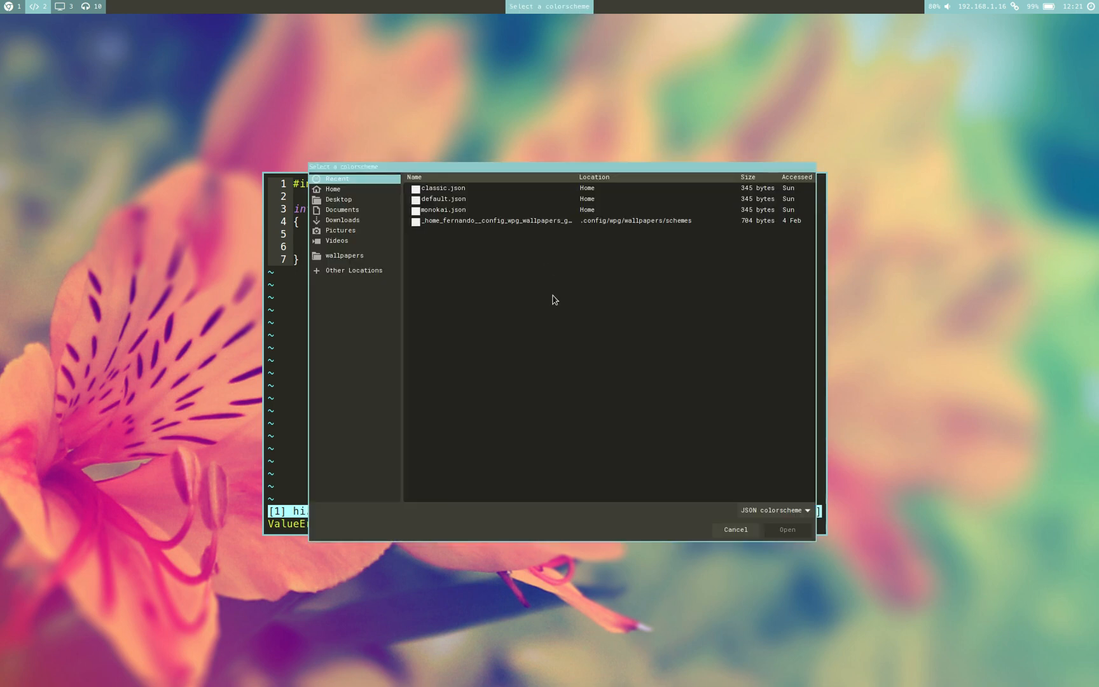
pyautogui.moveTo(497, 225)
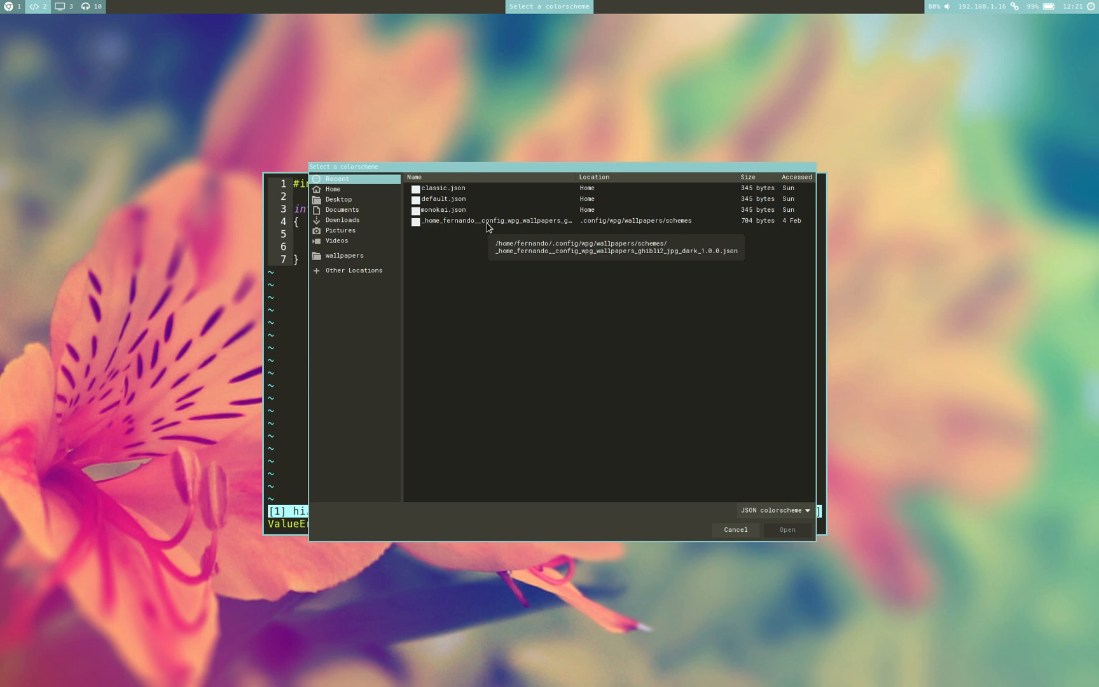
pyautogui.click(494, 220)
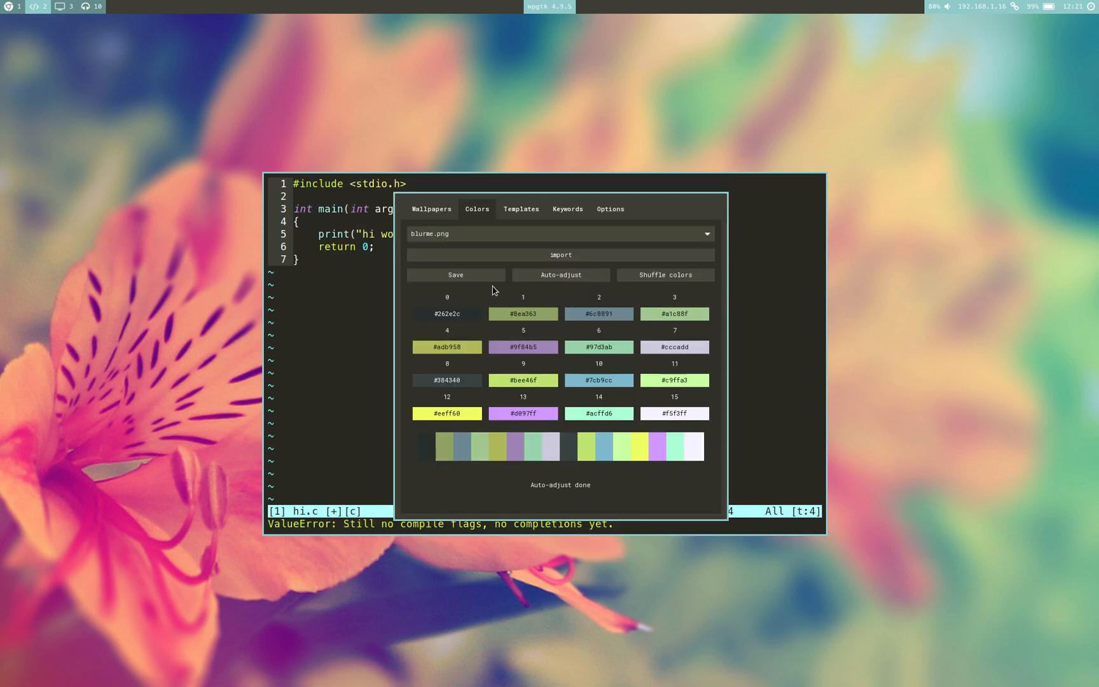
pyautogui.click(431, 208)
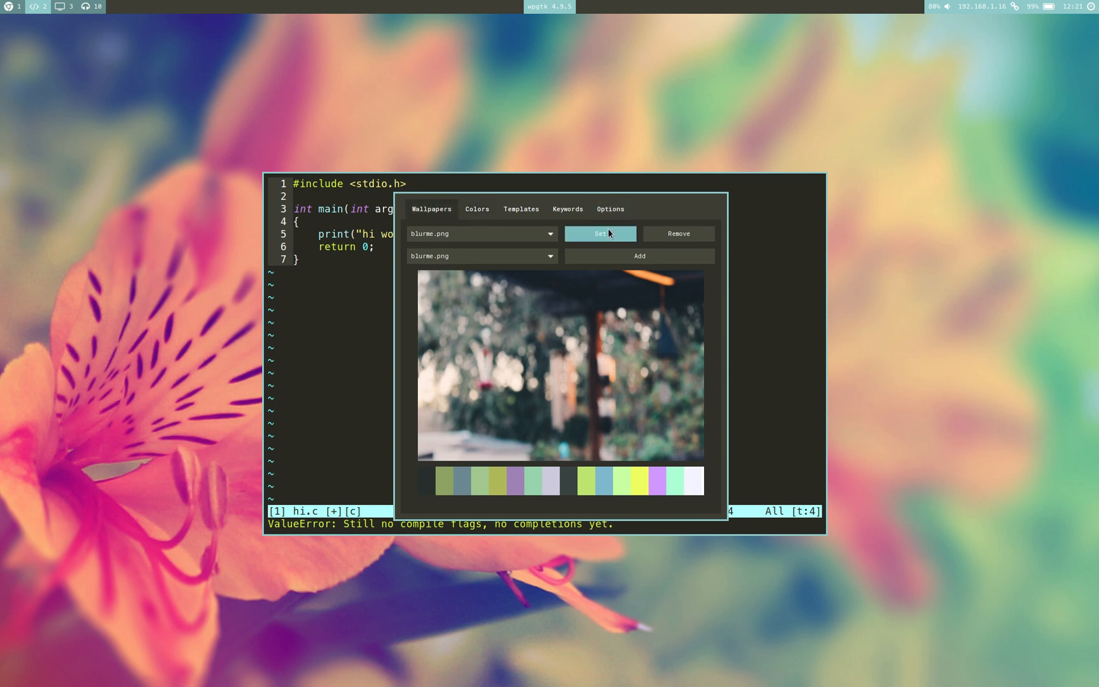
pyautogui.click(599, 233)
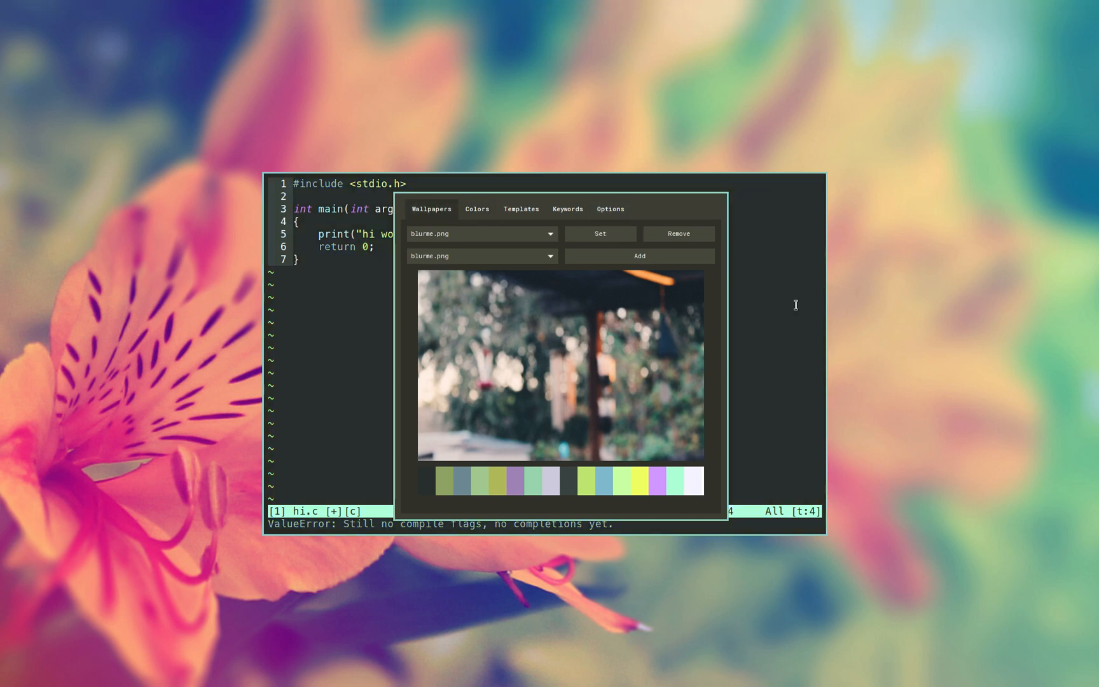
pyautogui.click(599, 233)
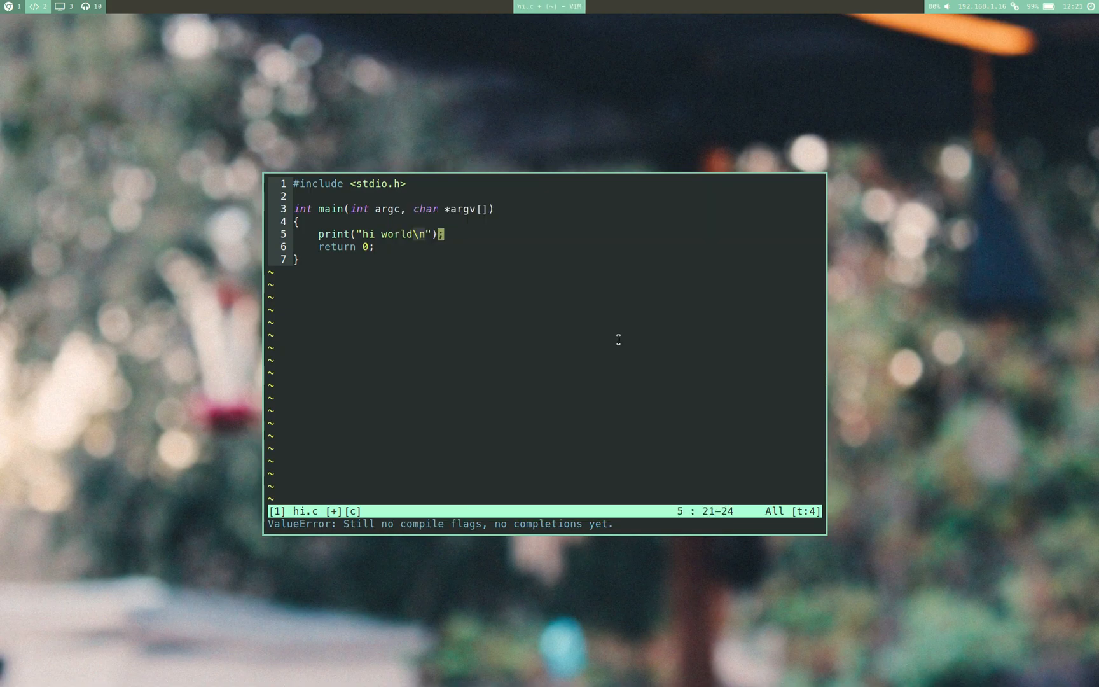
# Quit Vim and run wpg -o laundry.png to export that wallpaper's theme.
pyautogui.write(':q')
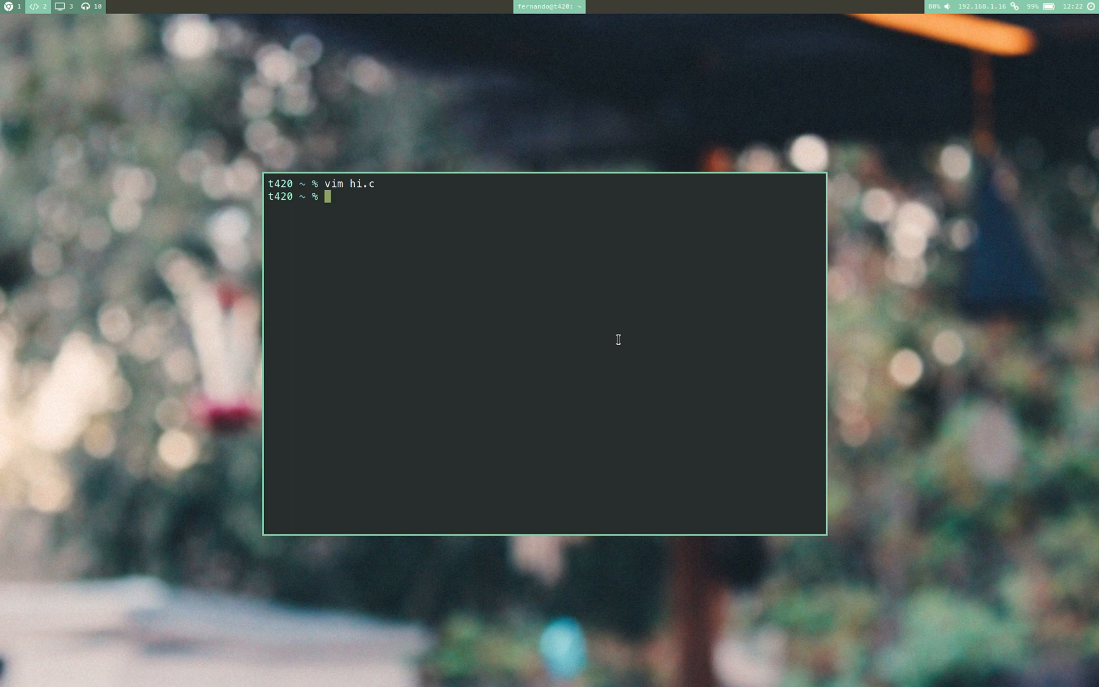
pyautogui.write('wp')
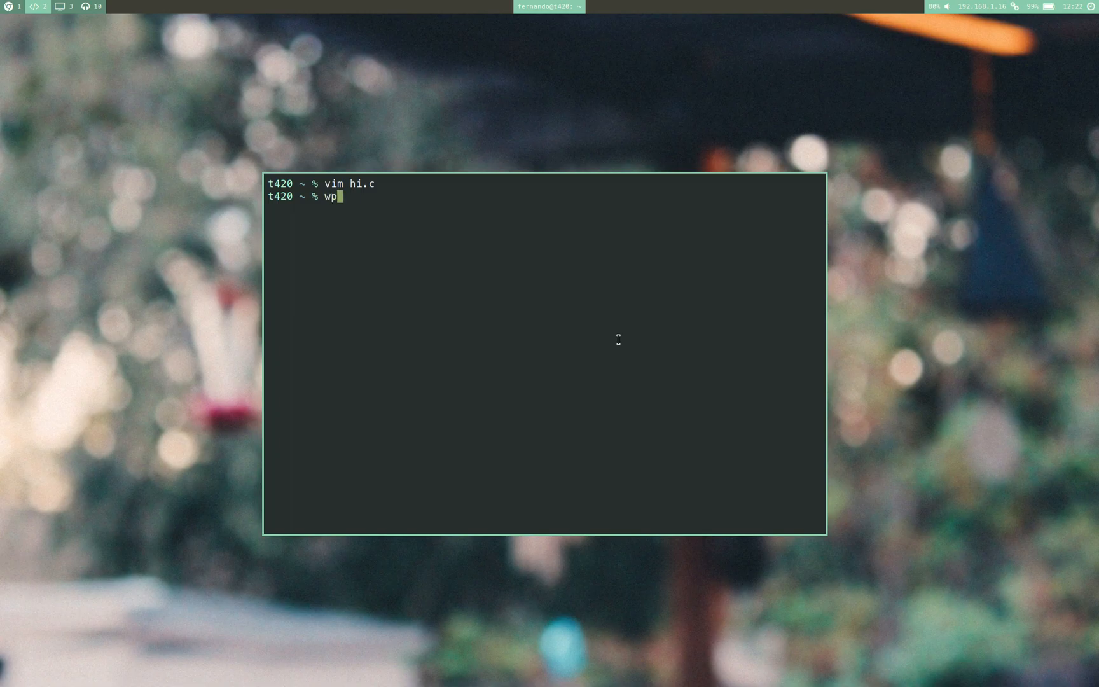
pyautogui.write('g -o')
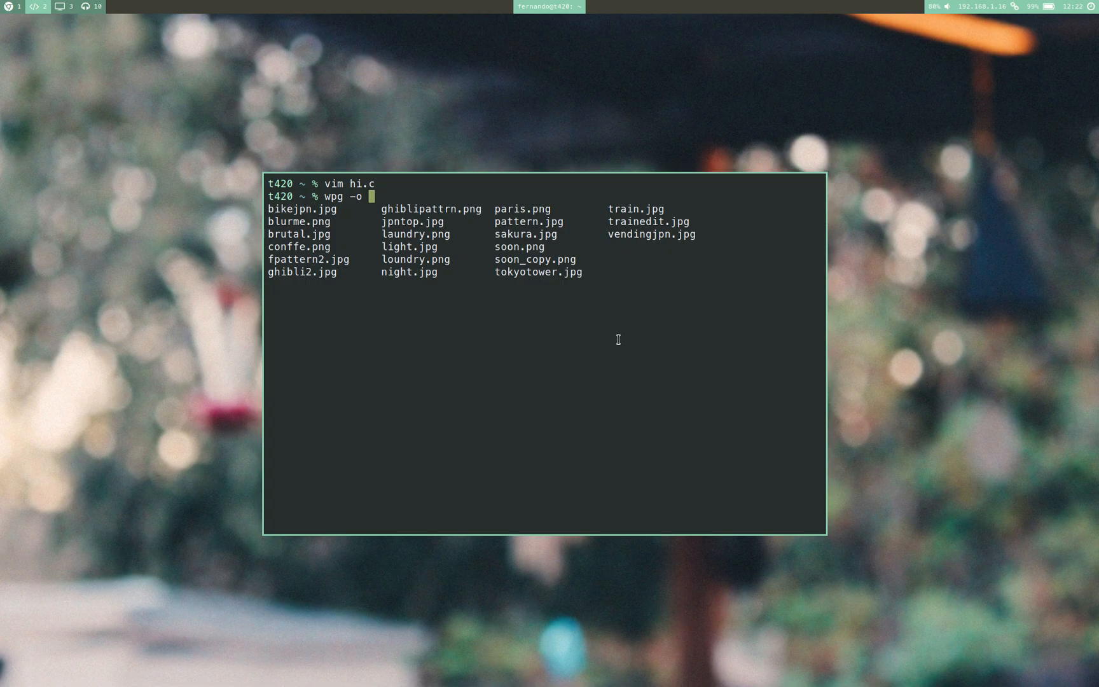
pyautogui.write('laundry.png')
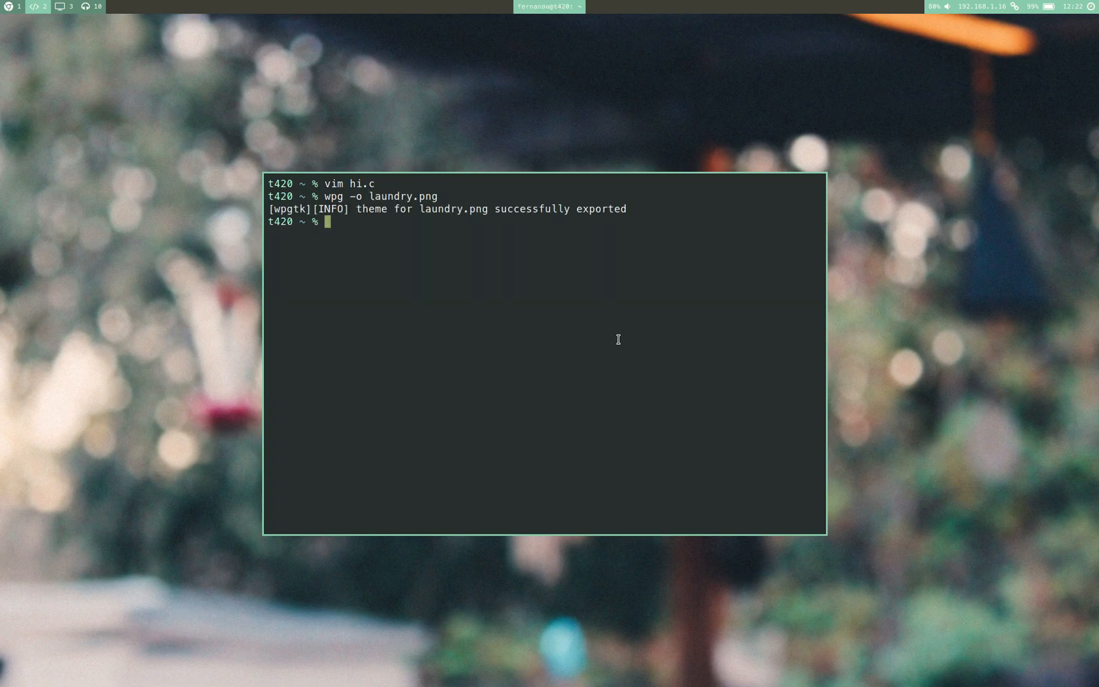
pyautogui.write('ca')
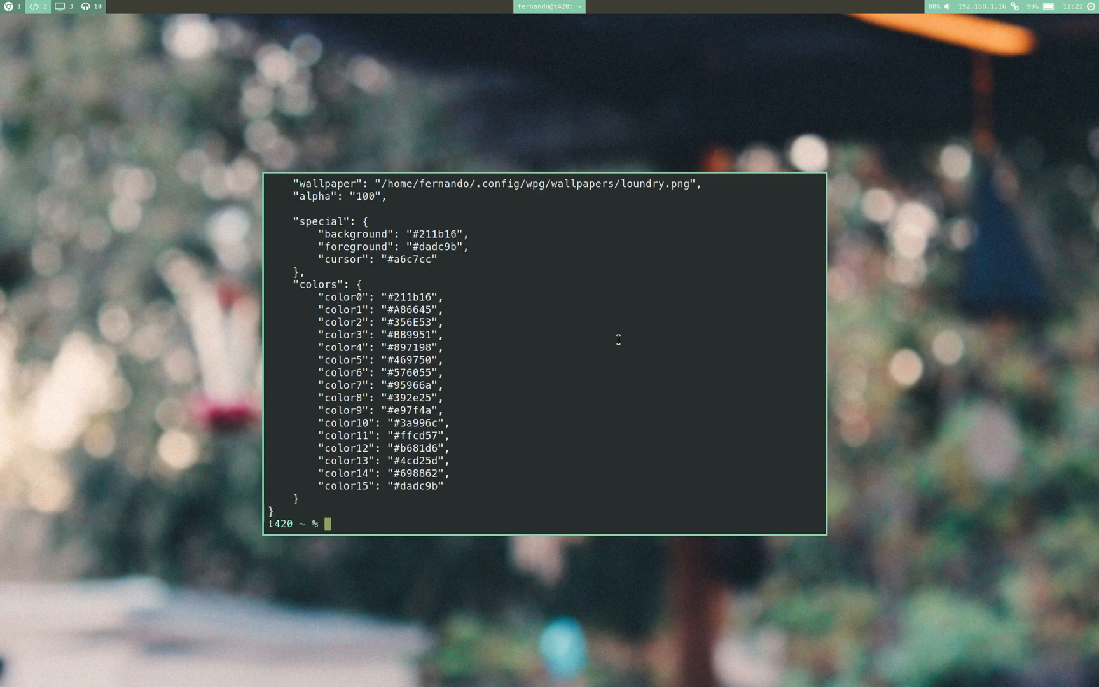
pyautogui.moveTo(552, 231)
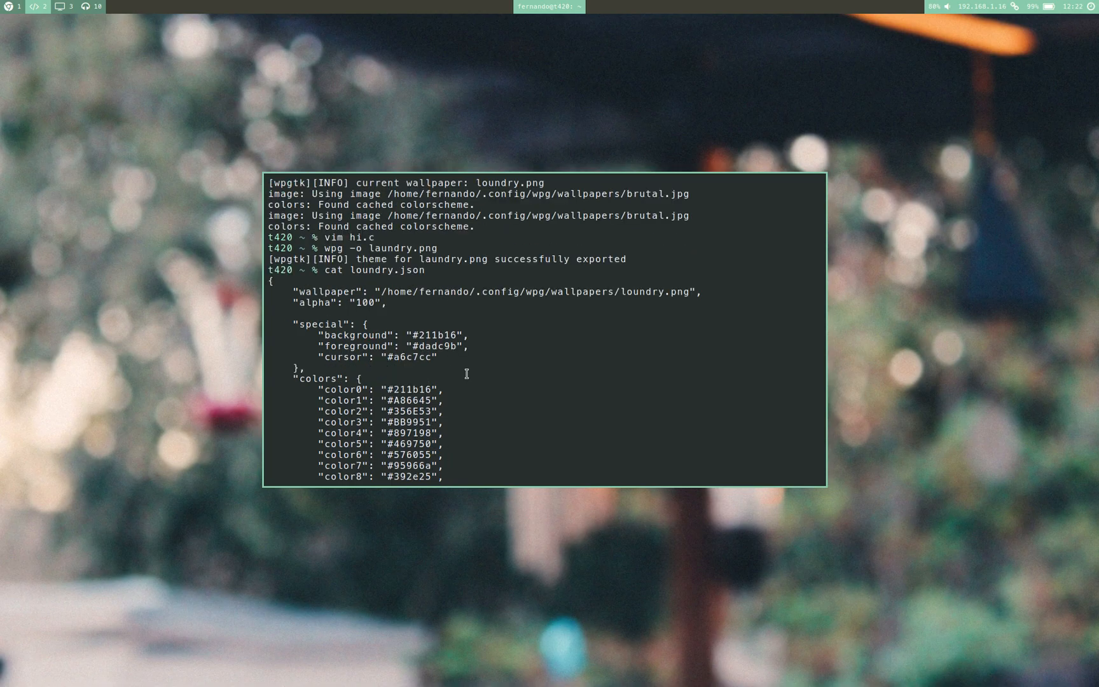
pyautogui.moveTo(492, 335)
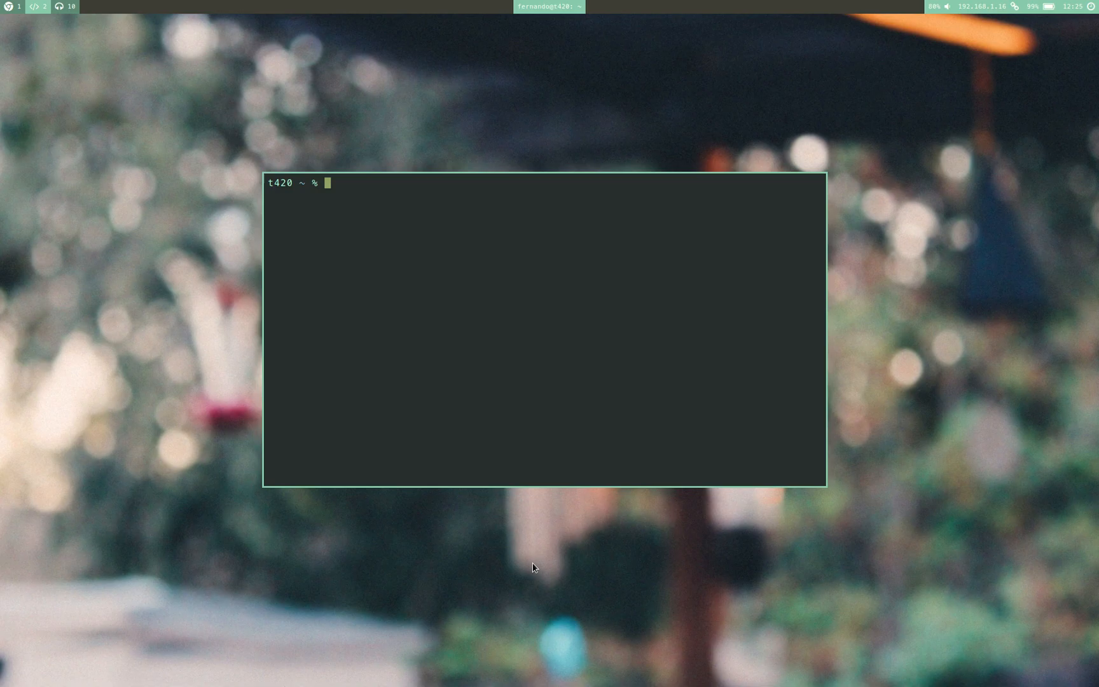
# Run wpg -i sakura.jpg loundry.json to import the scheme and apply the cherry-blossom theme.
pyautogui.write('wpg -i sakura.jpg')
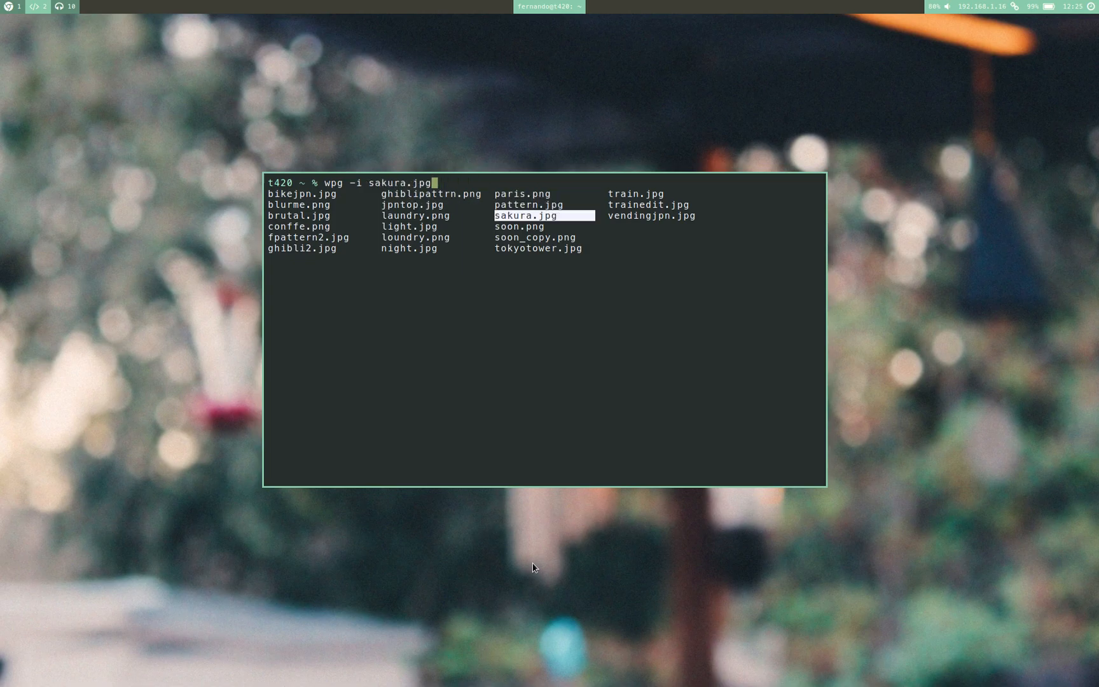
pyautogui.write('loundry.json')
pyautogui.write('wpg -s sakura.jpg')
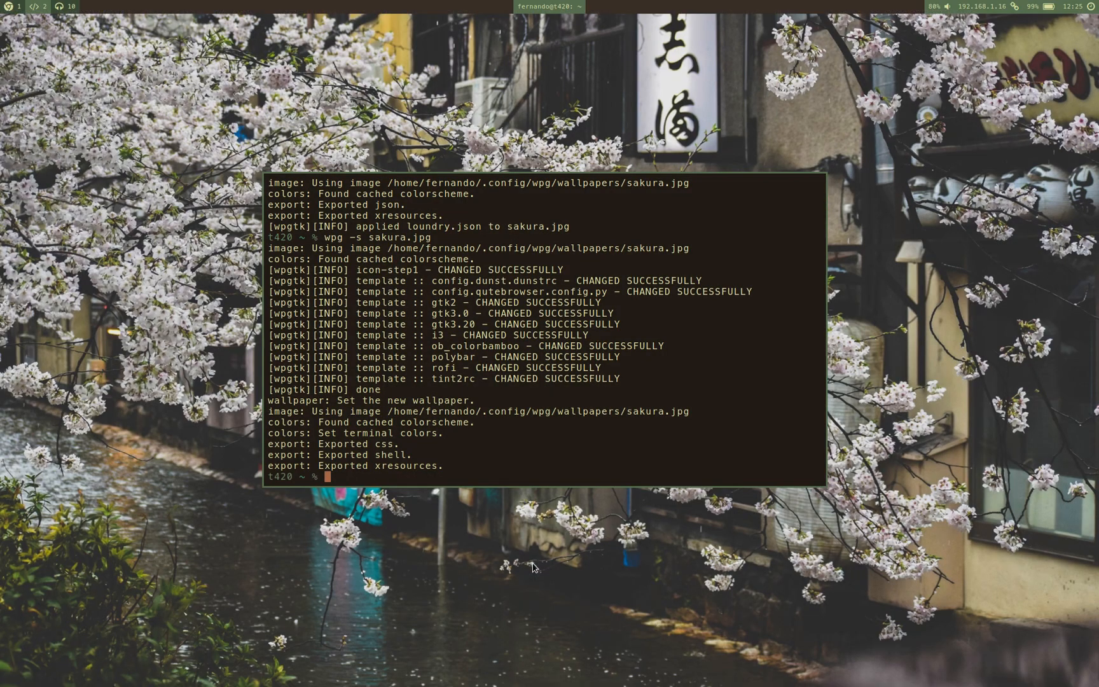
# Run the color script to preview the sakura palette, then launch wpg showing bikejpn.jpg's colour scheme.
pyautogui.write('color')
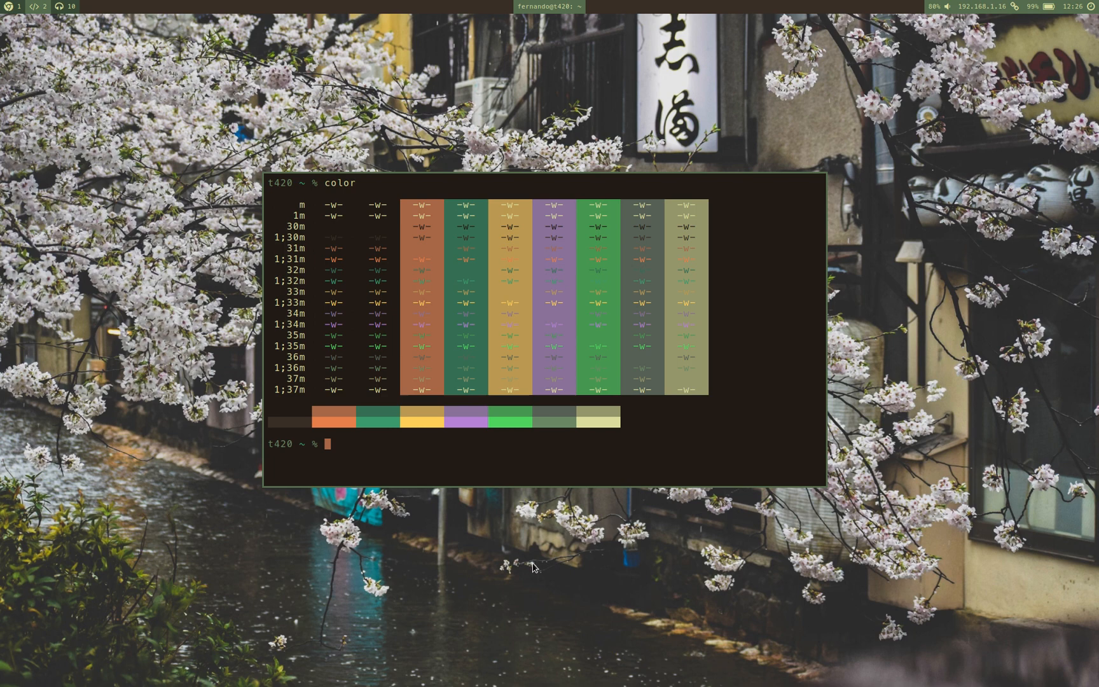
pyautogui.write('wpg')
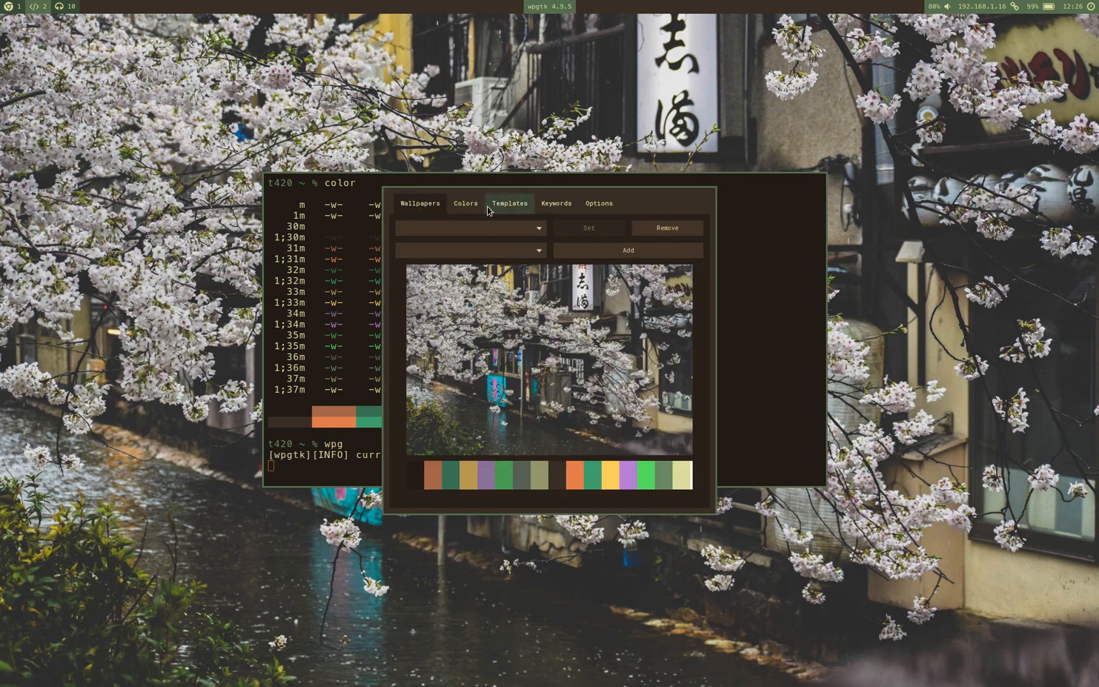
pyautogui.click(465, 203)
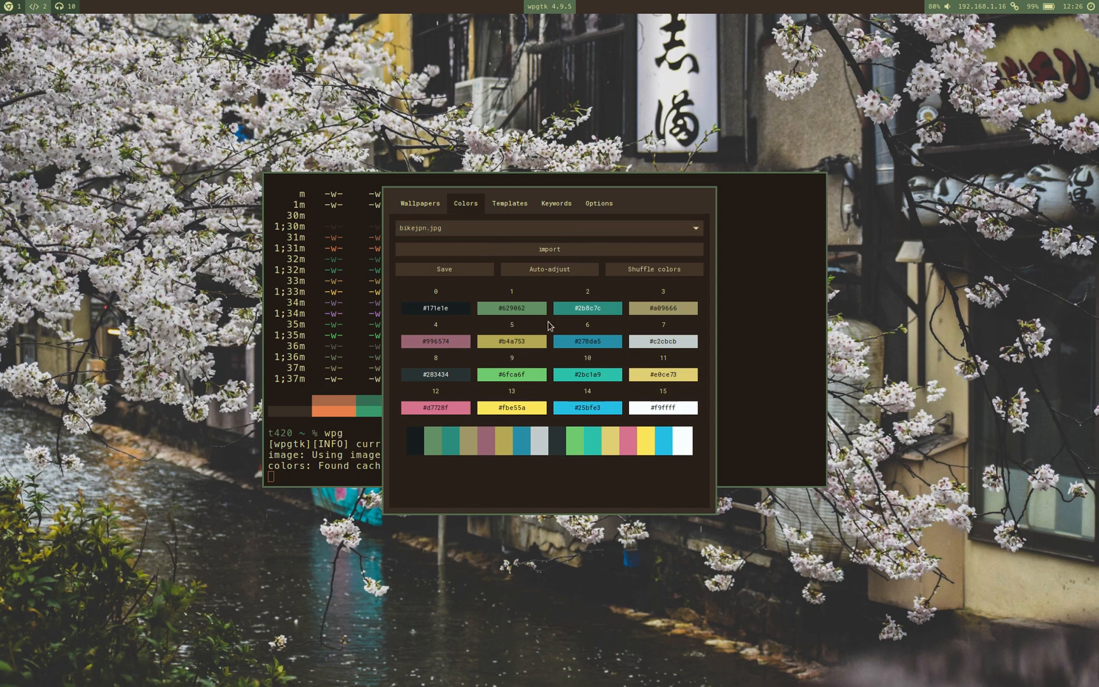
pyautogui.moveTo(621, 285)
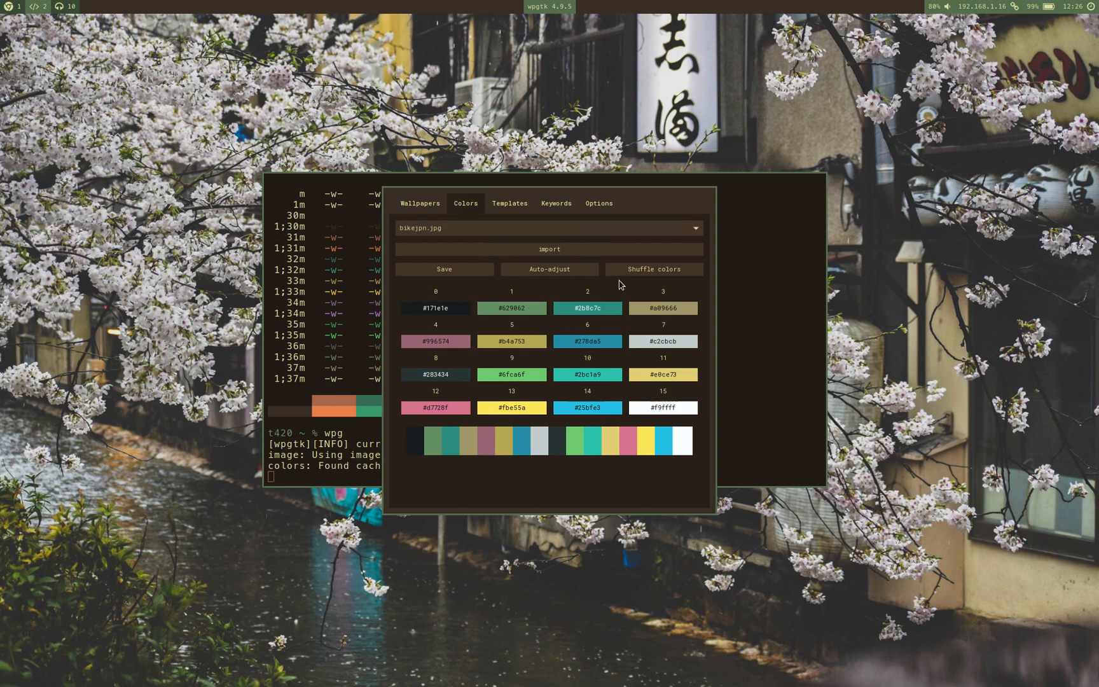
pyautogui.moveTo(557, 264)
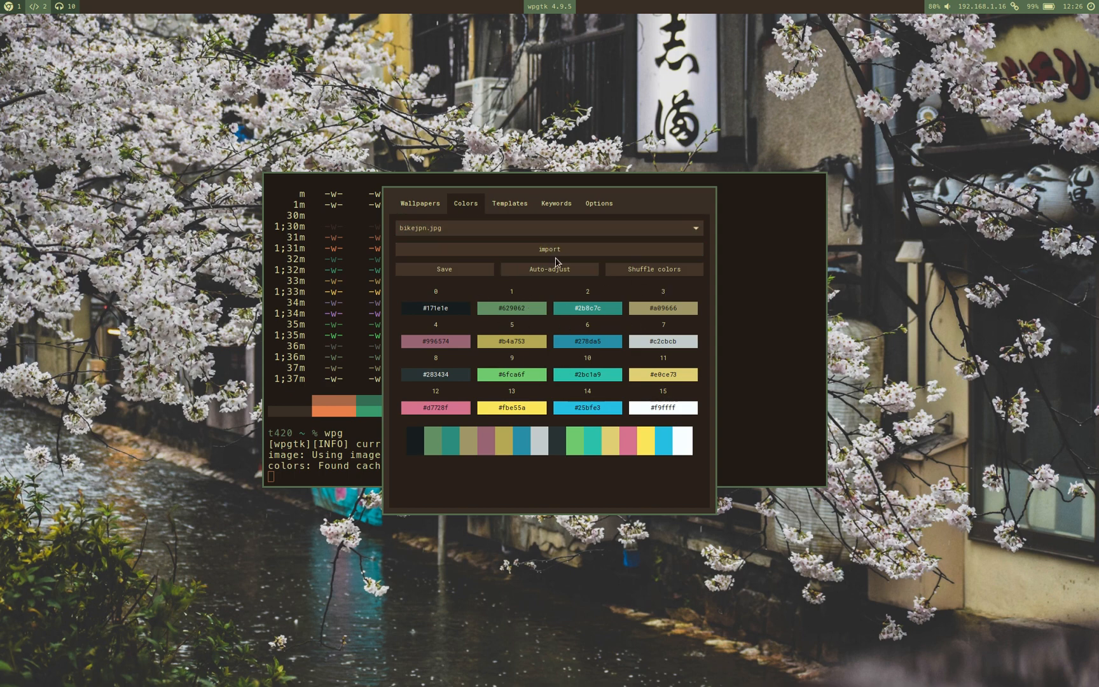
# Import a JSON scheme for ghiblipattrn.png, auto-adjust it, save, and return to the wallpaper preview.
pyautogui.click(548, 227)
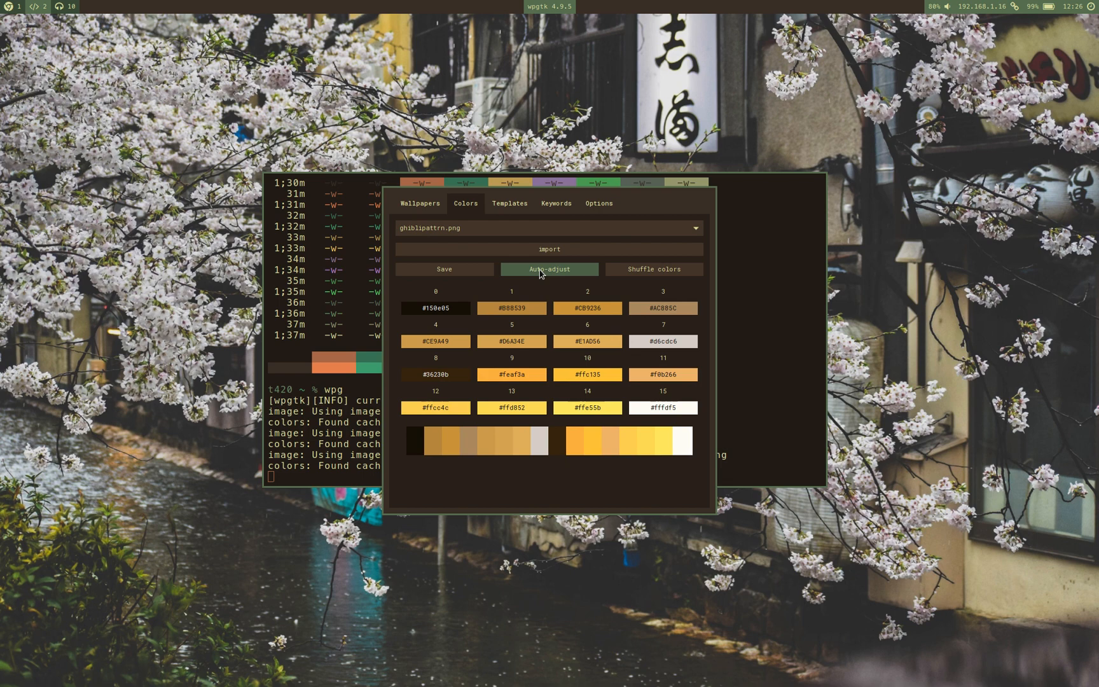
pyautogui.click(550, 249)
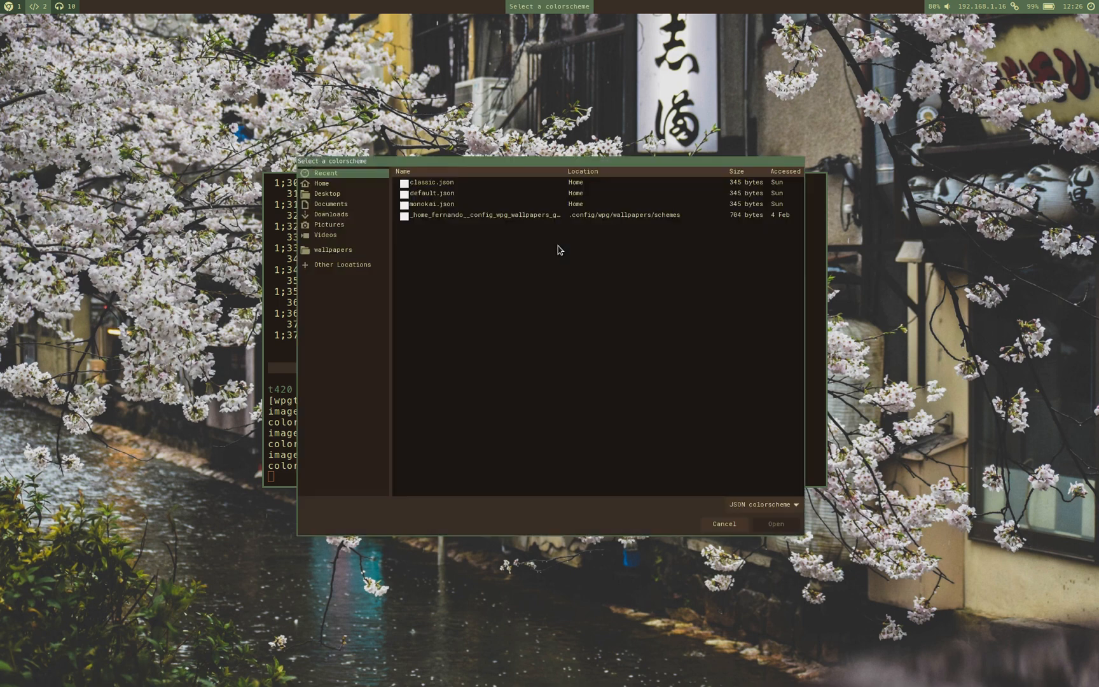
pyautogui.click(433, 194)
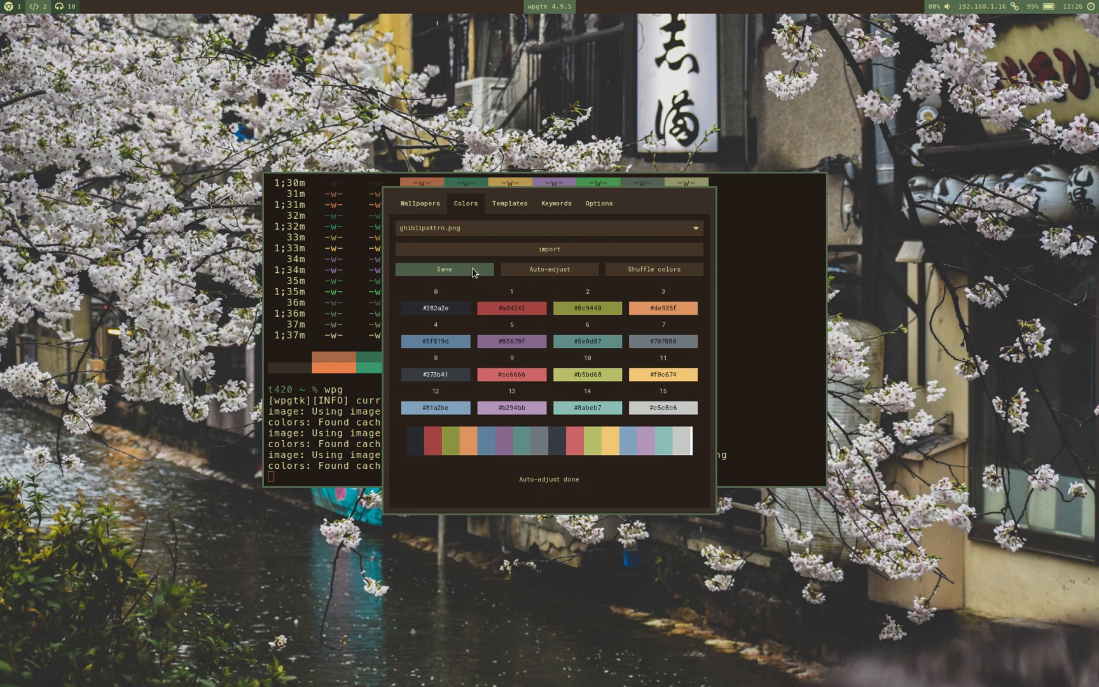
pyautogui.click(443, 270)
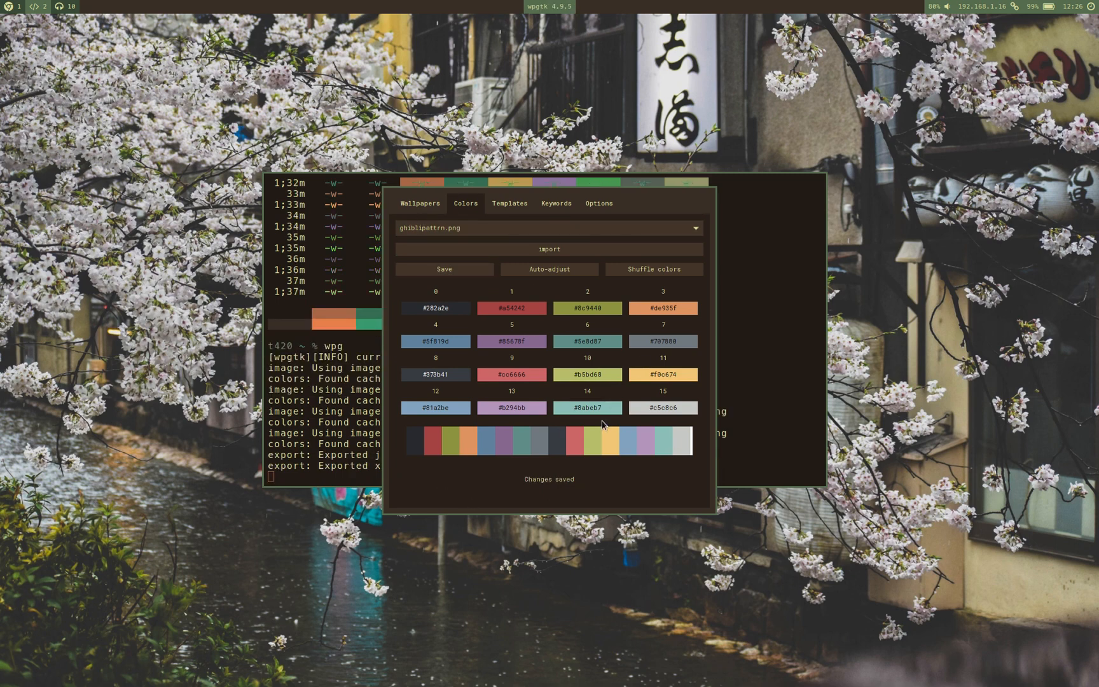
pyautogui.moveTo(593, 453)
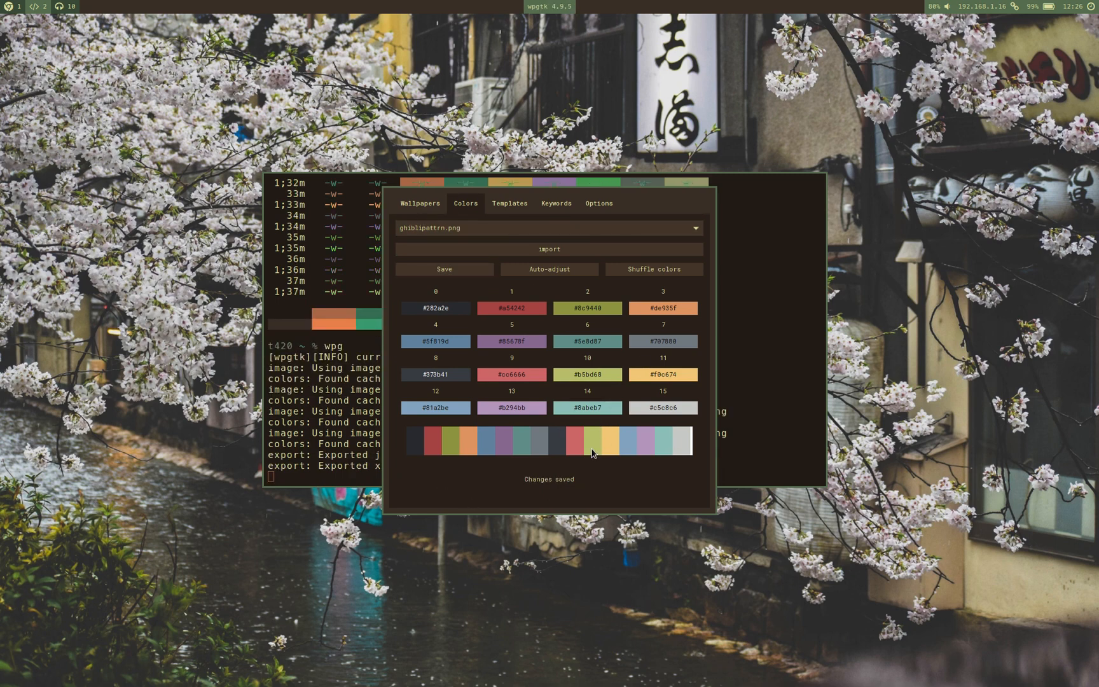
pyautogui.click(420, 203)
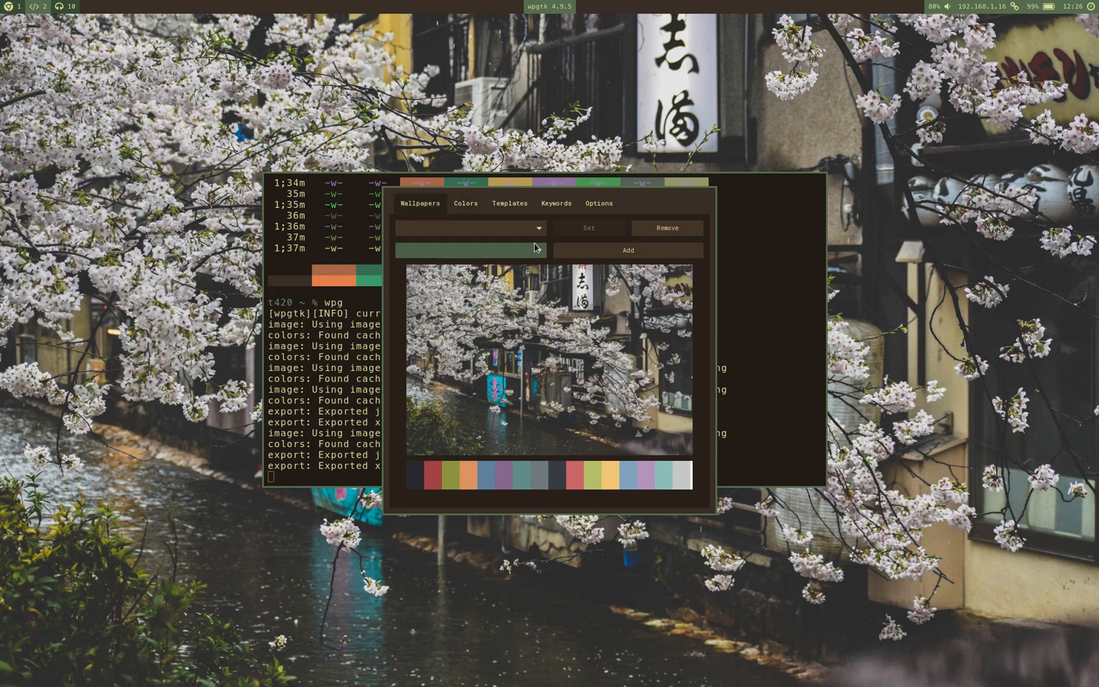
# Choose ghiblipattrn.png and set it so the Ghibli pattern becomes the desktop wallpaper.
pyautogui.click(470, 229)
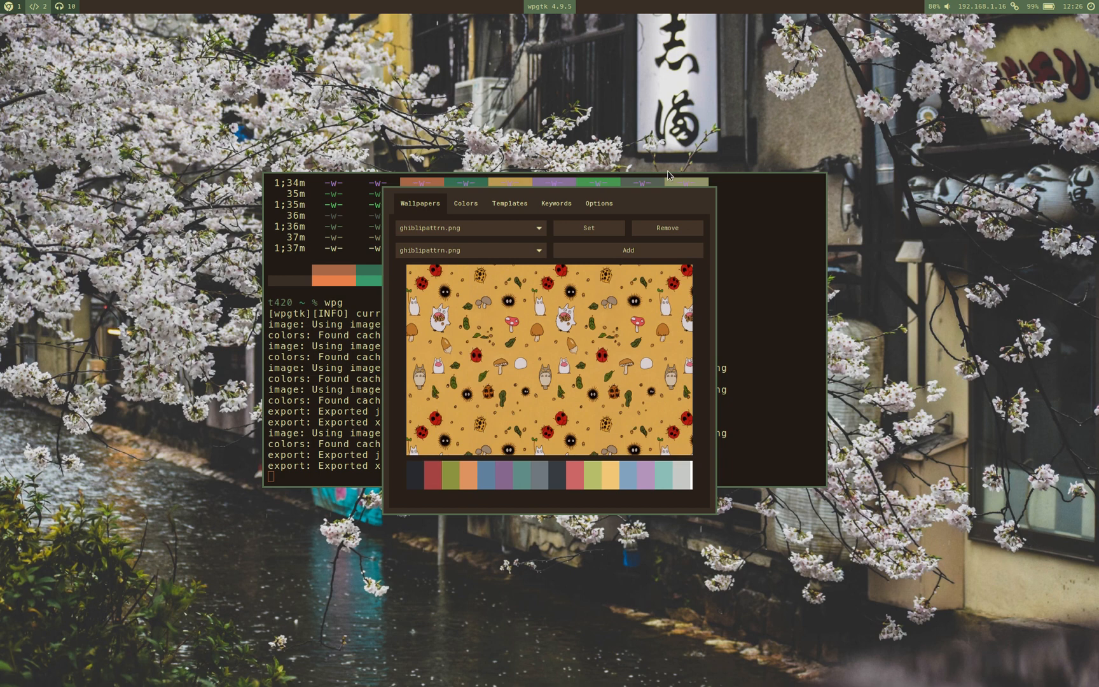
pyautogui.moveTo(526, 333)
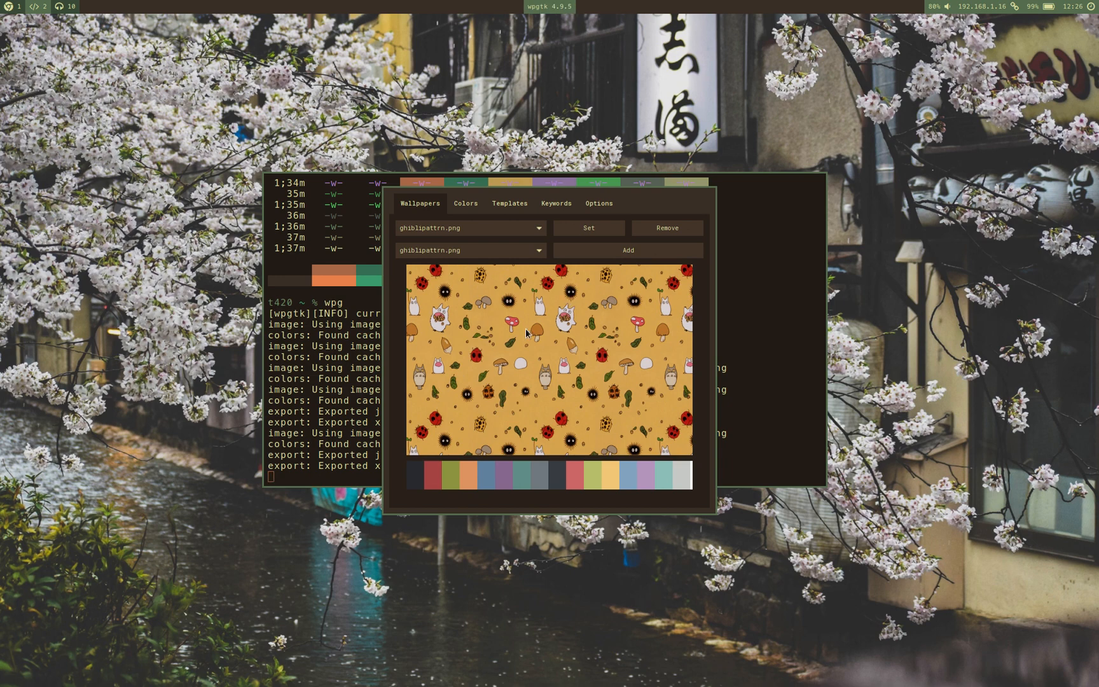
pyautogui.click(587, 227)
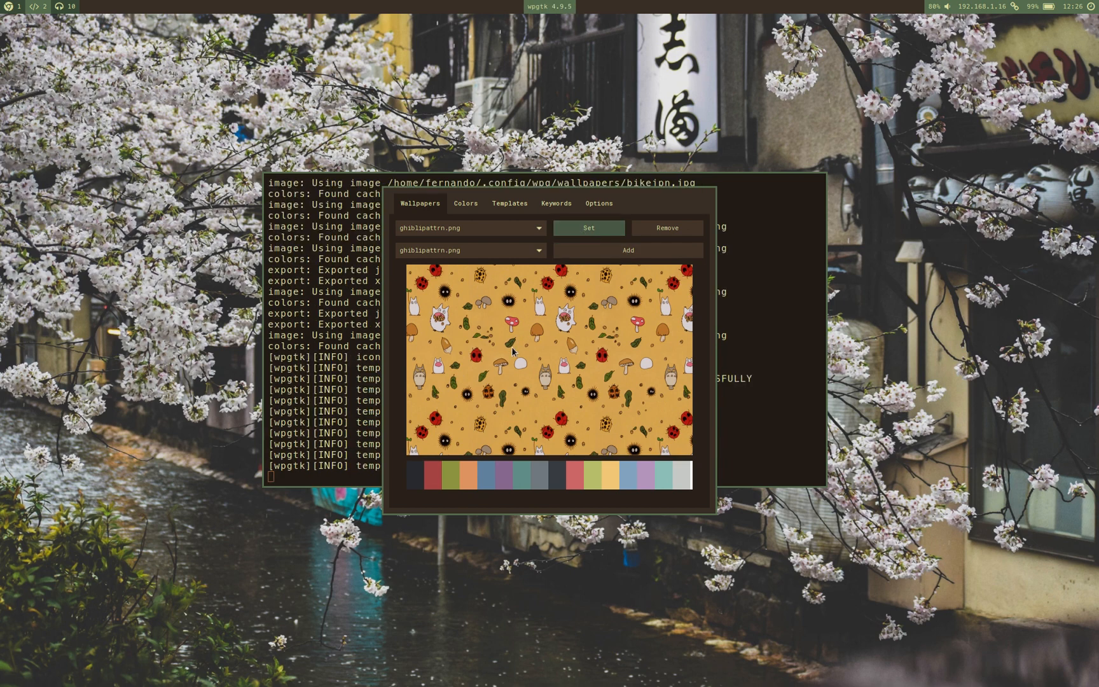
pyautogui.click(588, 228)
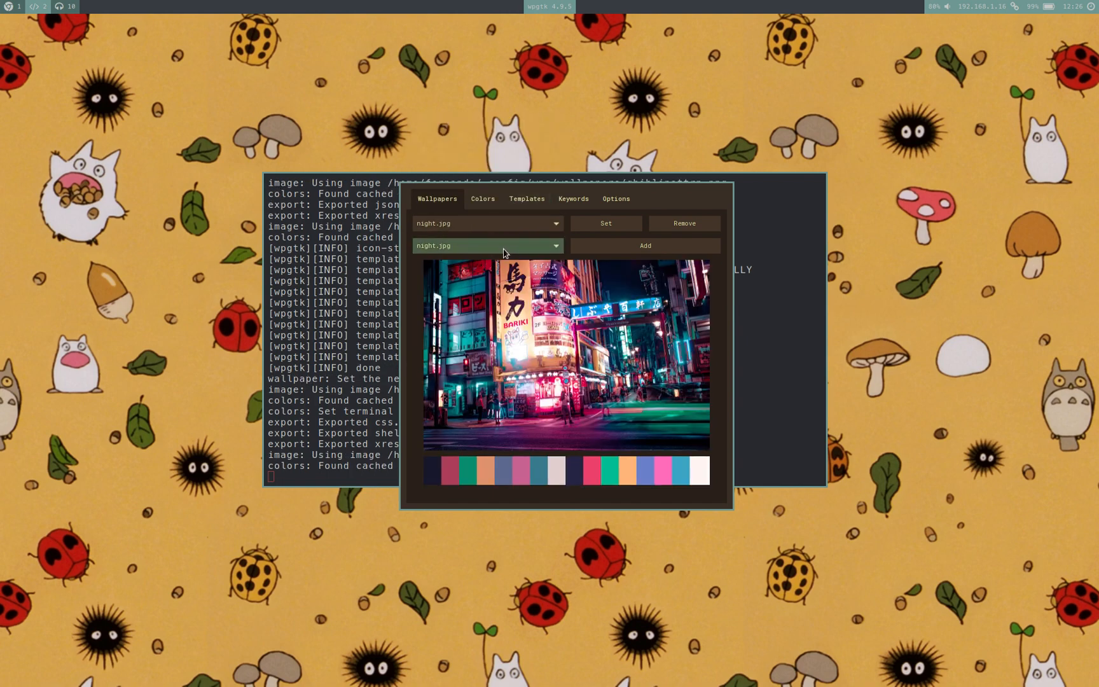
# Preview soon.png, vendingjpn.jpg and another palette, then set night.jpg as theme and wallpaper.
pyautogui.click(483, 245)
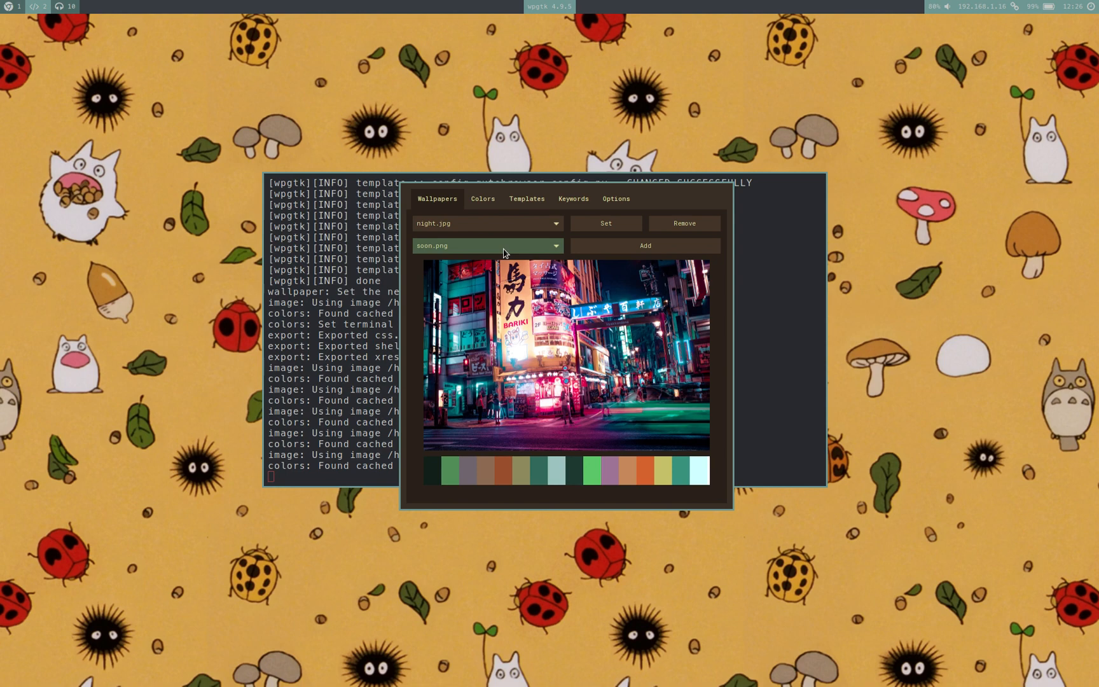
pyautogui.click(486, 246)
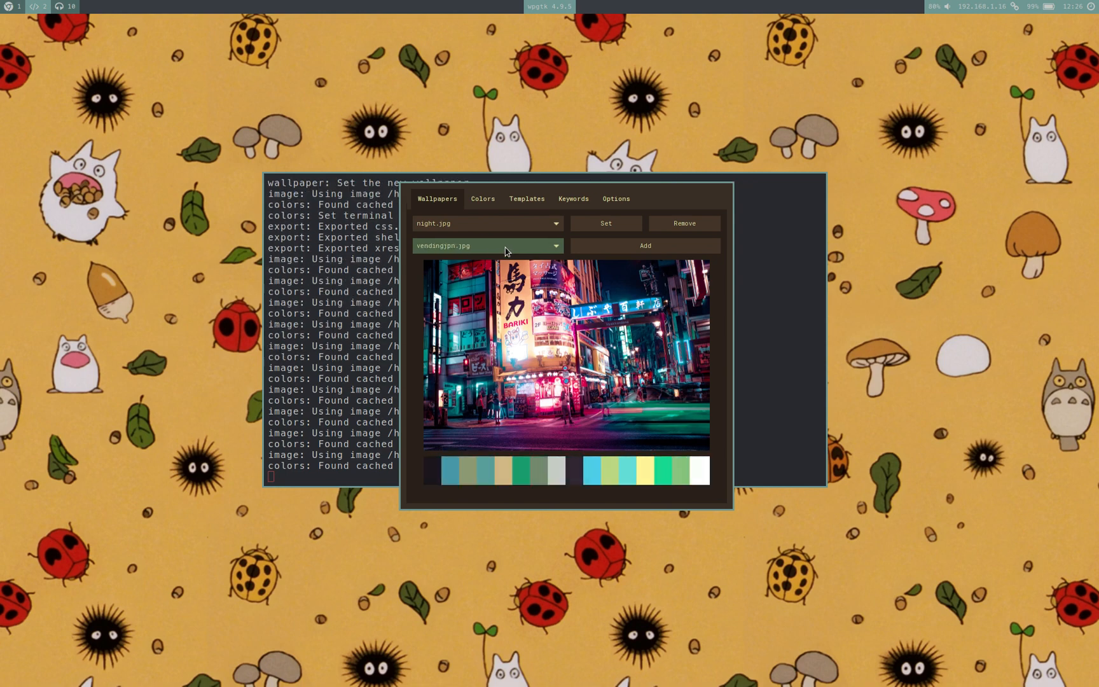
pyautogui.click(486, 245)
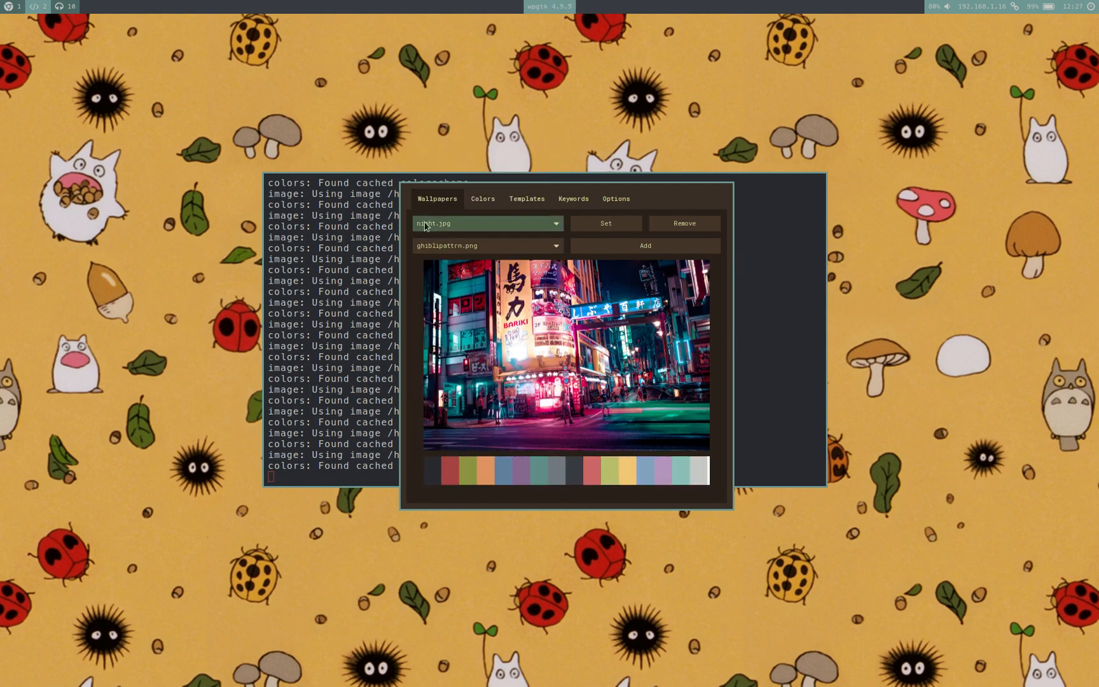
pyautogui.click(605, 223)
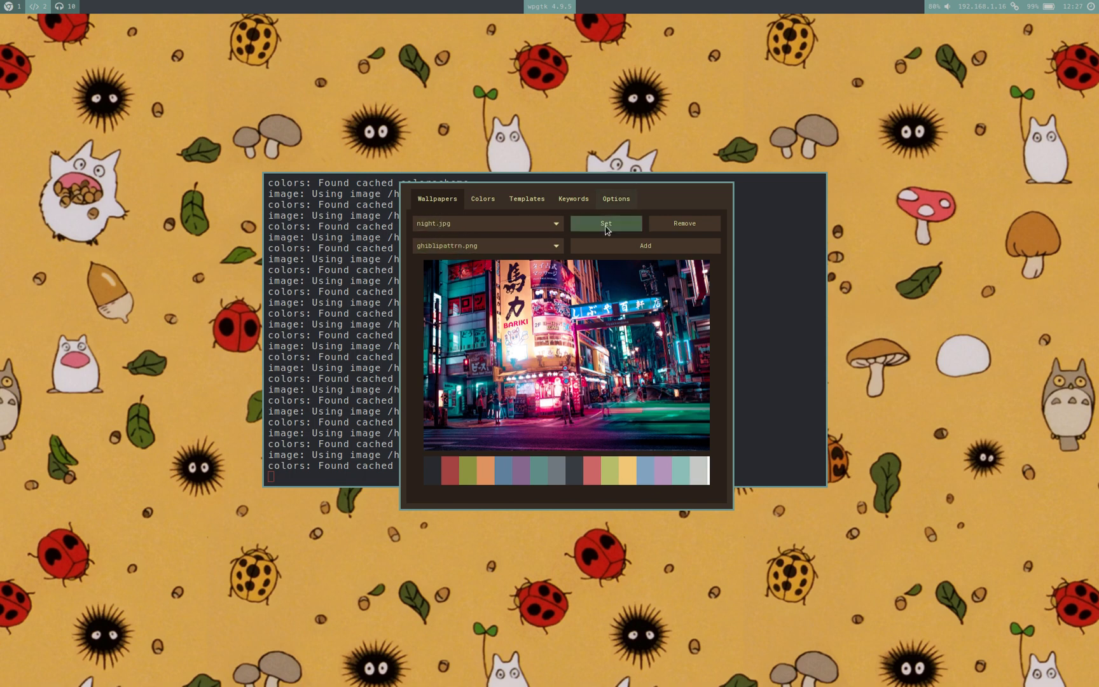
pyautogui.click(606, 223)
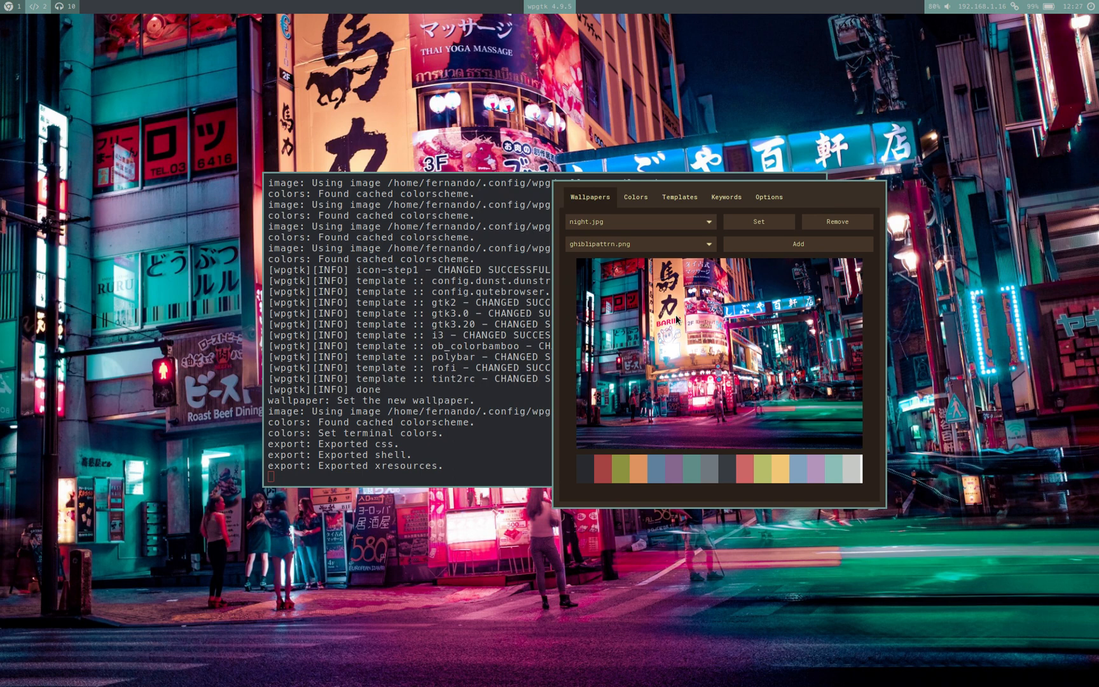
pyautogui.moveTo(631, 360)
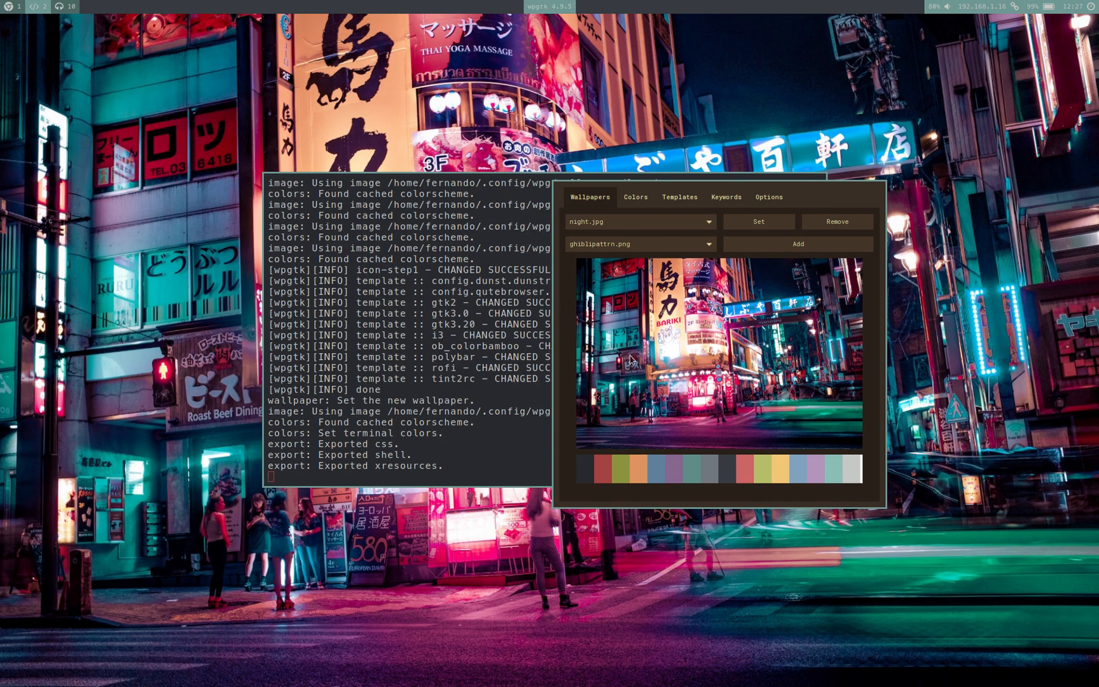
pyautogui.moveTo(706, 338)
pyautogui.write('wpg')
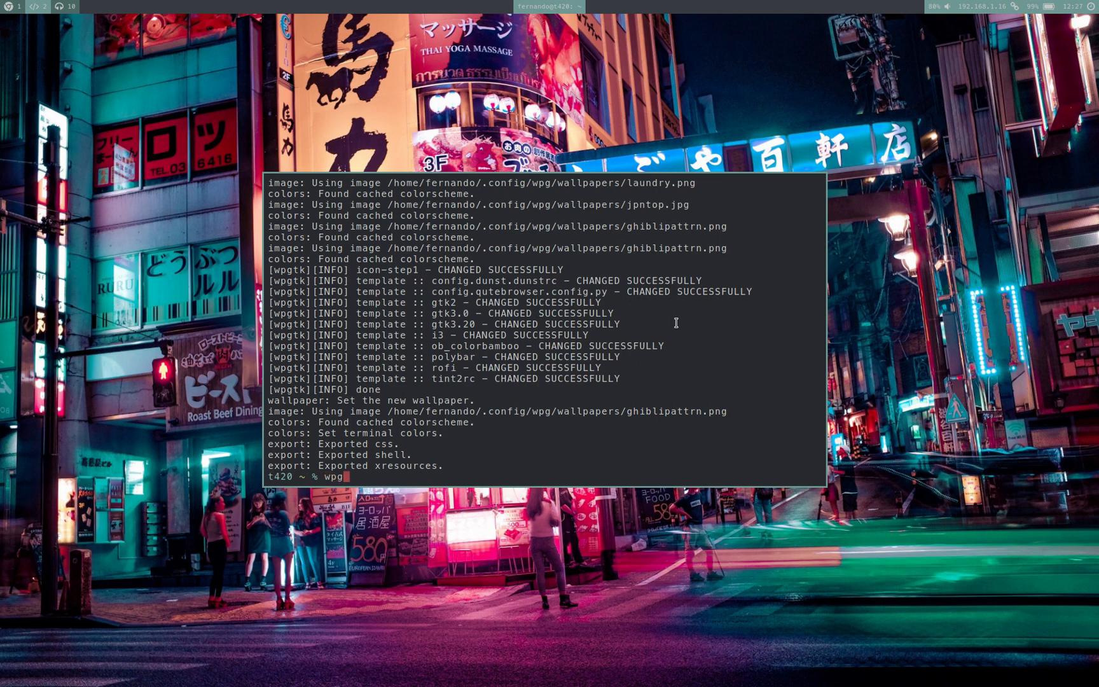
# Launch wpg from the terminal, reopening wpgtk on its palette view.
pyautogui.press('Return')
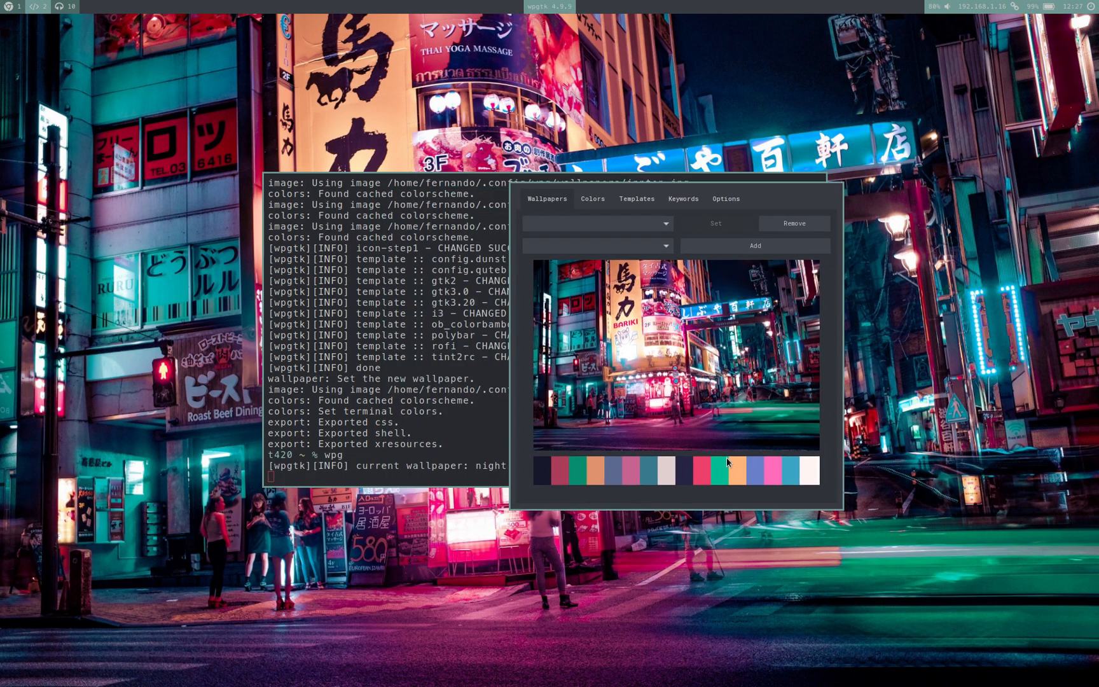
pyautogui.moveTo(727, 431)
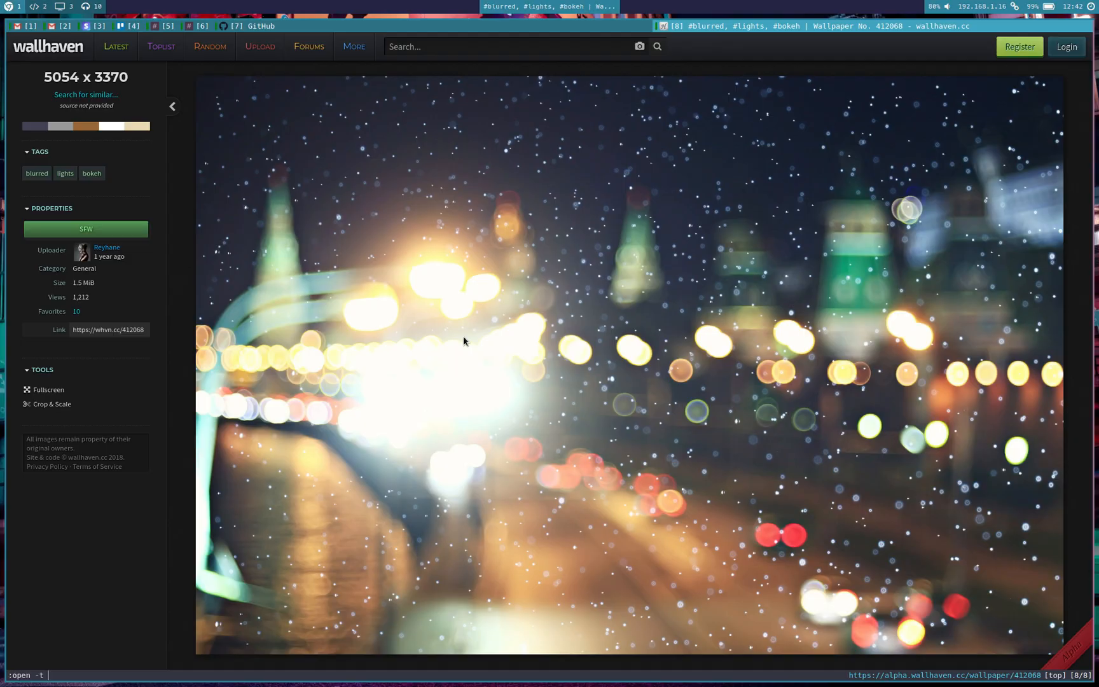
# Load terminal.sexy and switch to its Scheme Browser of preset base16 themes.
pyautogui.write('termin')
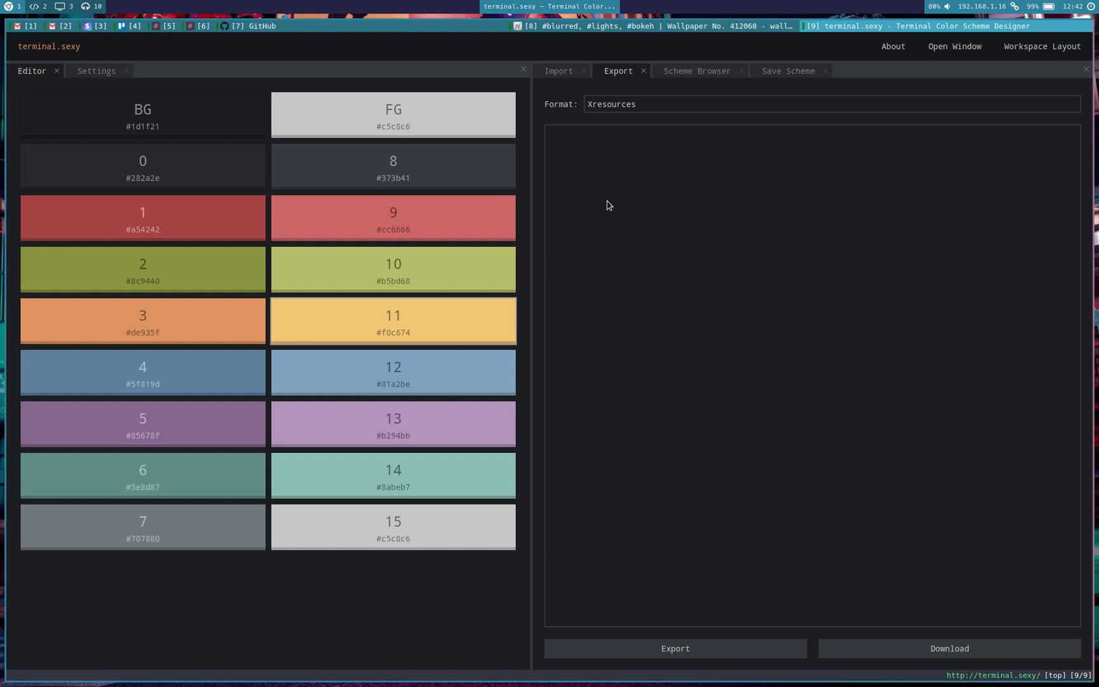
pyautogui.click(809, 104)
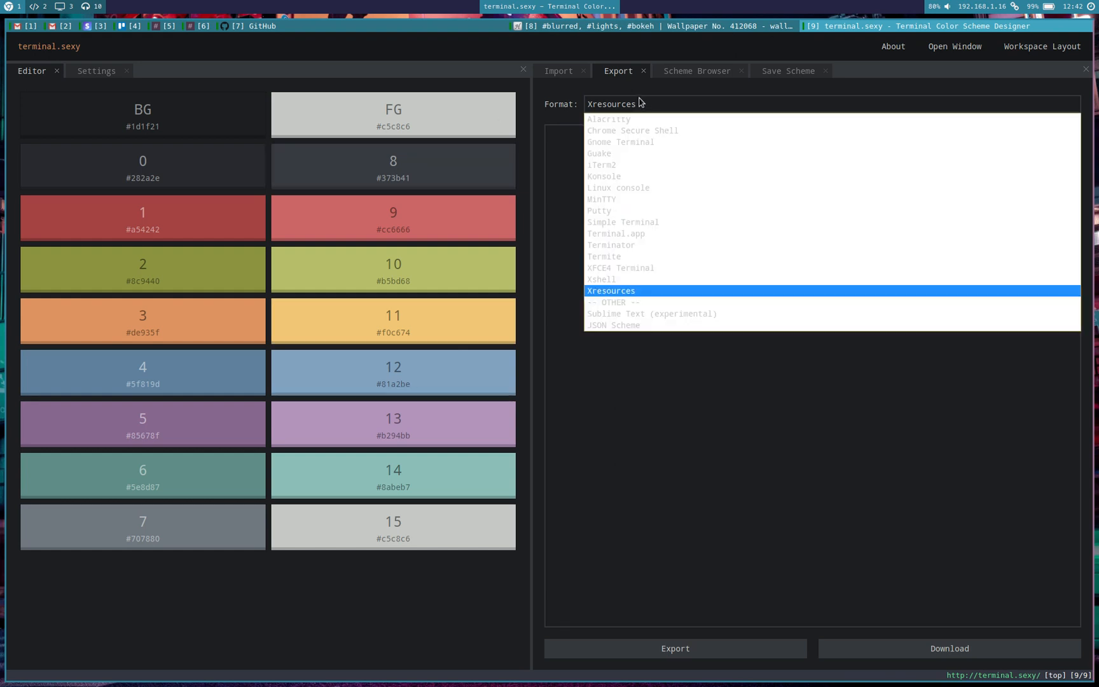
pyautogui.click(697, 70)
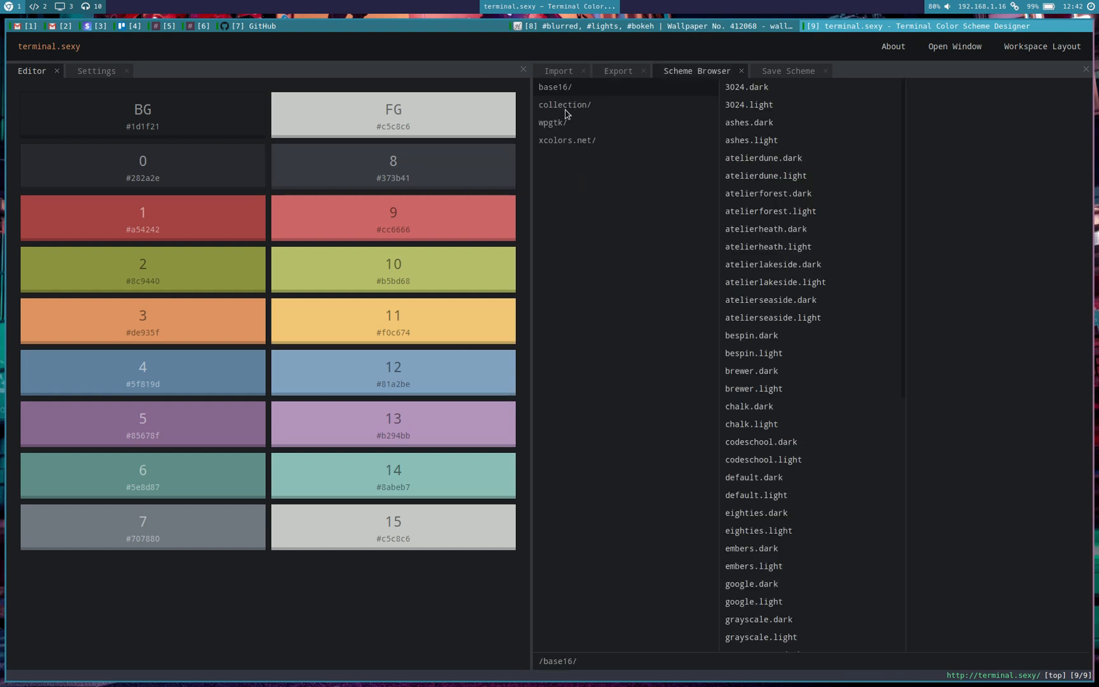
# In base16, preview Atelierforest light, Brewer dark, Codeschool dark and Ocean dark.
pyautogui.click(745, 86)
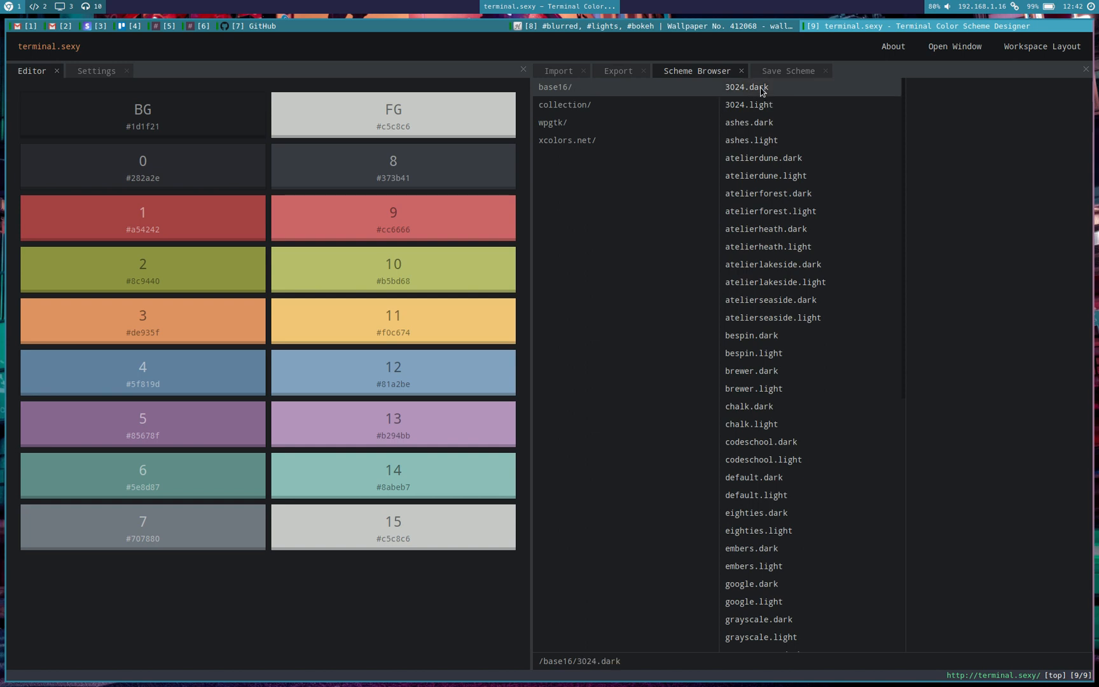
pyautogui.click(768, 211)
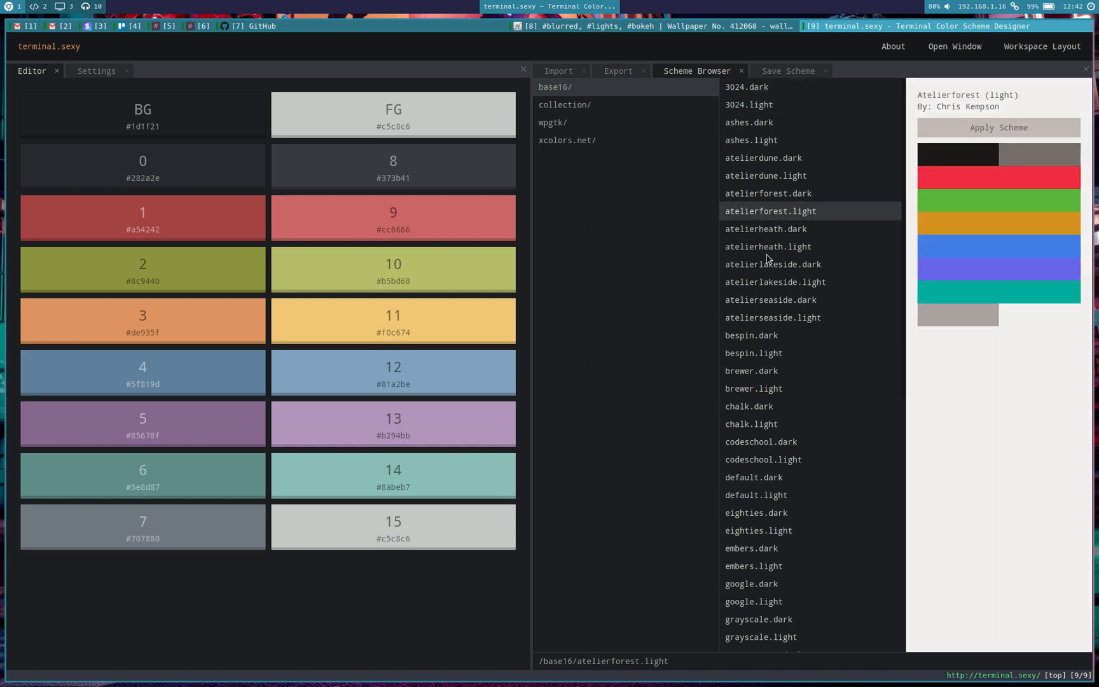
pyautogui.click(751, 371)
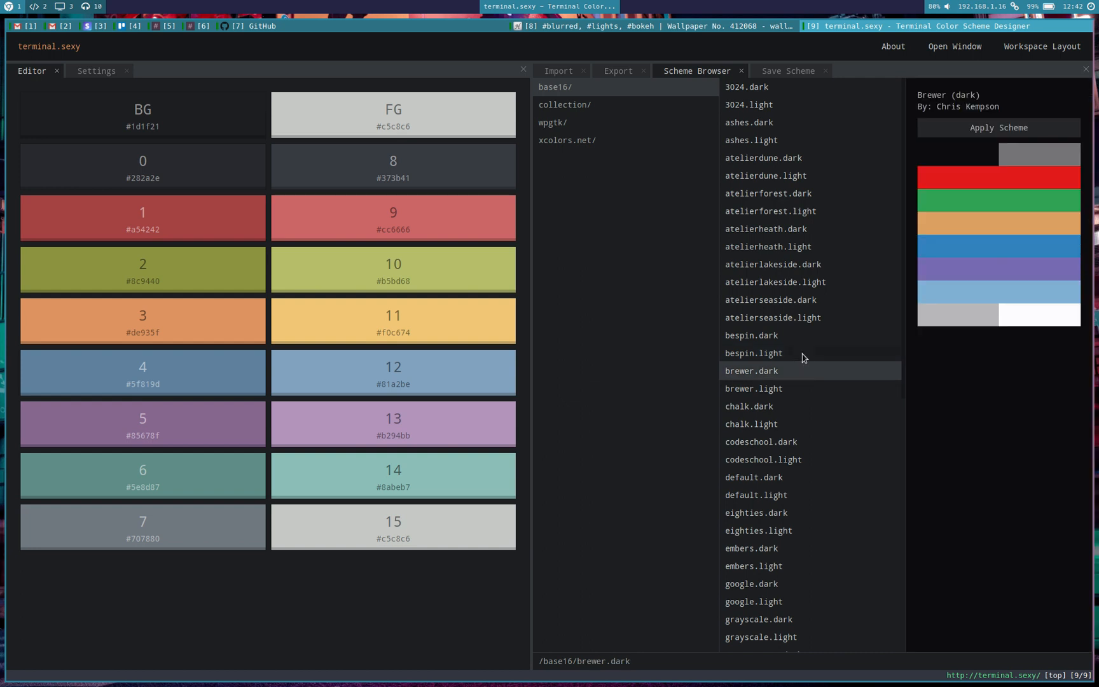
pyautogui.click(754, 388)
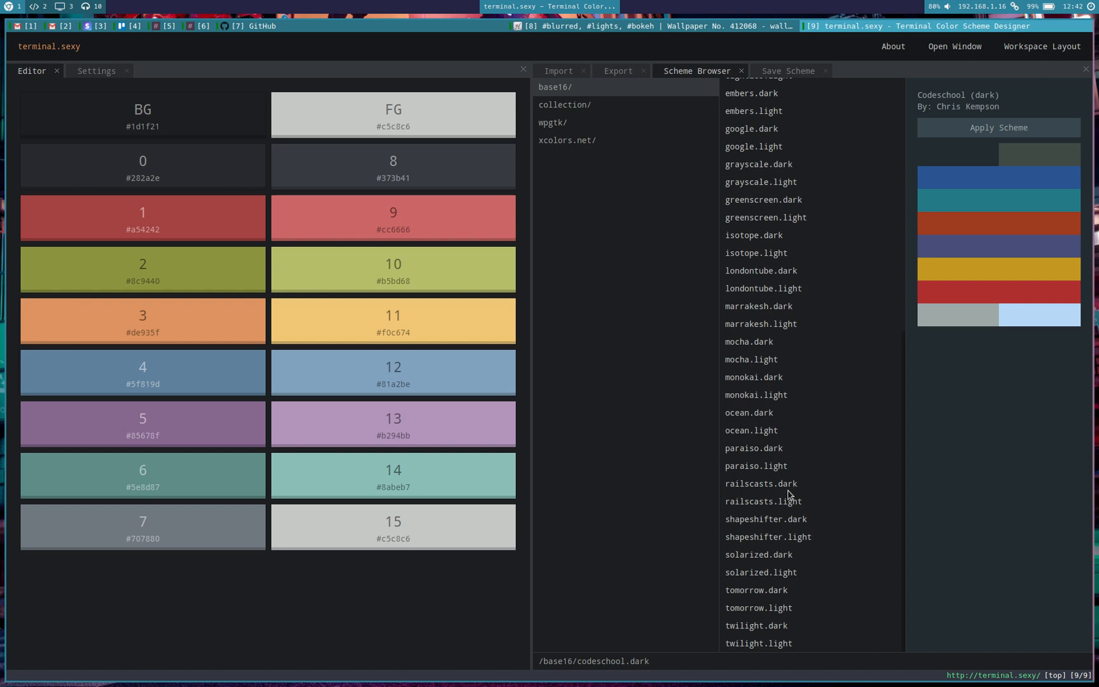
pyautogui.click(749, 412)
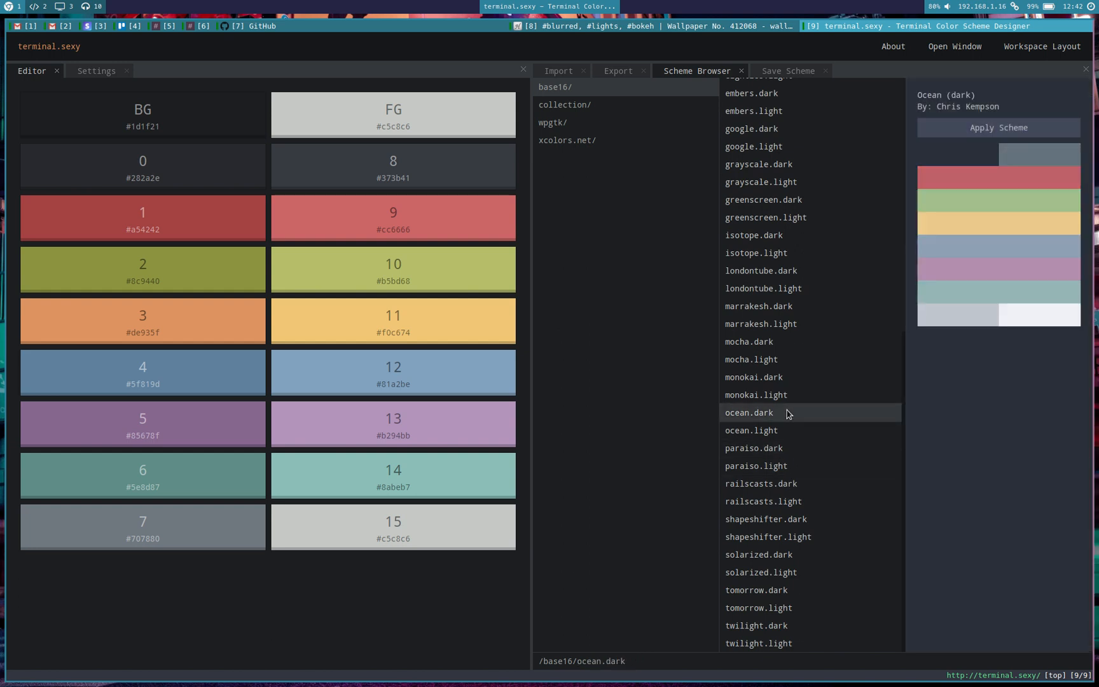
# Compare Monokai light against Ocean dark, then Railscasts light and one more scheme.
pyautogui.click(756, 394)
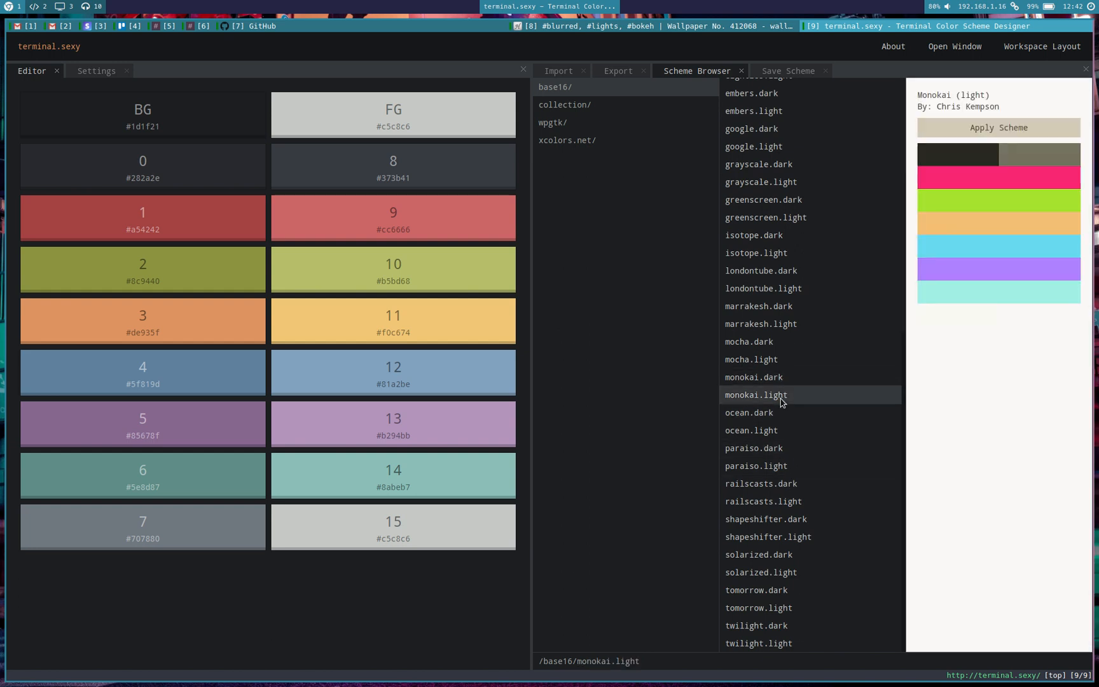
pyautogui.click(754, 413)
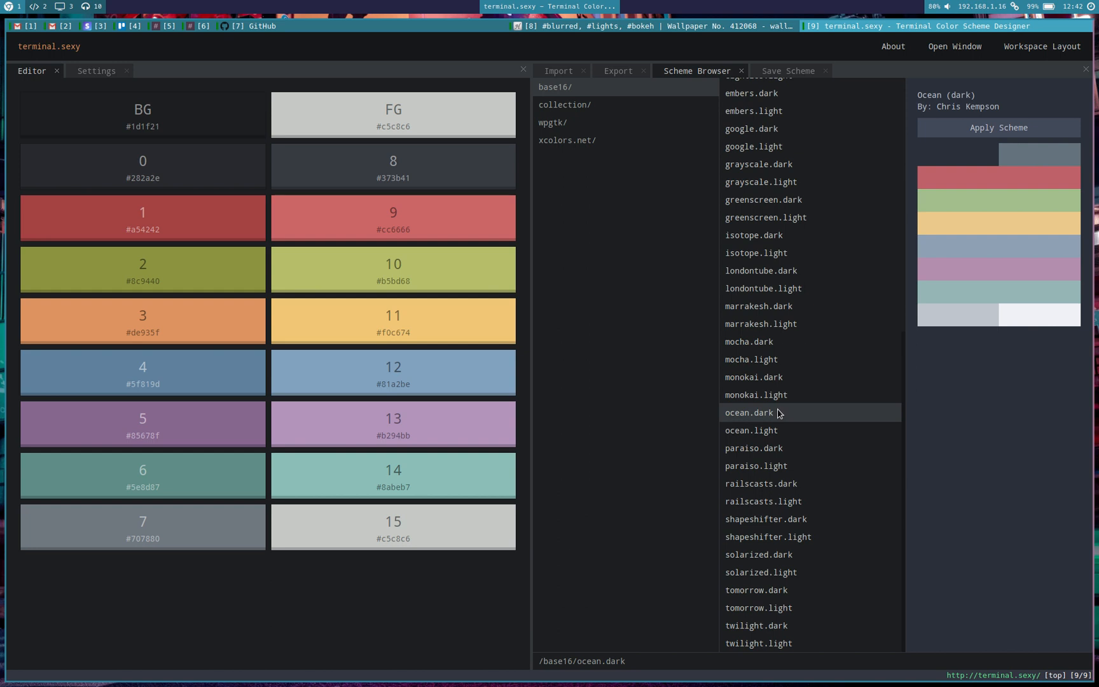
pyautogui.moveTo(792, 507)
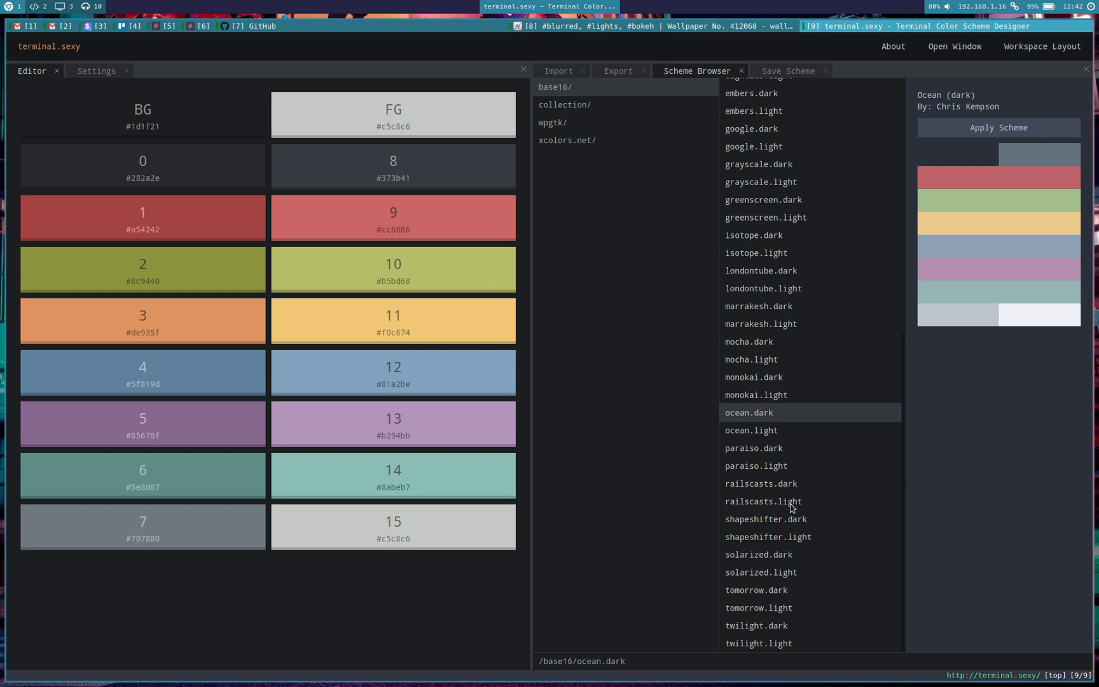
pyautogui.click(764, 500)
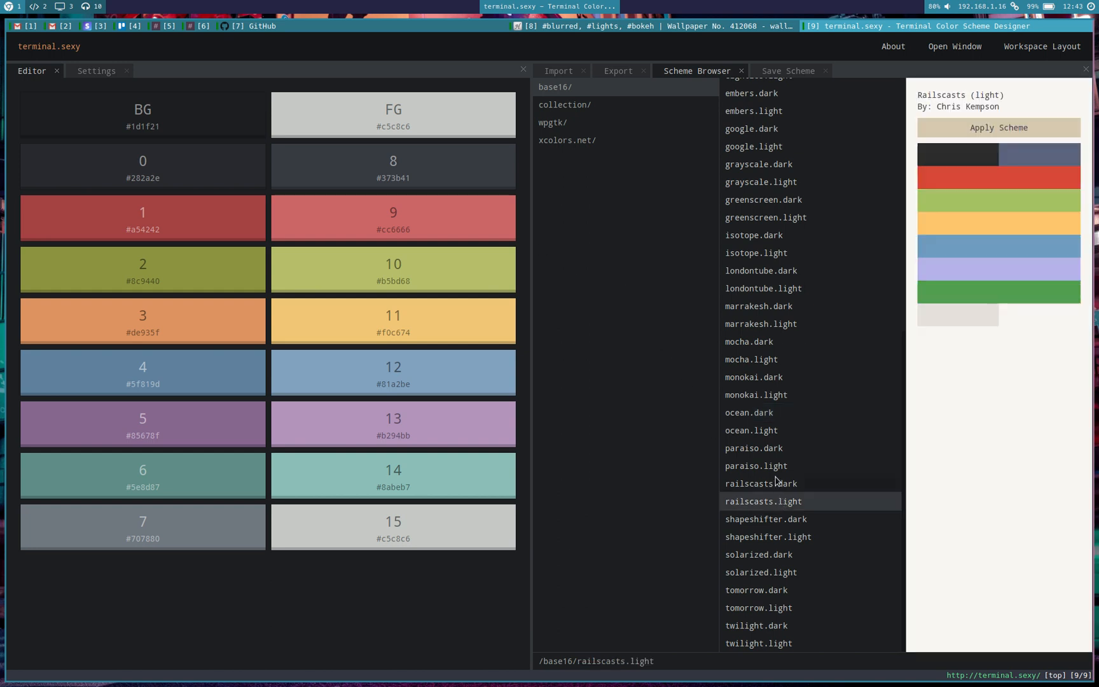
pyautogui.click(759, 484)
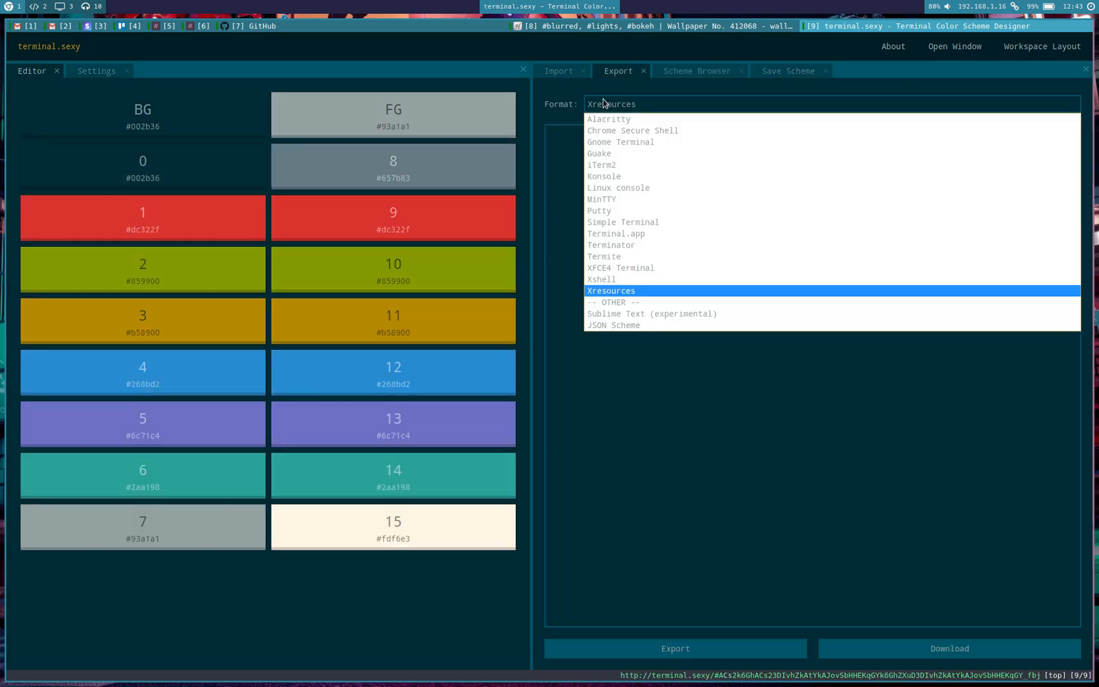
# Export Solarized dark as a JSON Scheme and download it to home as 'solirzed'.
pyautogui.click(613, 325)
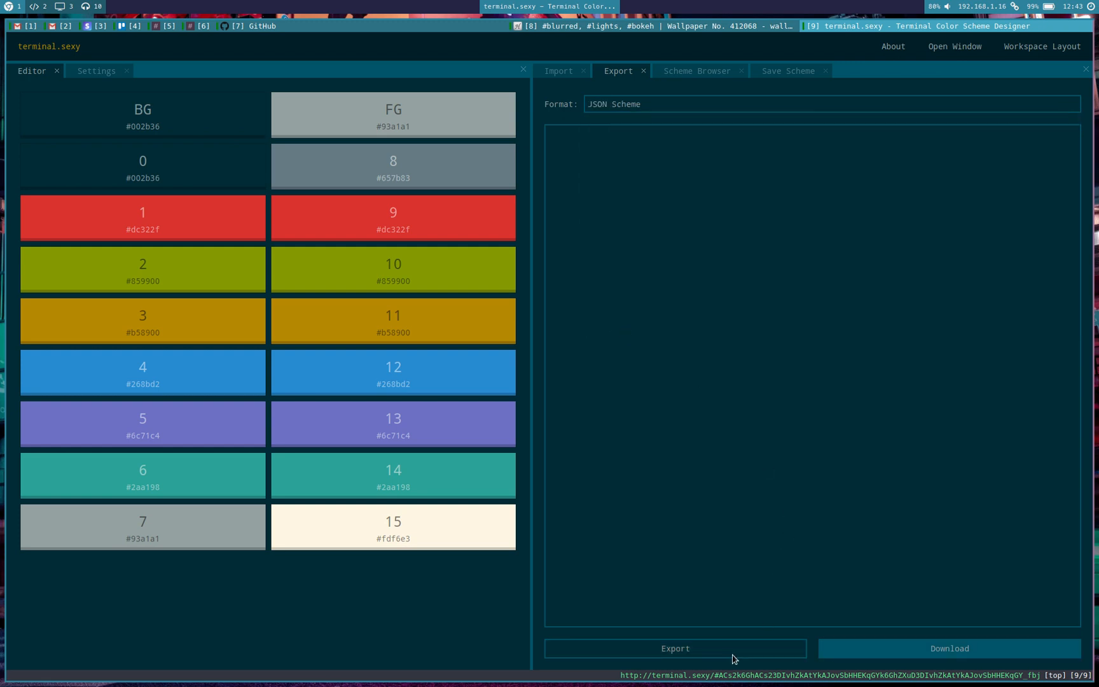
pyautogui.click(675, 648)
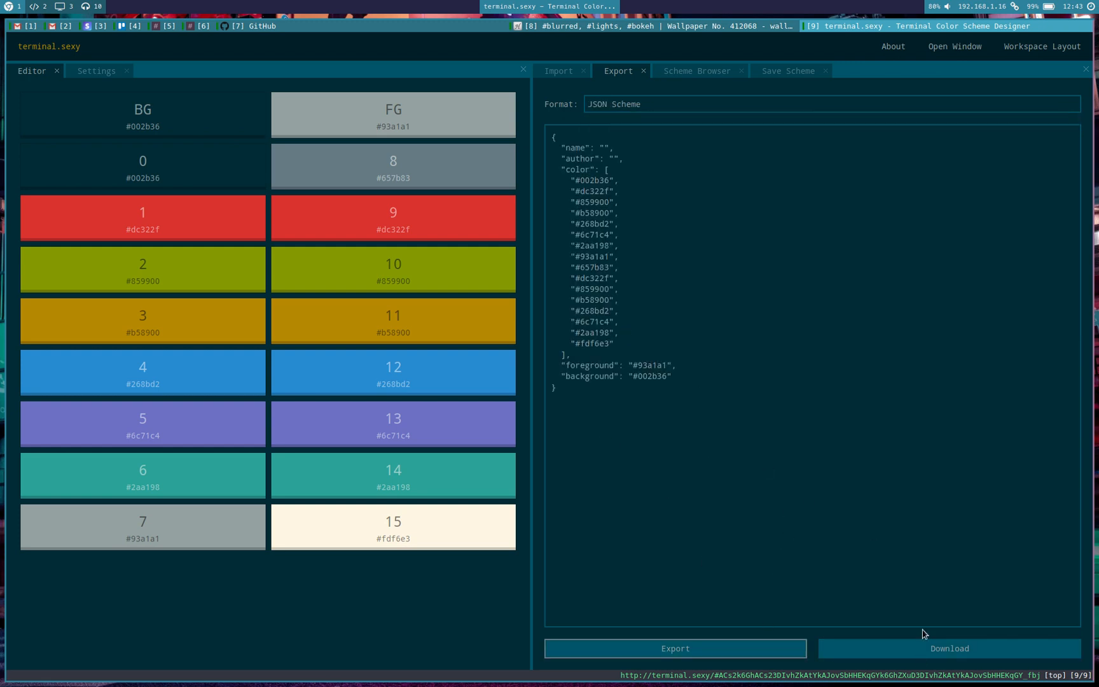
pyautogui.click(949, 648)
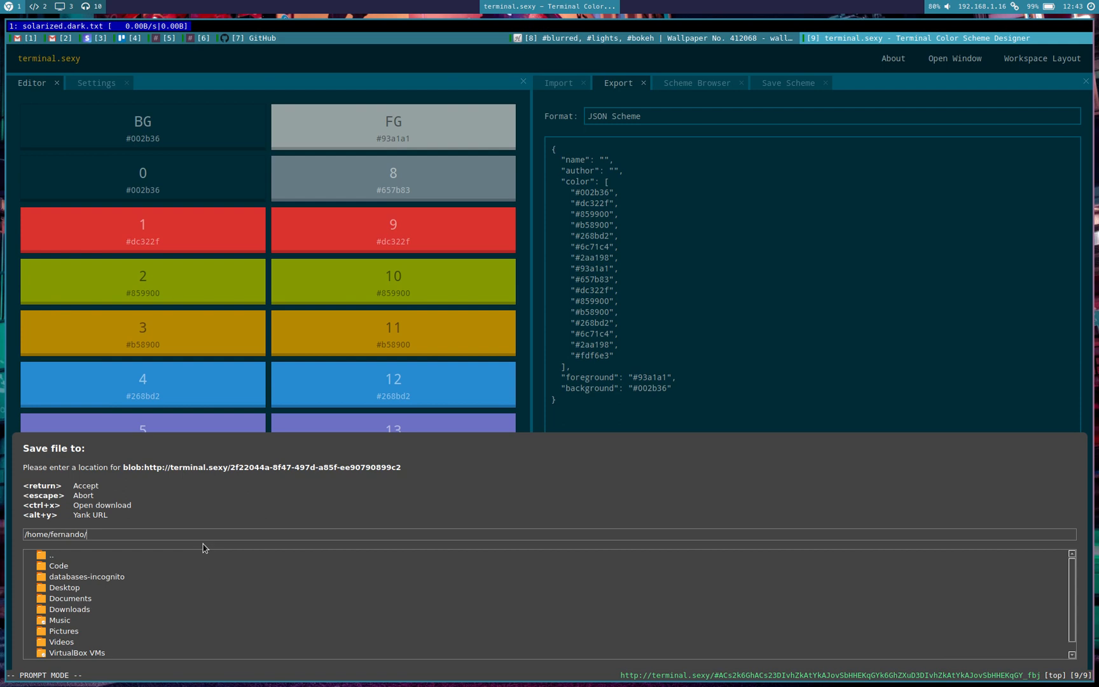
pyautogui.write('solirzed')
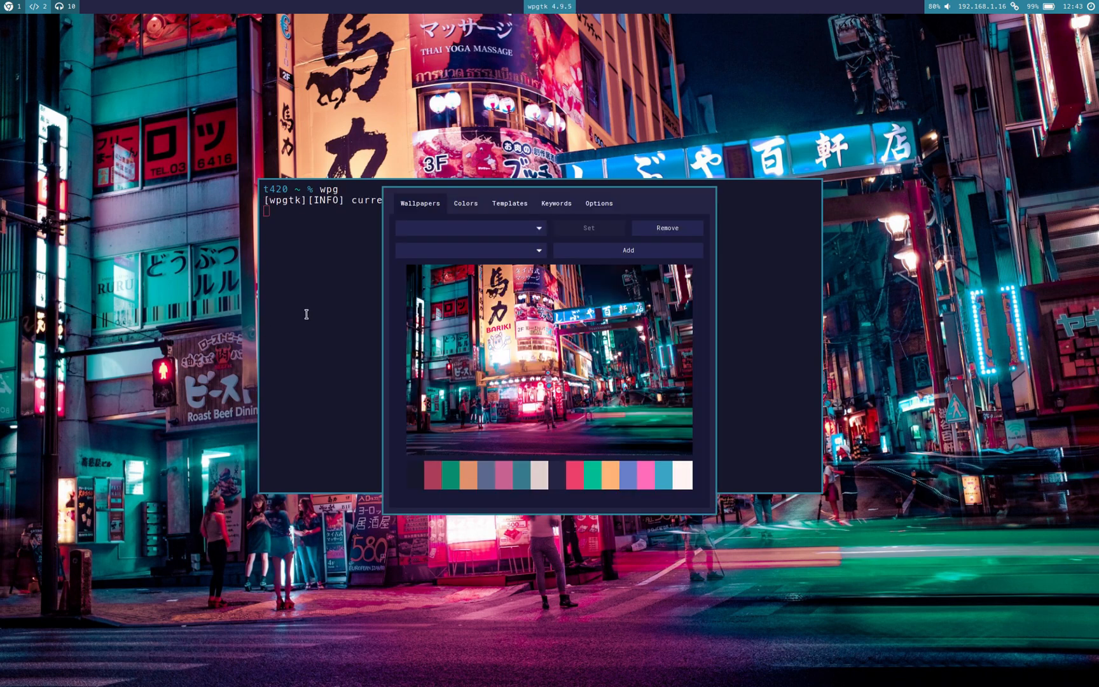
# For blurme.png, import solarized.json from the home folder into its Colors palette.
pyautogui.click(468, 250)
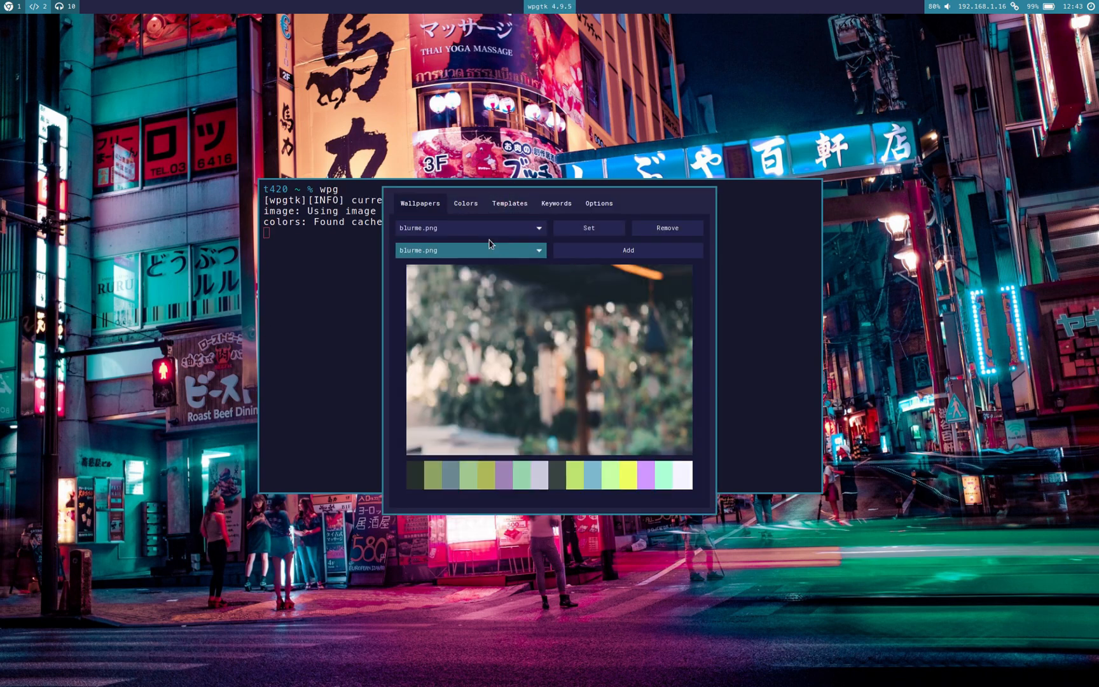
pyautogui.click(465, 204)
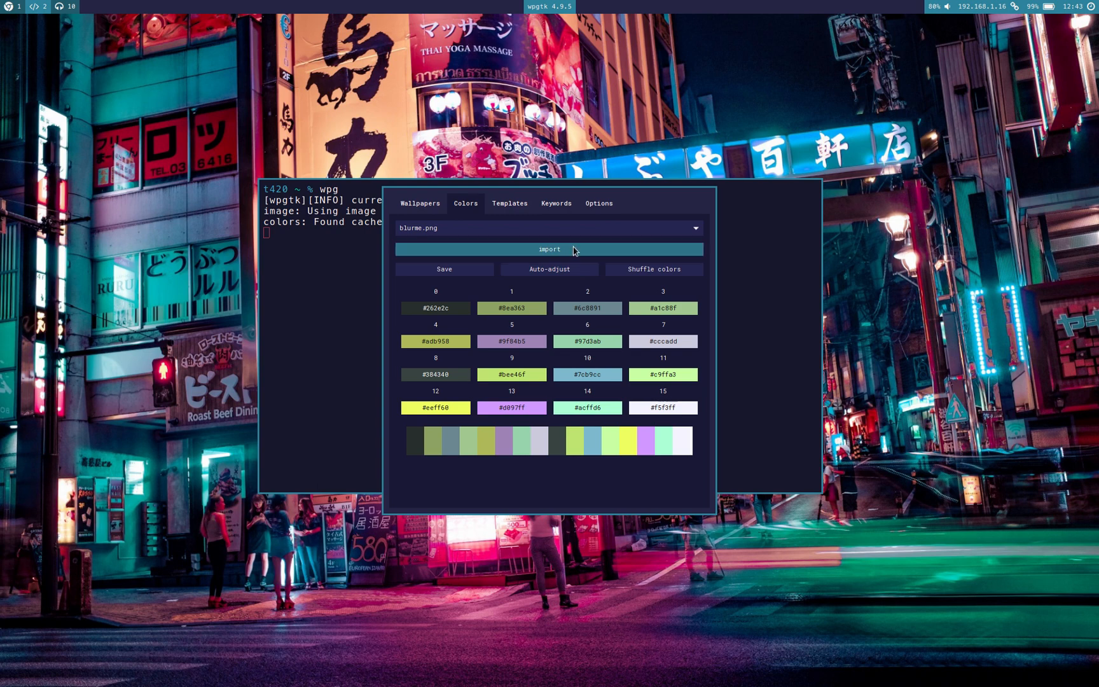
pyautogui.click(548, 250)
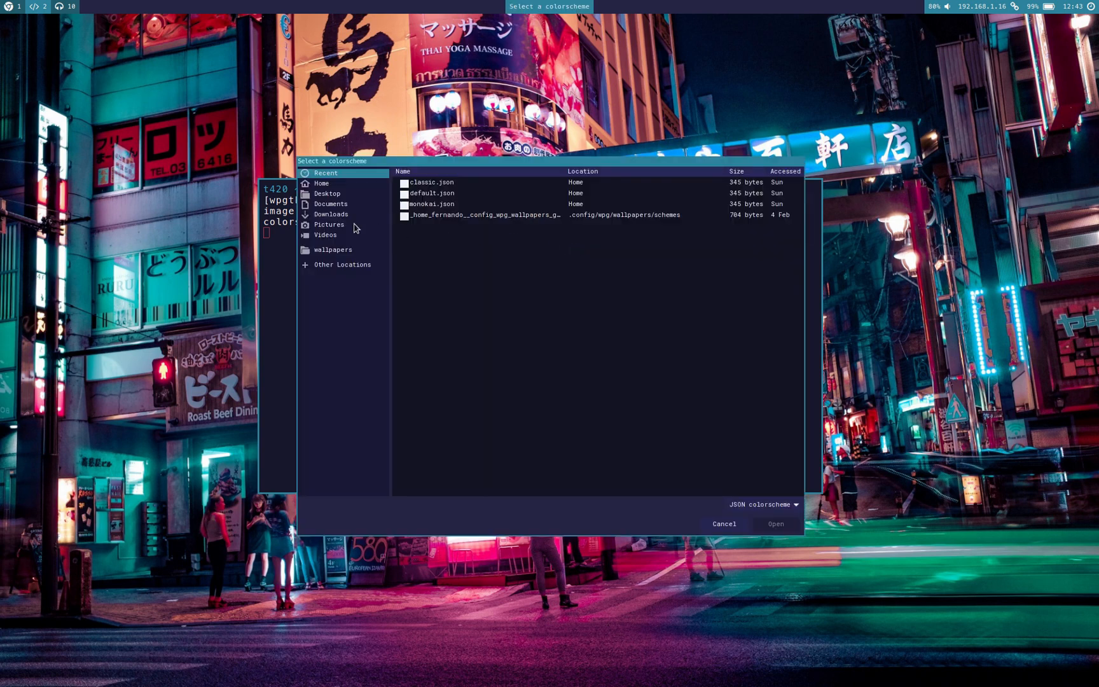
pyautogui.click(322, 184)
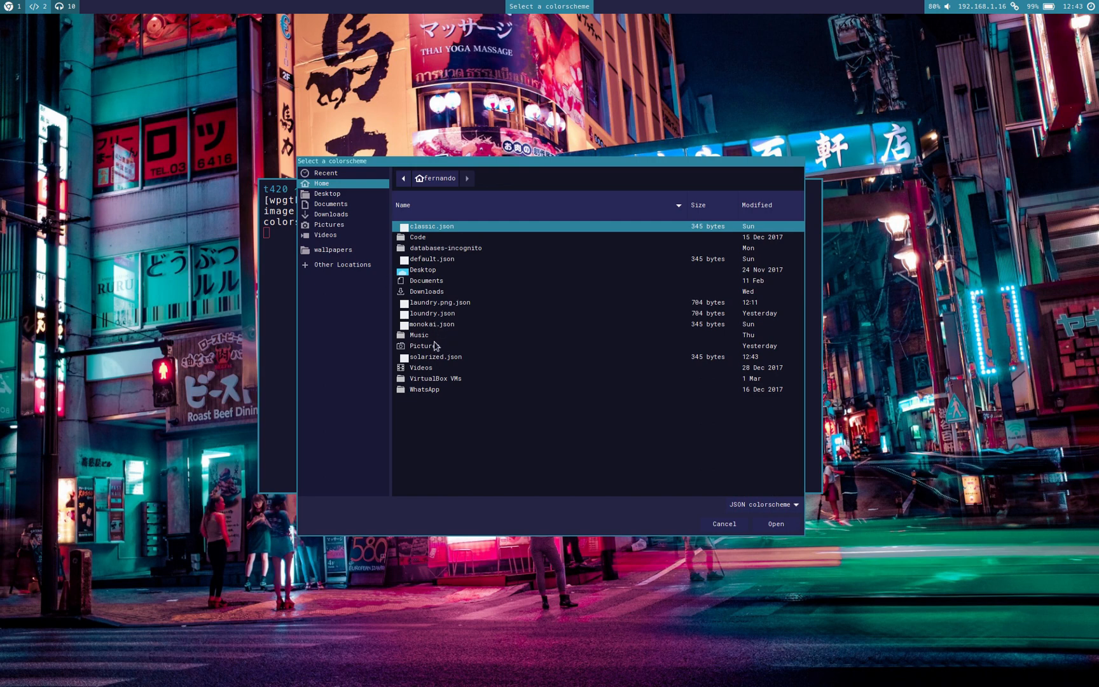
pyautogui.click(775, 524)
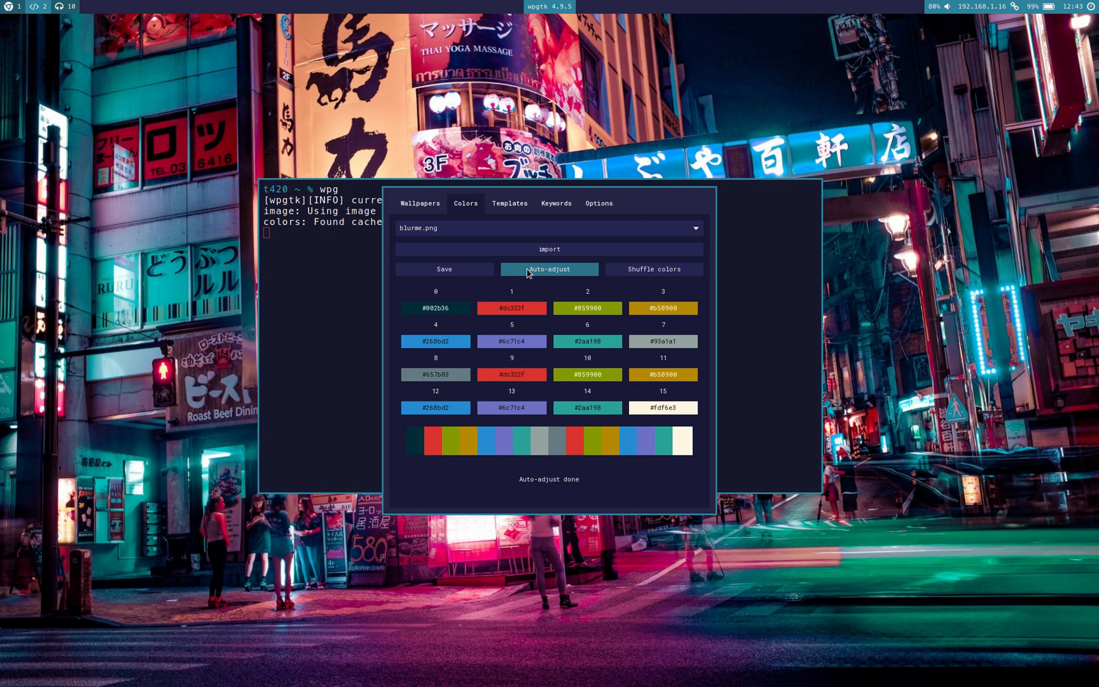
# Auto-adjust and save the Solarized palette, apply it from Wallpapers, and run 'color' to check.
pyautogui.click(548, 270)
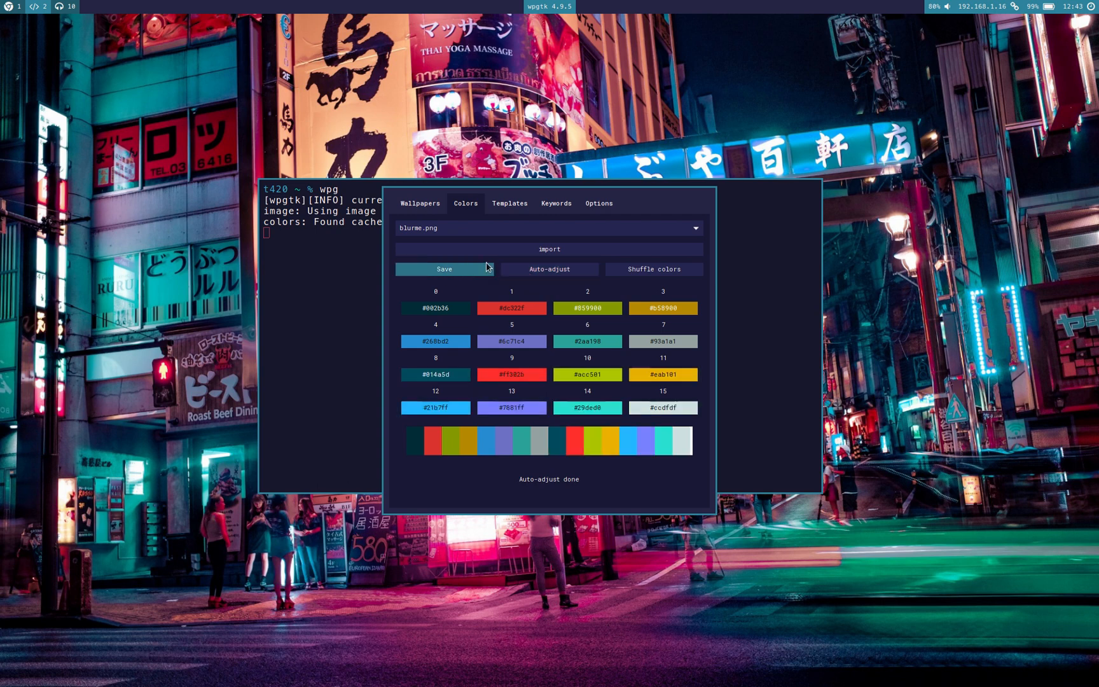
pyautogui.click(443, 270)
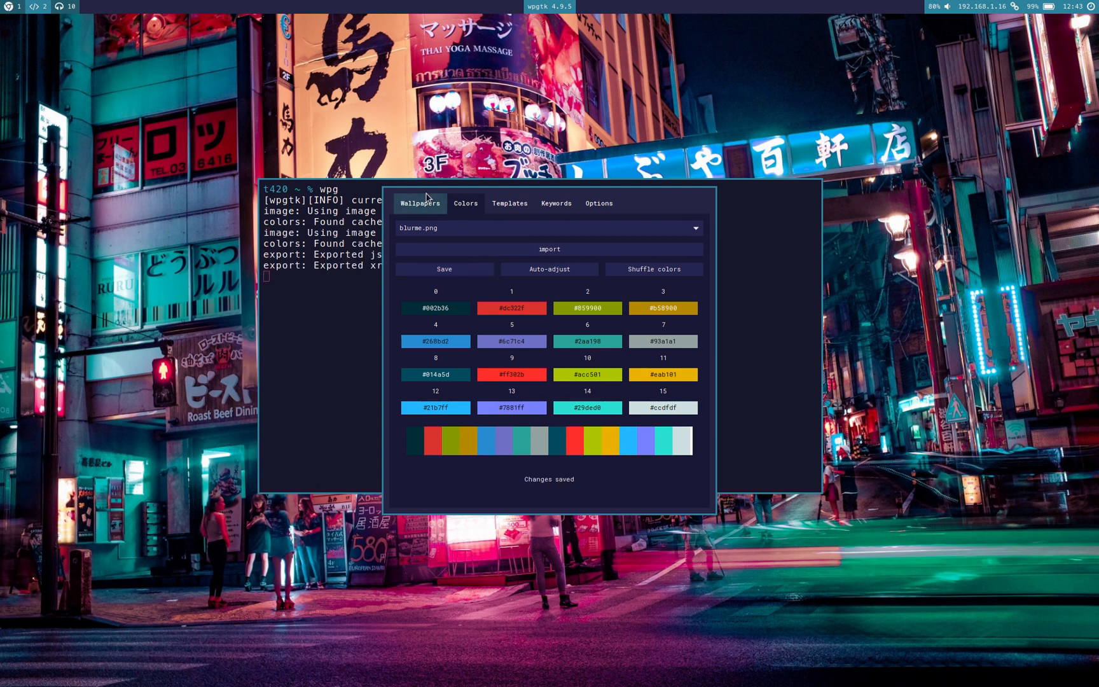
pyautogui.click(588, 228)
pyautogui.write('wpg')
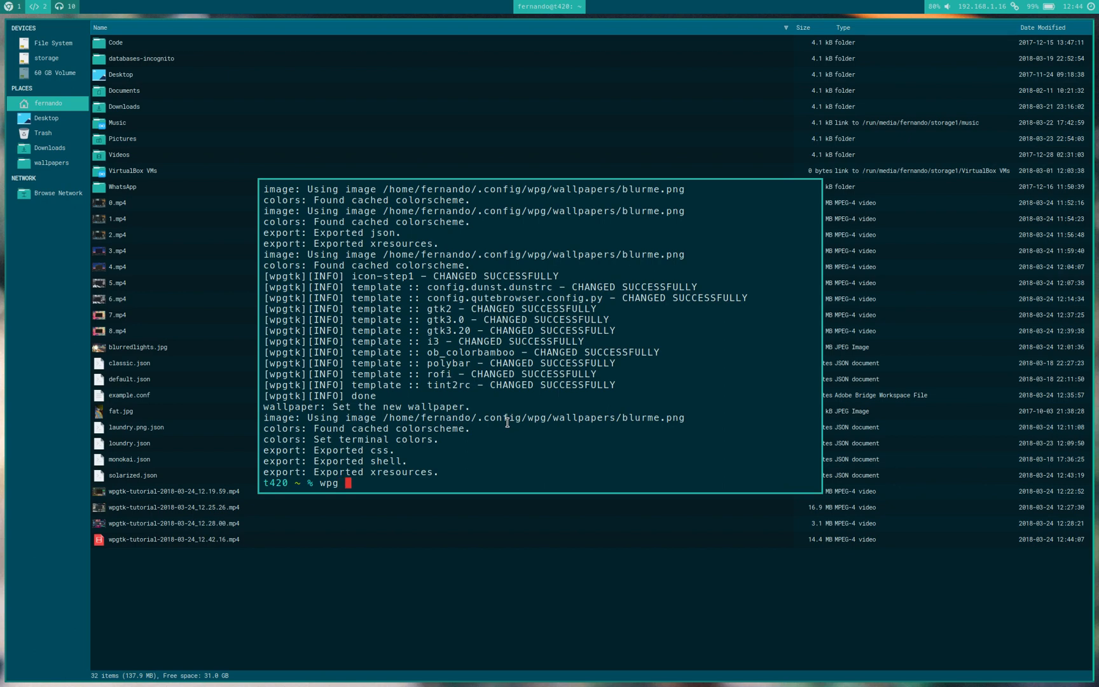
pyautogui.write('color')
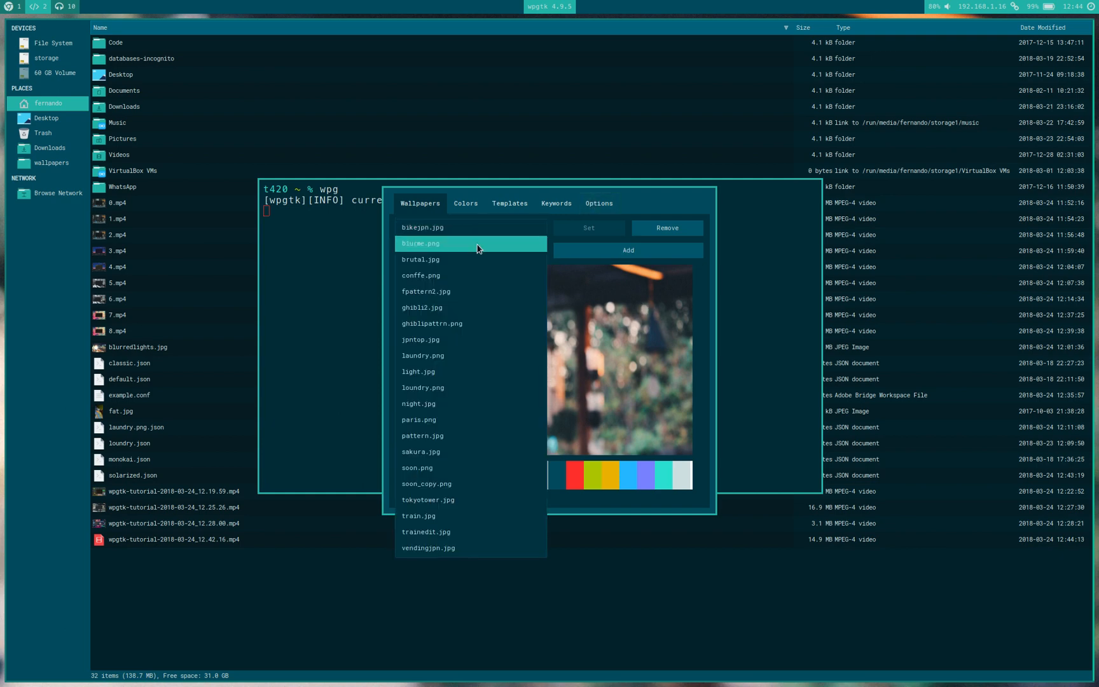
# Select blurme.png, auto-adjust its colour scheme again and save it.
pyautogui.click(464, 202)
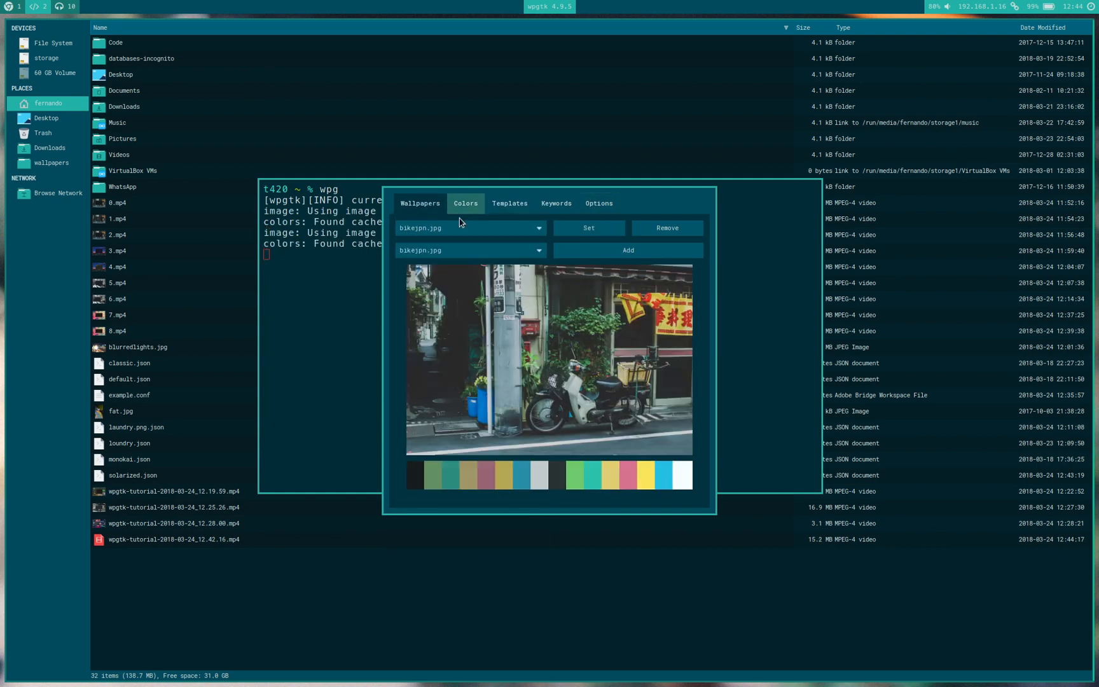
pyautogui.click(598, 204)
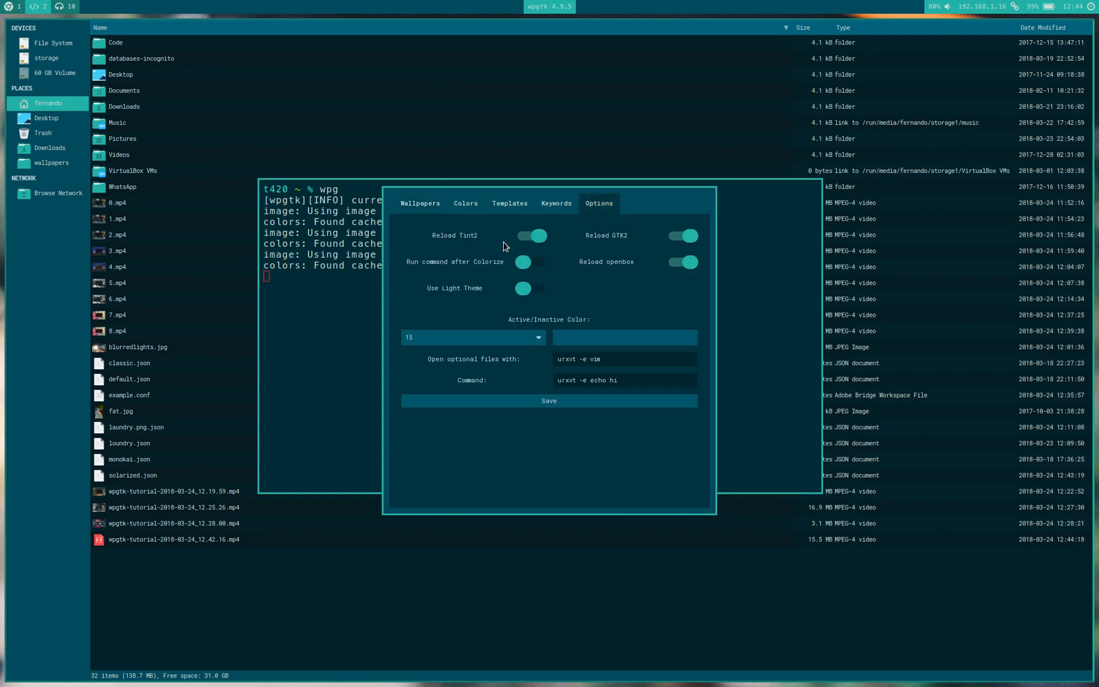
pyautogui.click(465, 203)
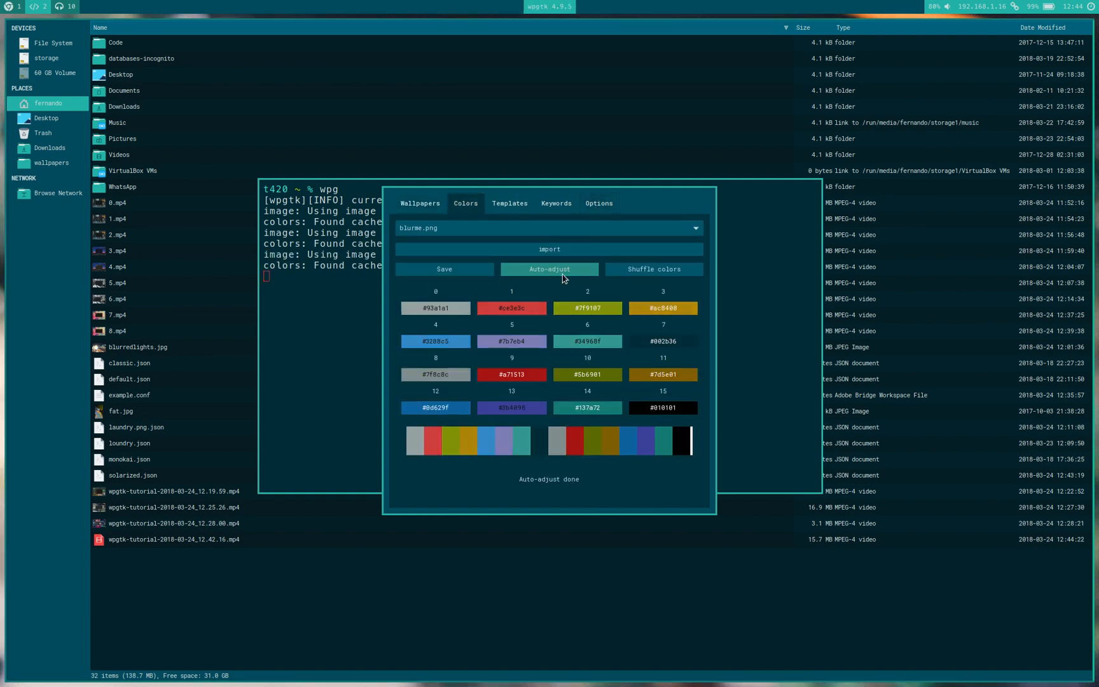
pyautogui.click(444, 270)
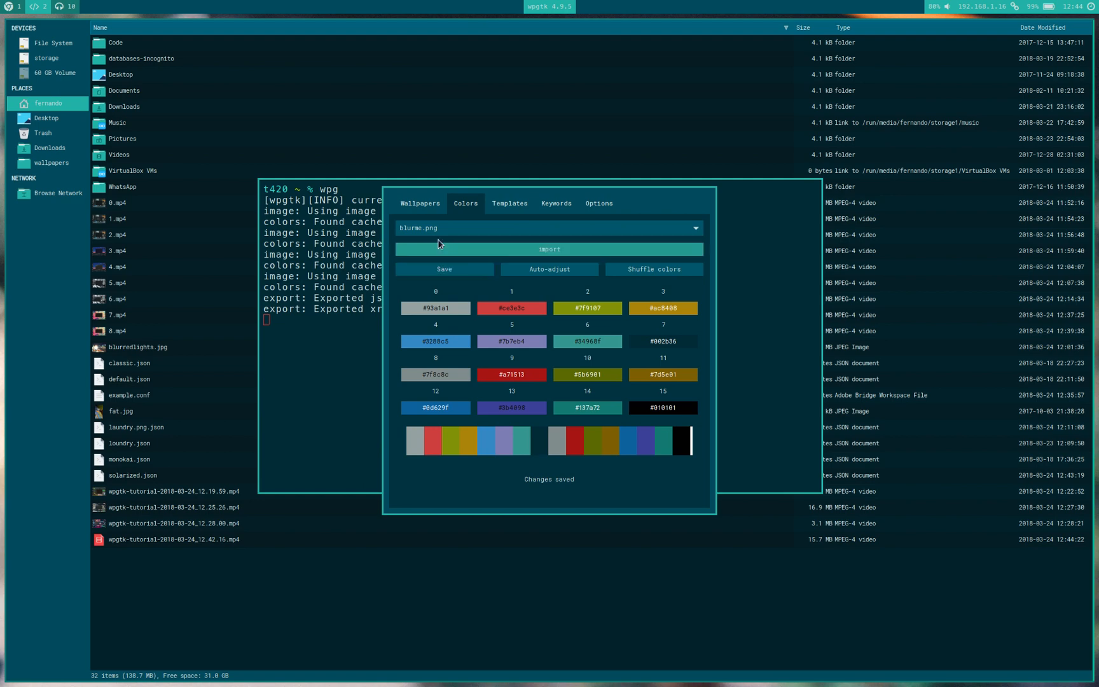
# Set blurme.png to apply the theme system-wide and close wpgtk.
pyautogui.click(420, 203)
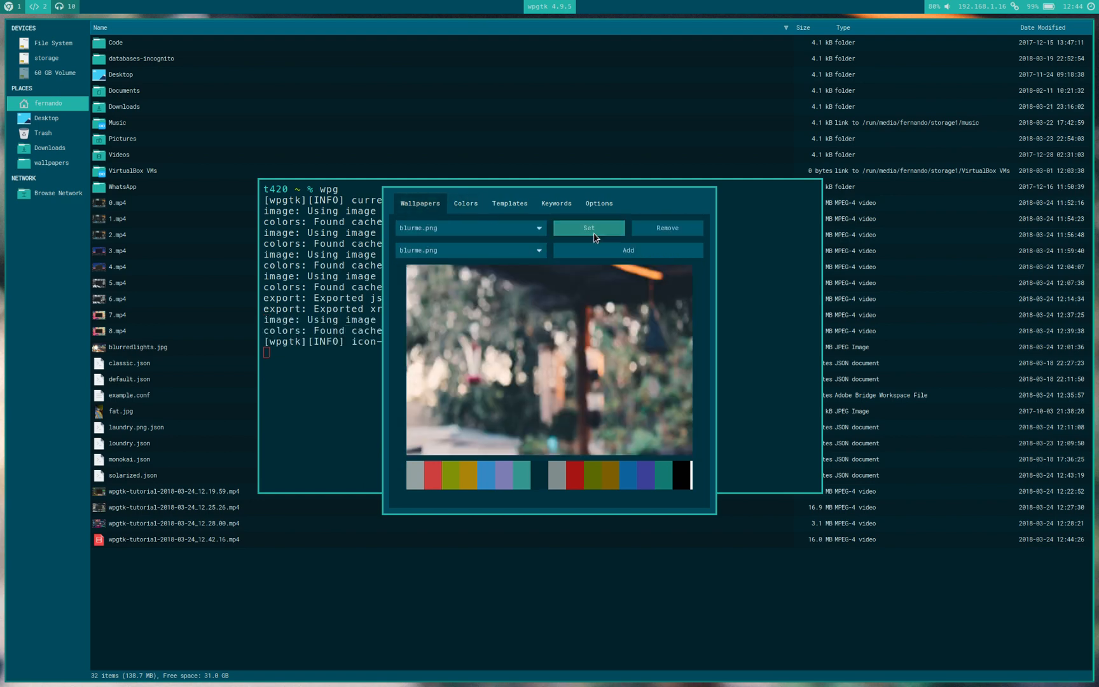
pyautogui.click(589, 228)
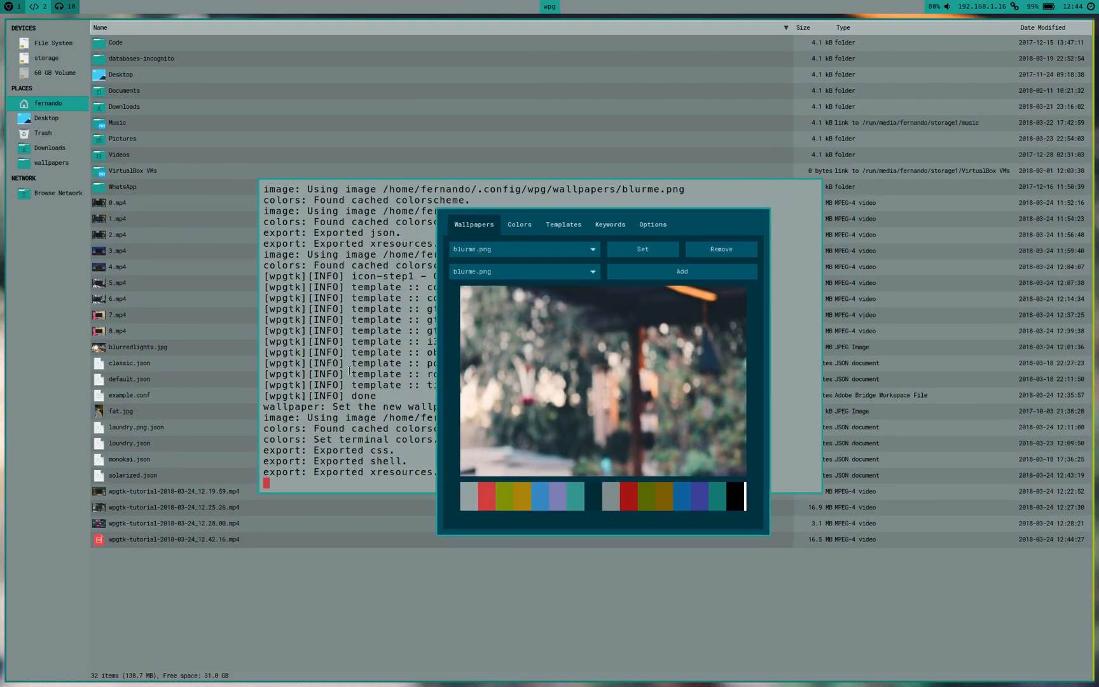
pyautogui.click(641, 250)
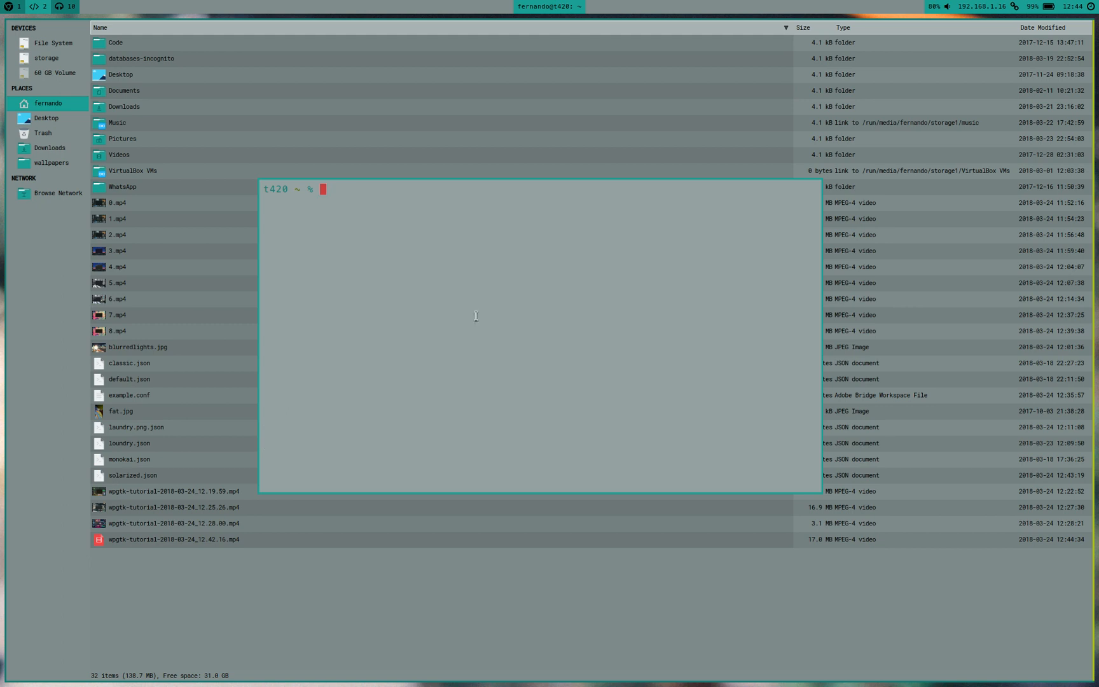
pyautogui.moveTo(473, 423)
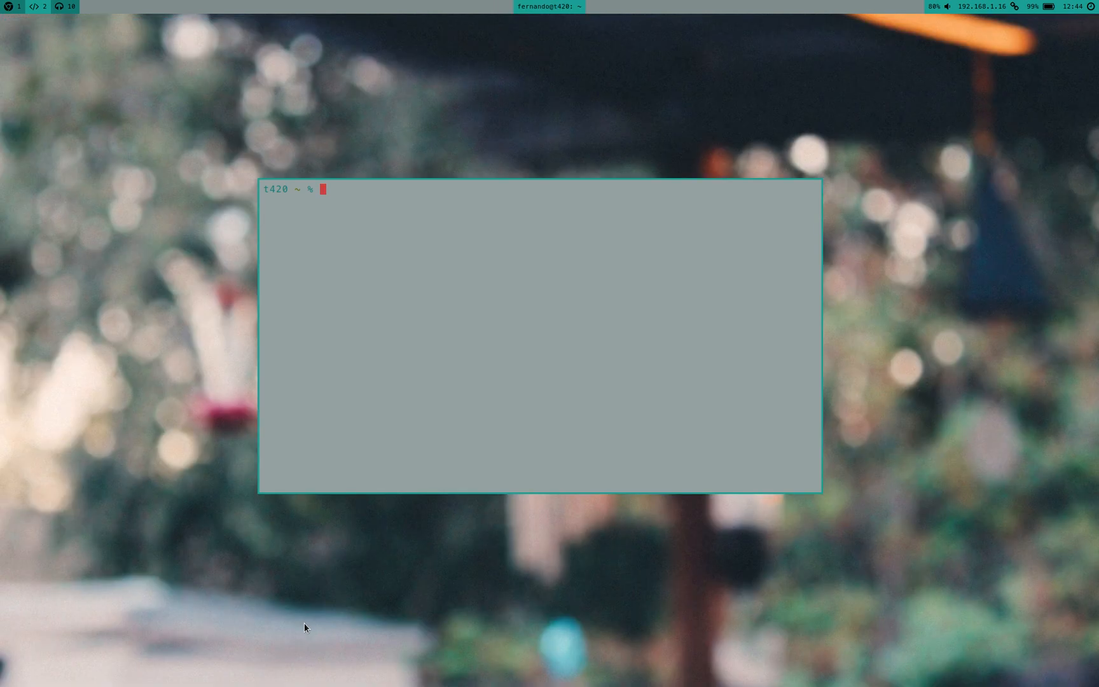
pyautogui.moveTo(448, 444)
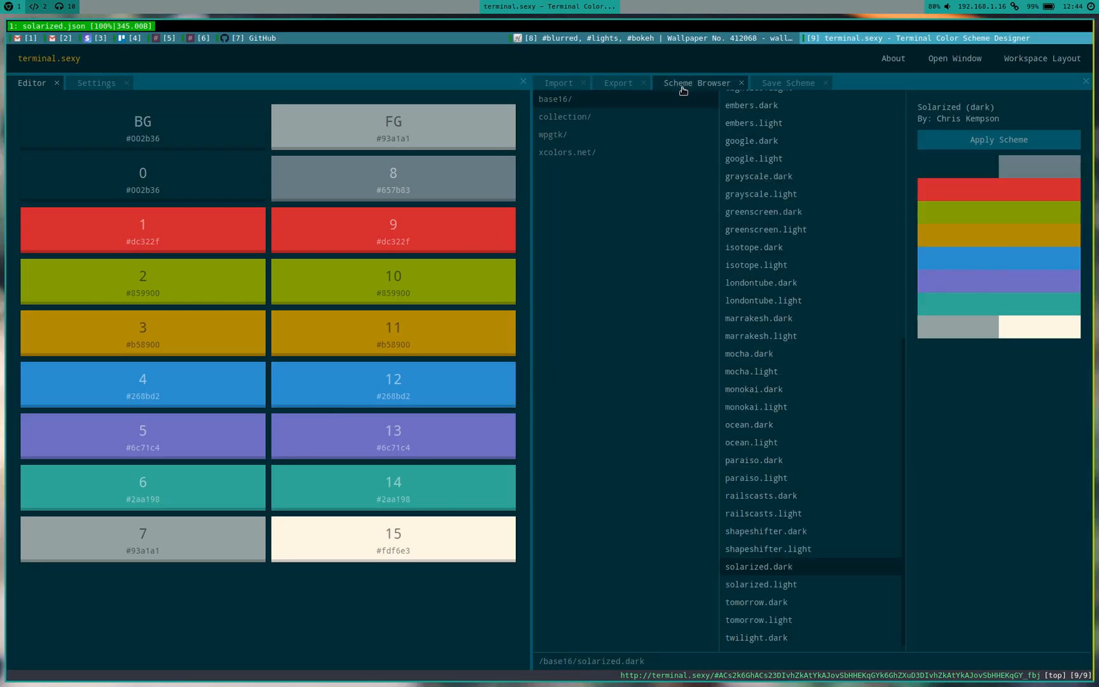
# Apply twilight.dark and export it as a JSON Scheme named 'tomorrow.js' to home.
pyautogui.click(756, 625)
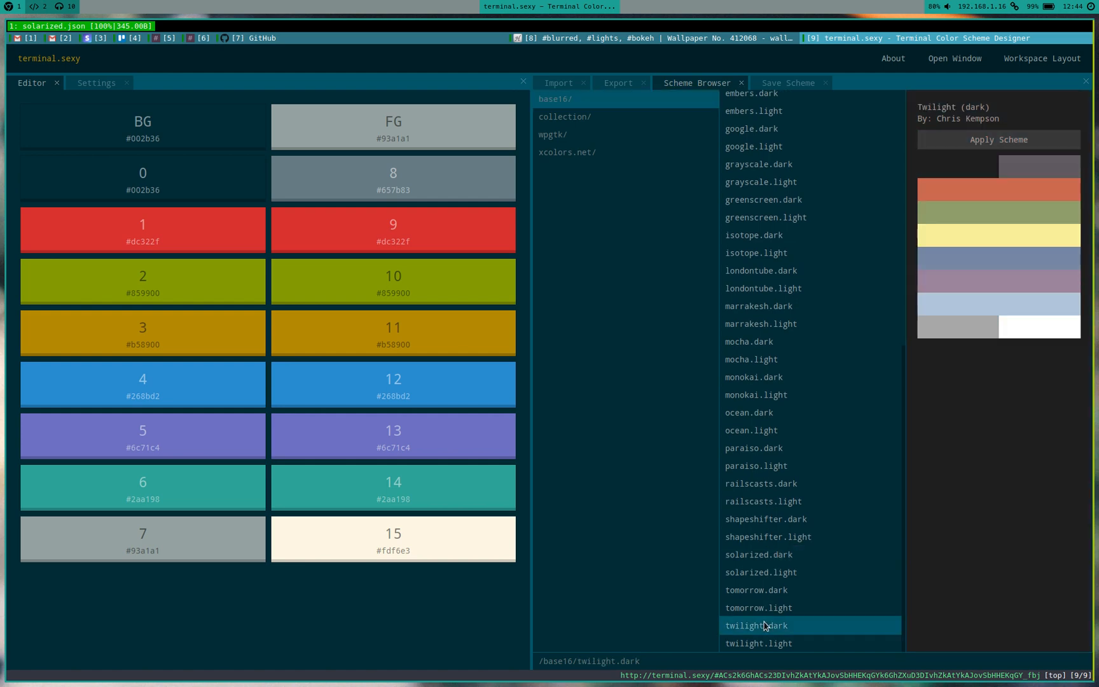
pyautogui.click(757, 626)
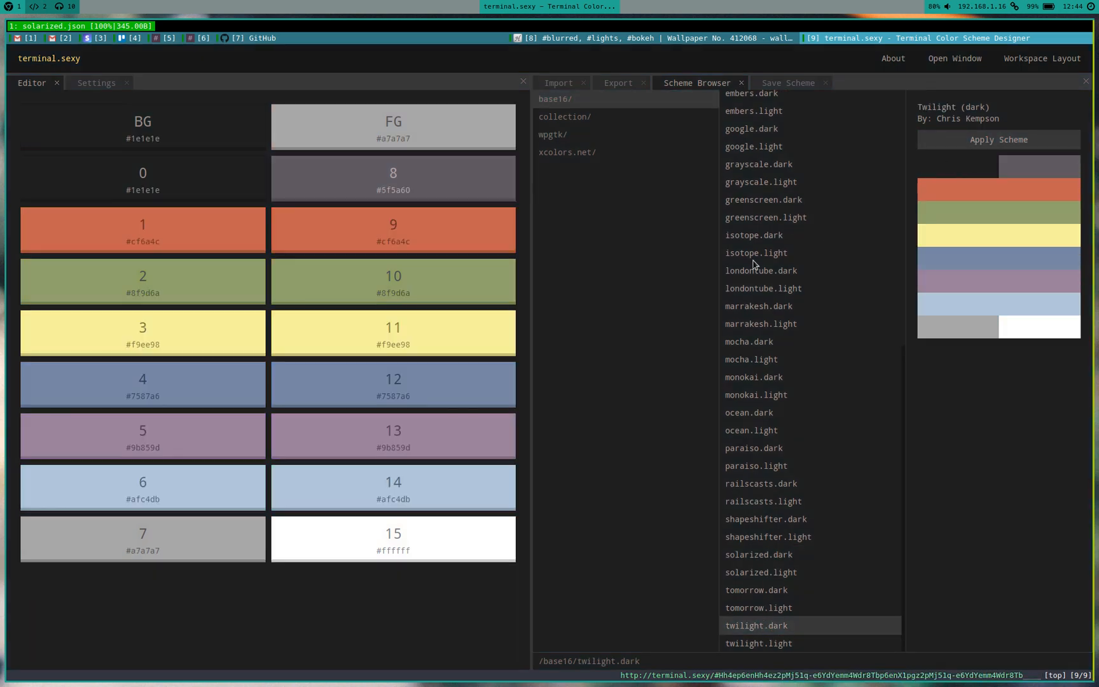
pyautogui.click(617, 82)
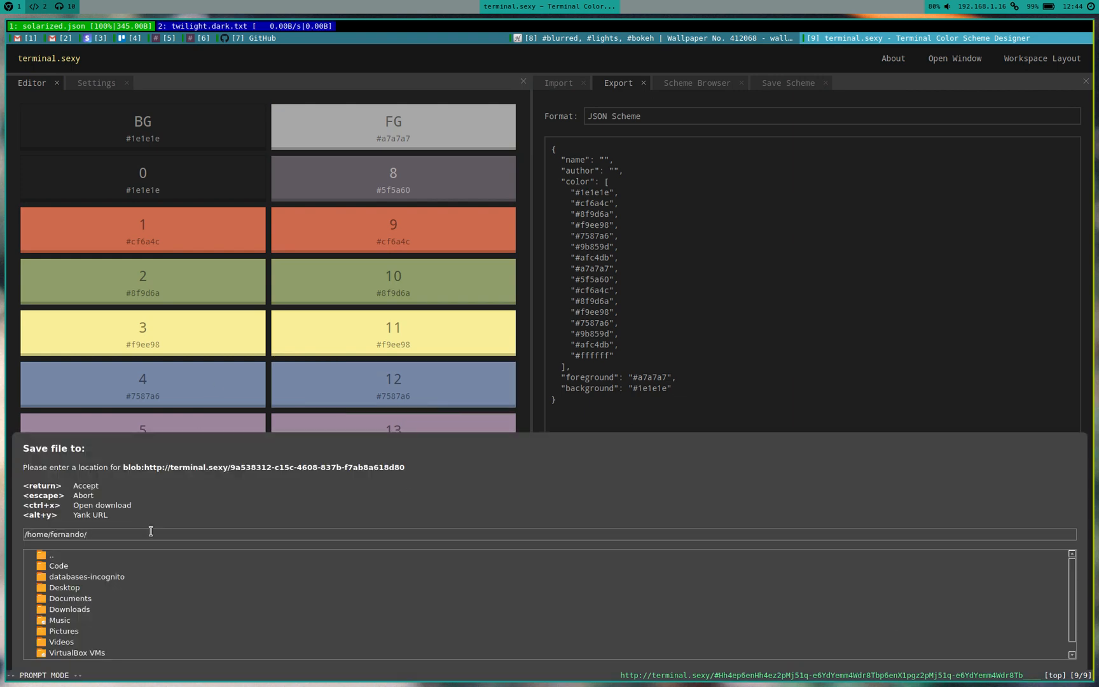
pyautogui.write('tomorrow.js')
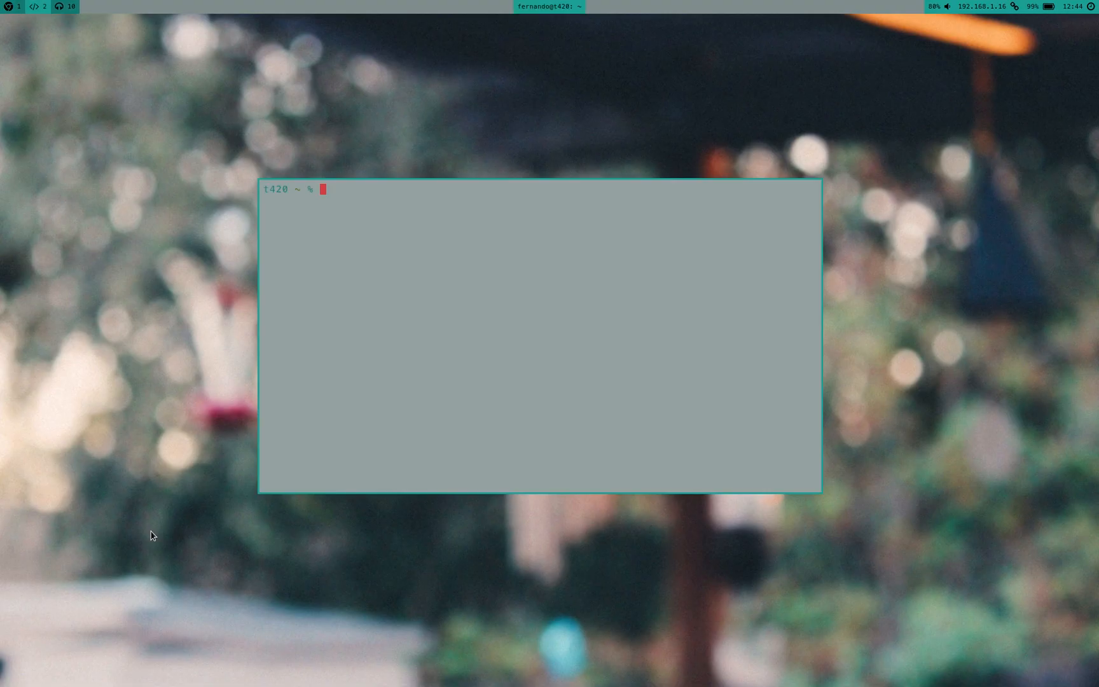
# Import tomorrow.json into blurme.png with wpg -a, then relaunch wpg to open wpgtk.
pyautogui.write('wpg -a')
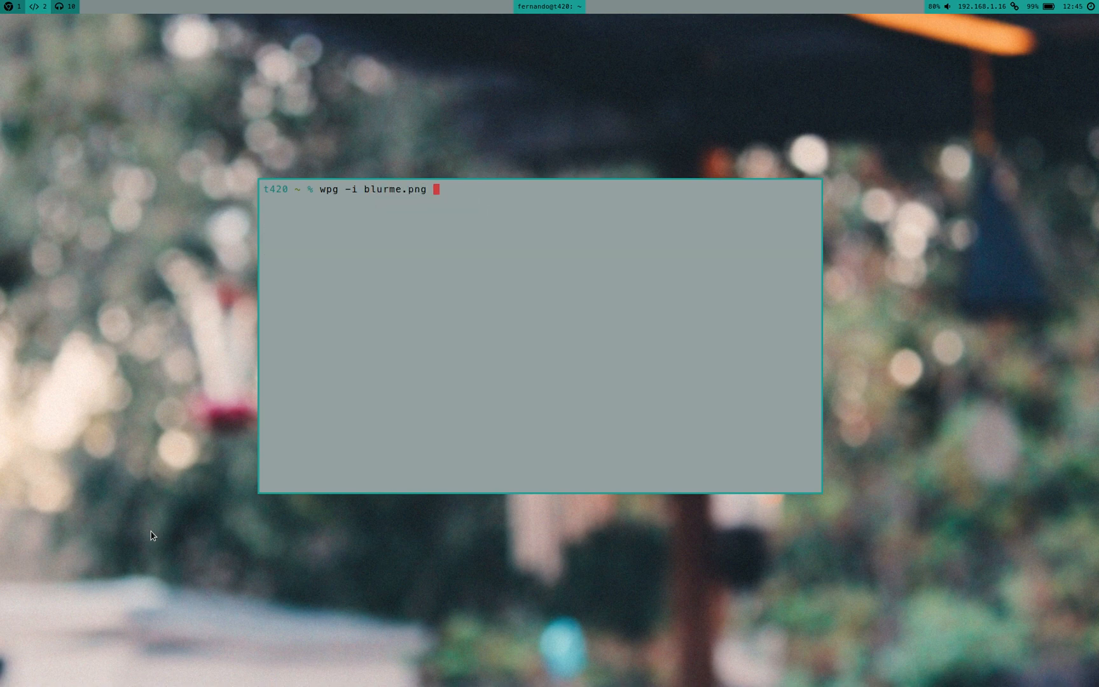
pyautogui.write('tomorrow.json')
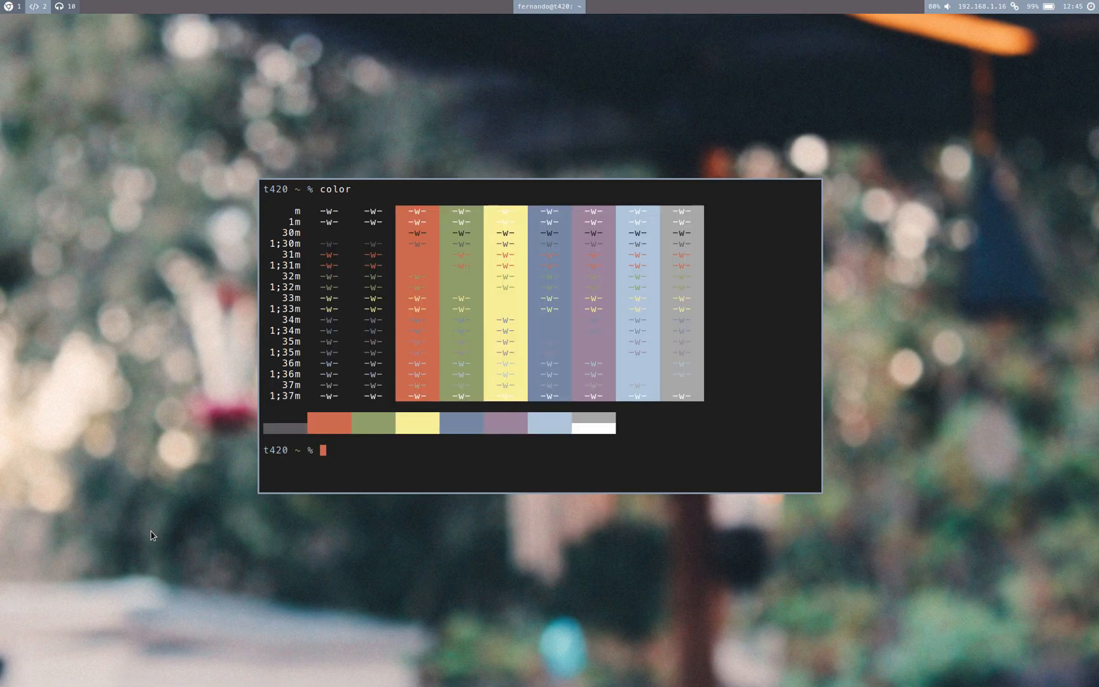
pyautogui.write('wpg')
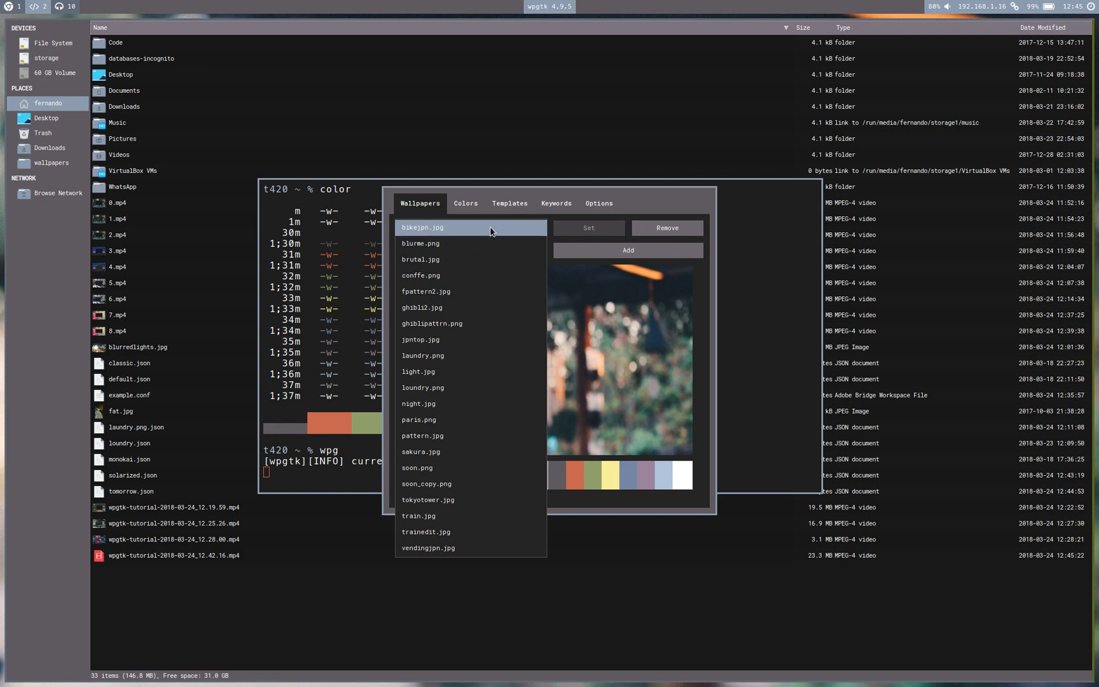
# Auto-adjust the blurme.png palette and apply the adjusted theme system-wide.
pyautogui.click(465, 203)
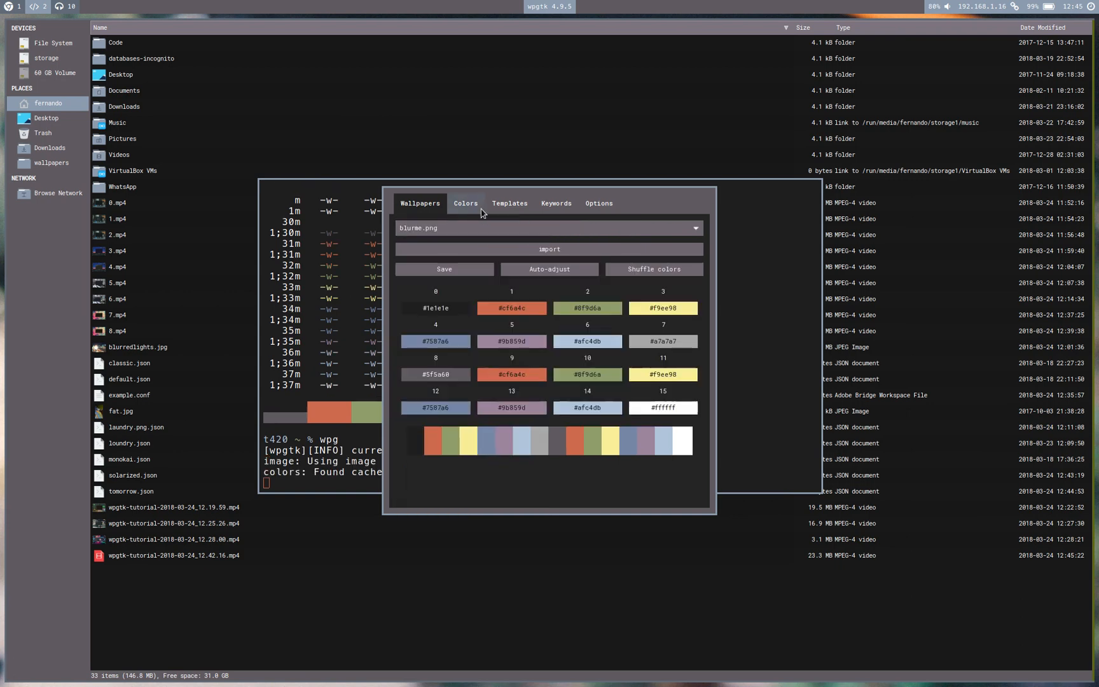
pyautogui.click(549, 273)
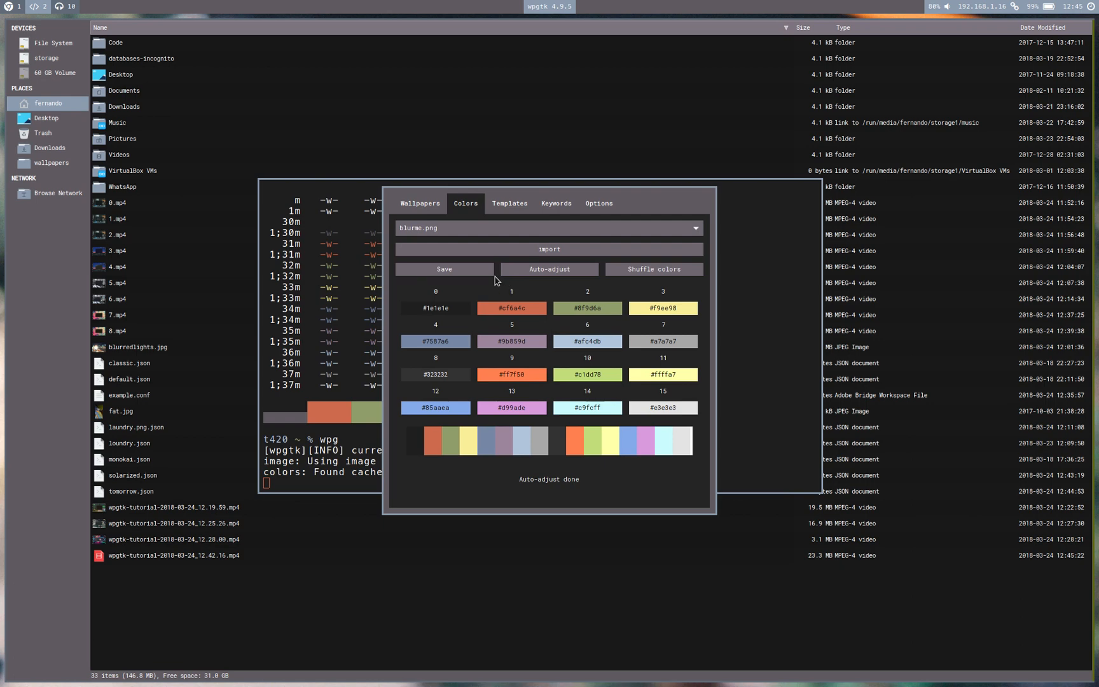
pyautogui.click(420, 204)
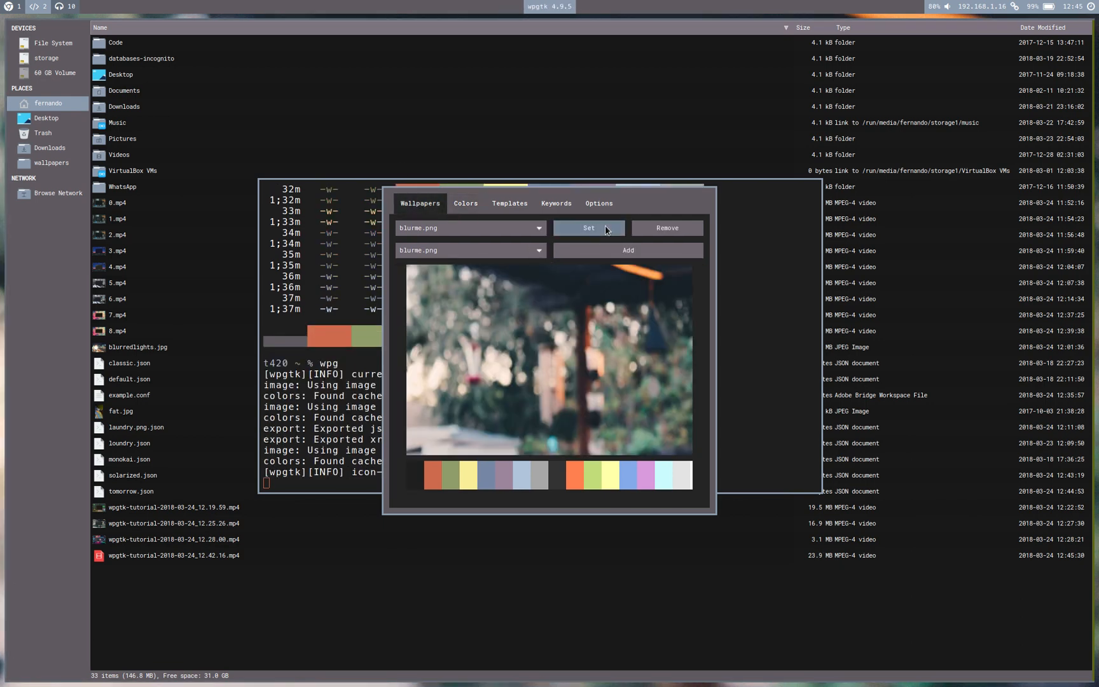
pyautogui.click(588, 228)
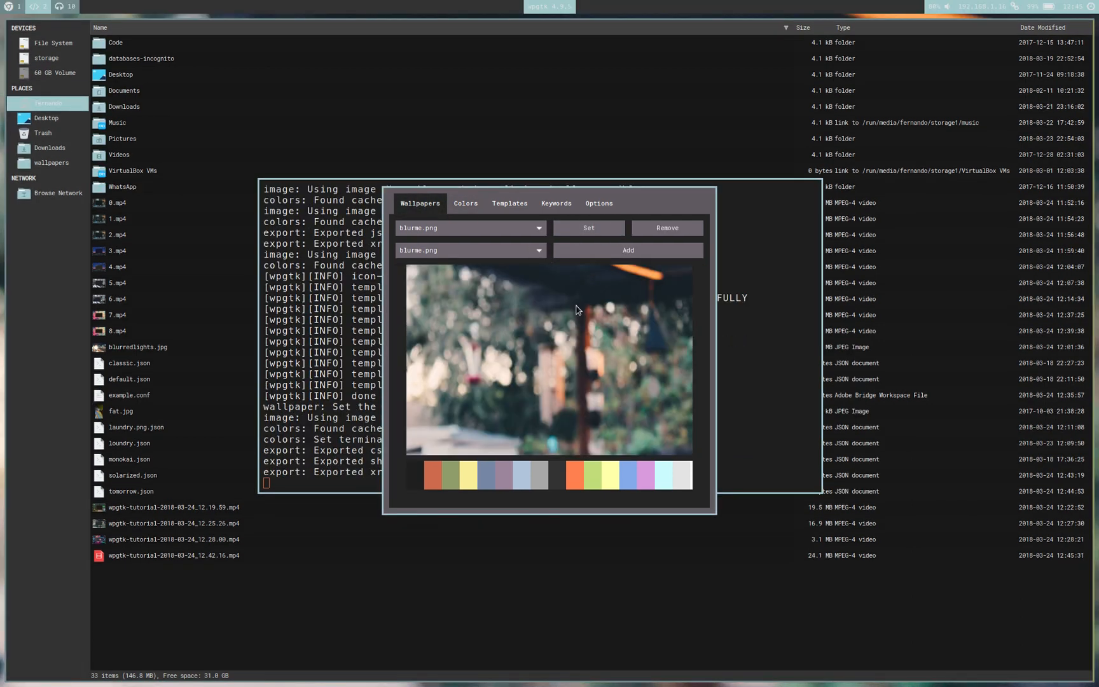
# Lower the lightness of colour 6, save the scheme, and run 'color' to check the palette.
pyautogui.click(465, 203)
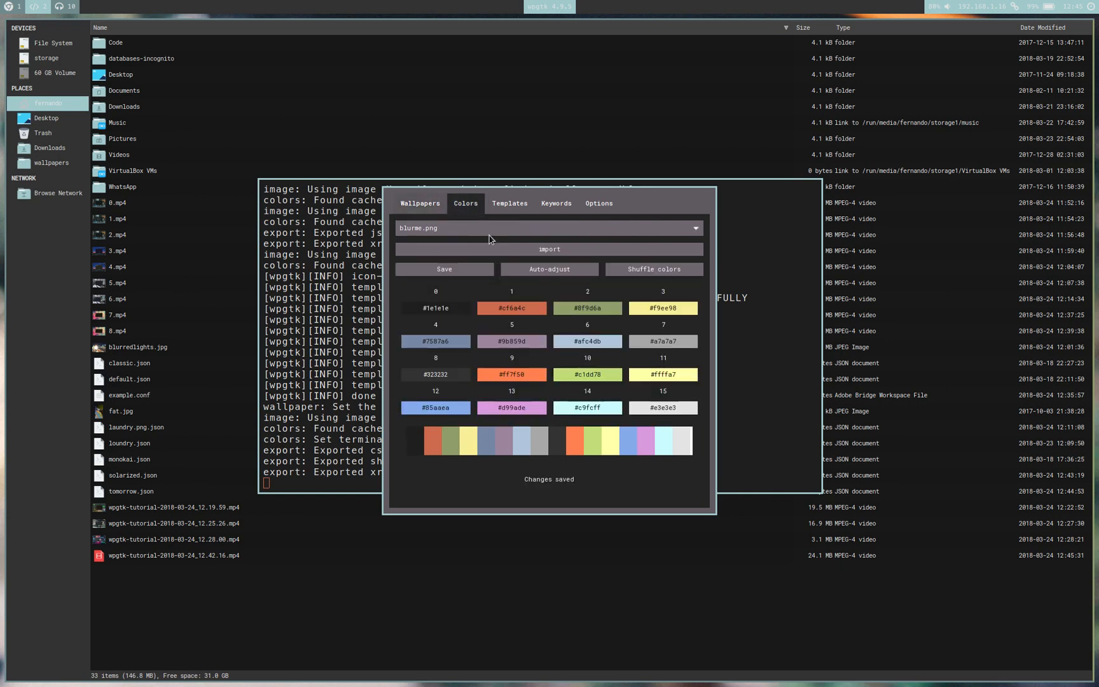
pyautogui.click(586, 341)
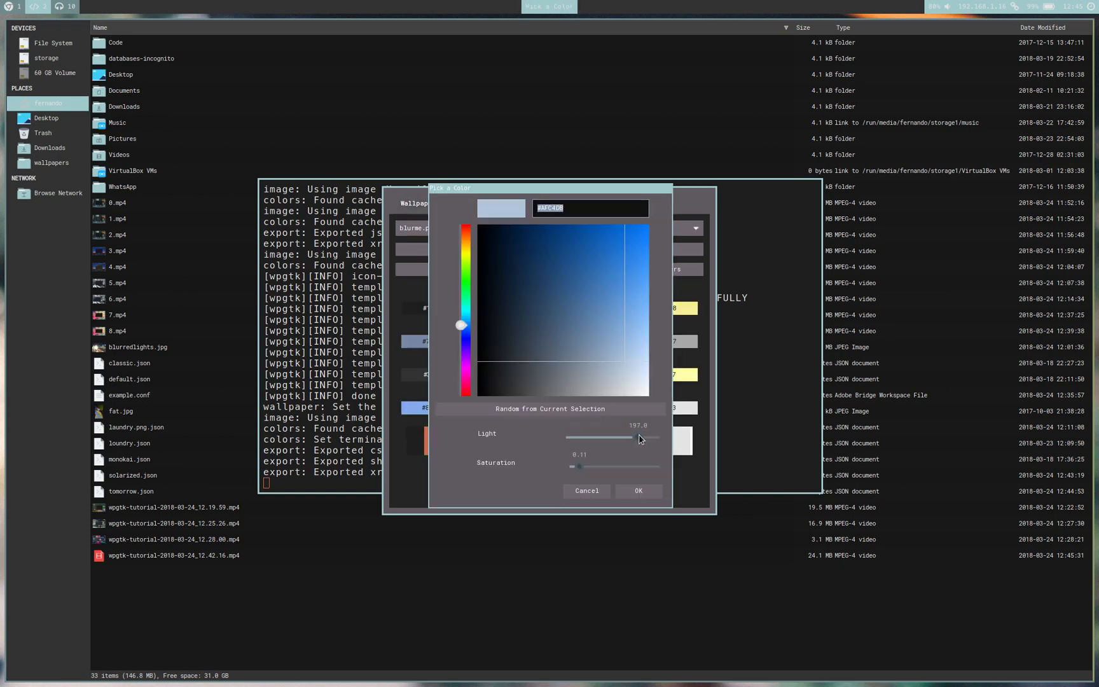
pyautogui.moveTo(642, 455)
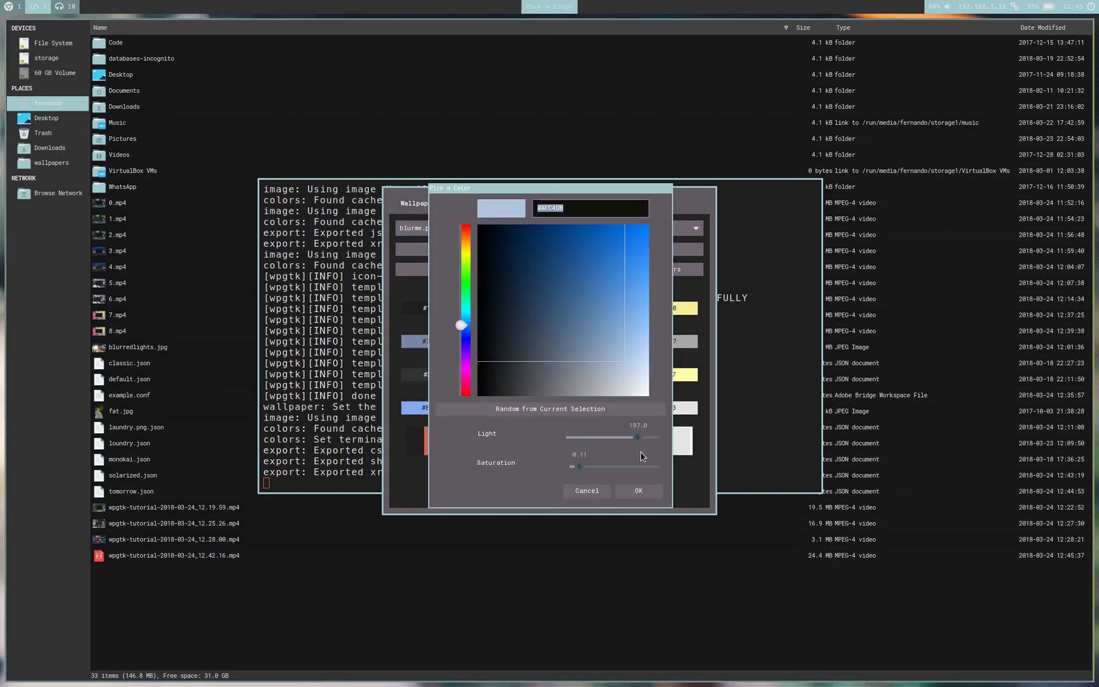
pyautogui.moveTo(637, 437); pyautogui.dragTo(606, 437)
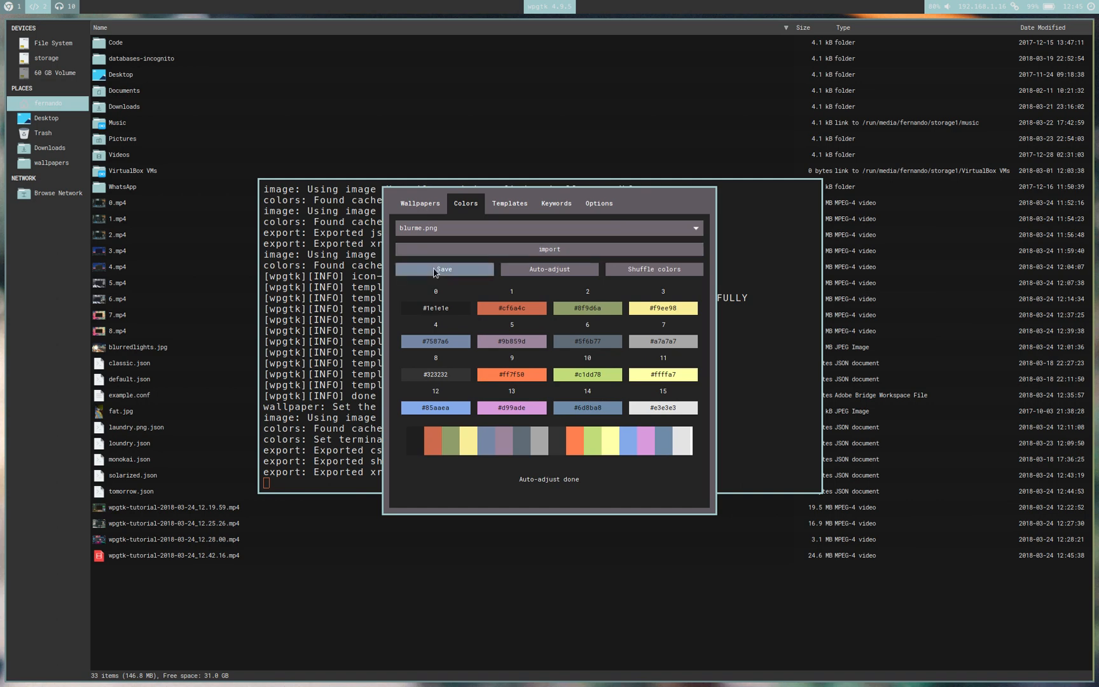
pyautogui.click(419, 204)
pyautogui.write('wpg')
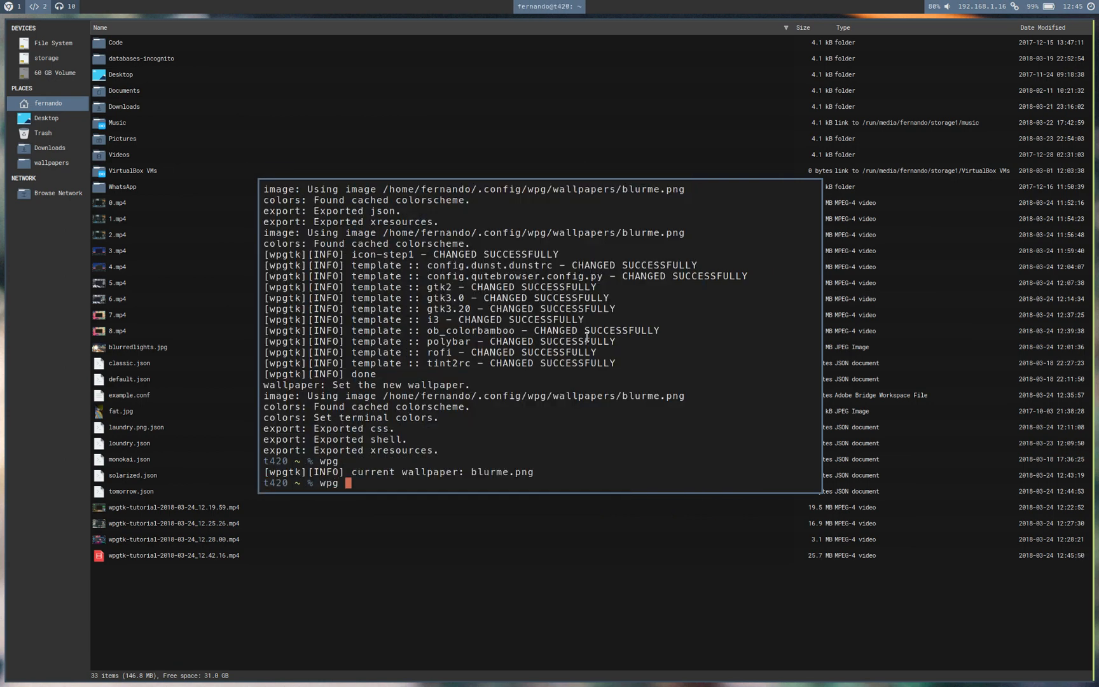
pyautogui.write('color')
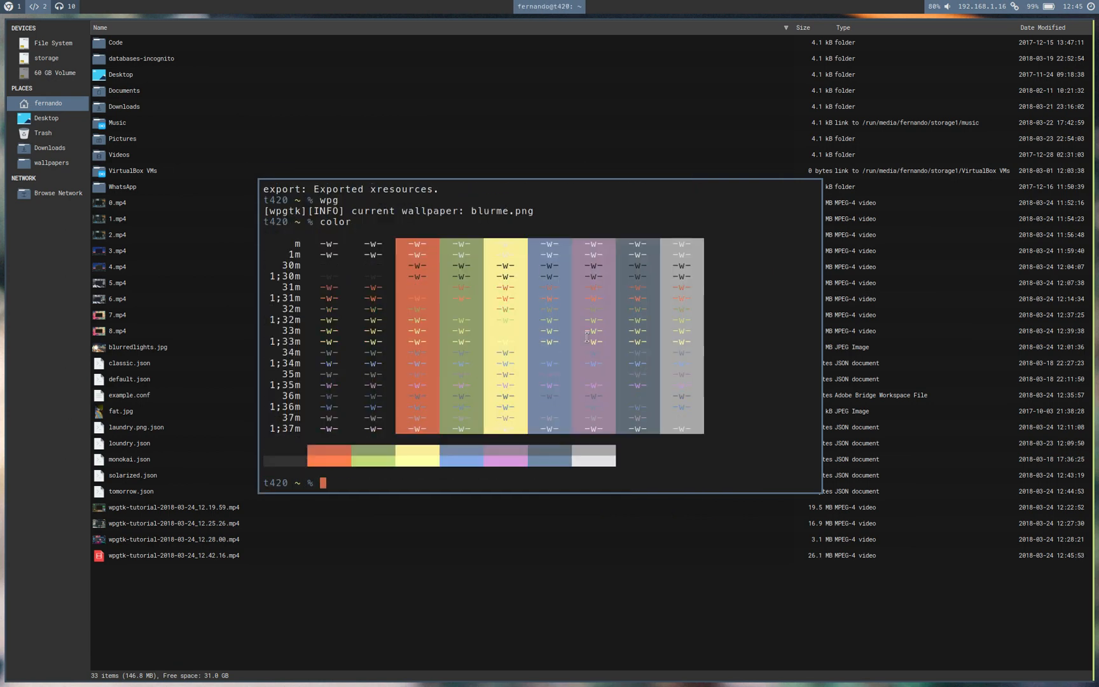